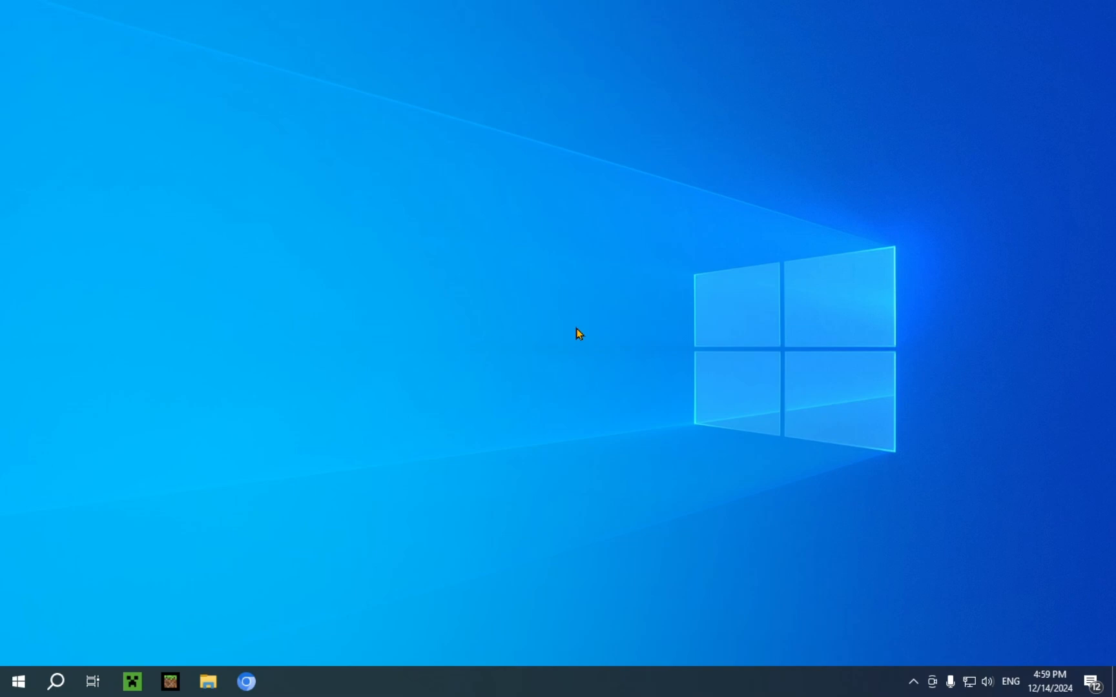
pyautogui.moveTo(470, 387)
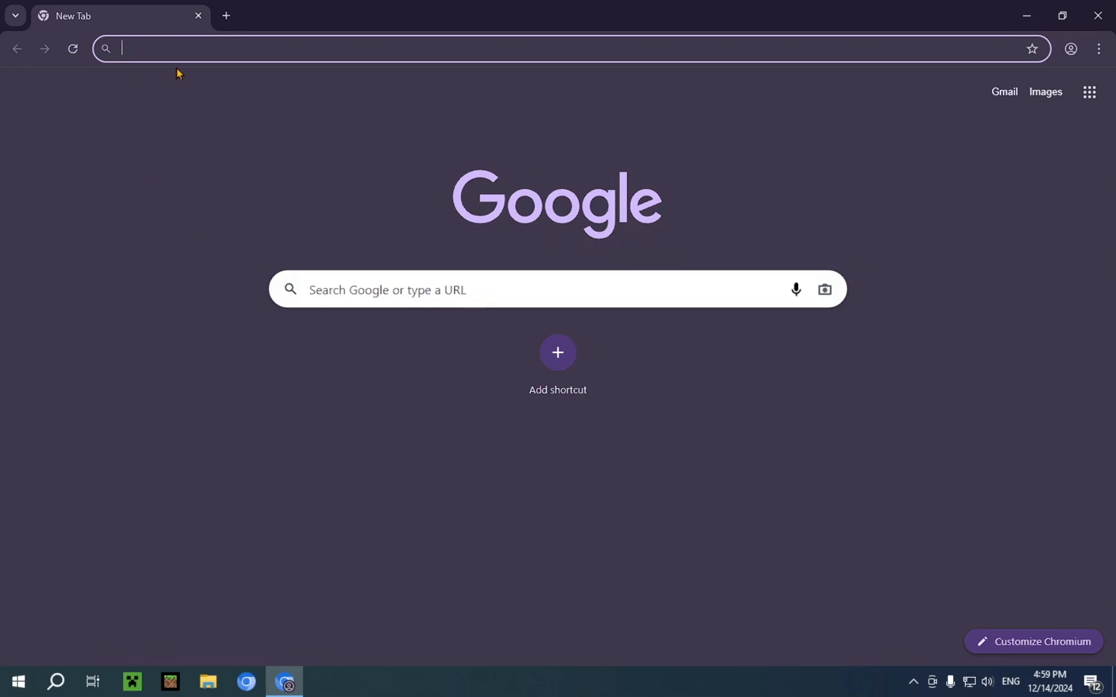
pyautogui.moveTo(201, 53)
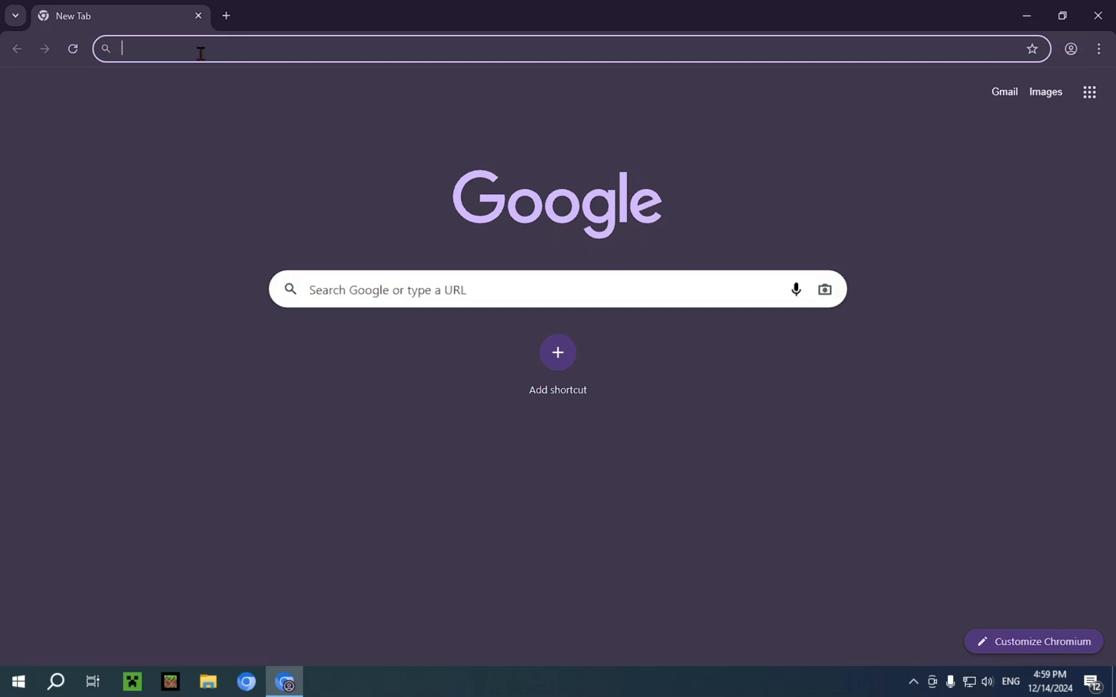
# Step: Search Google for "modrinth" and open the official Modrinth site from the results
pyautogui.write('mod')
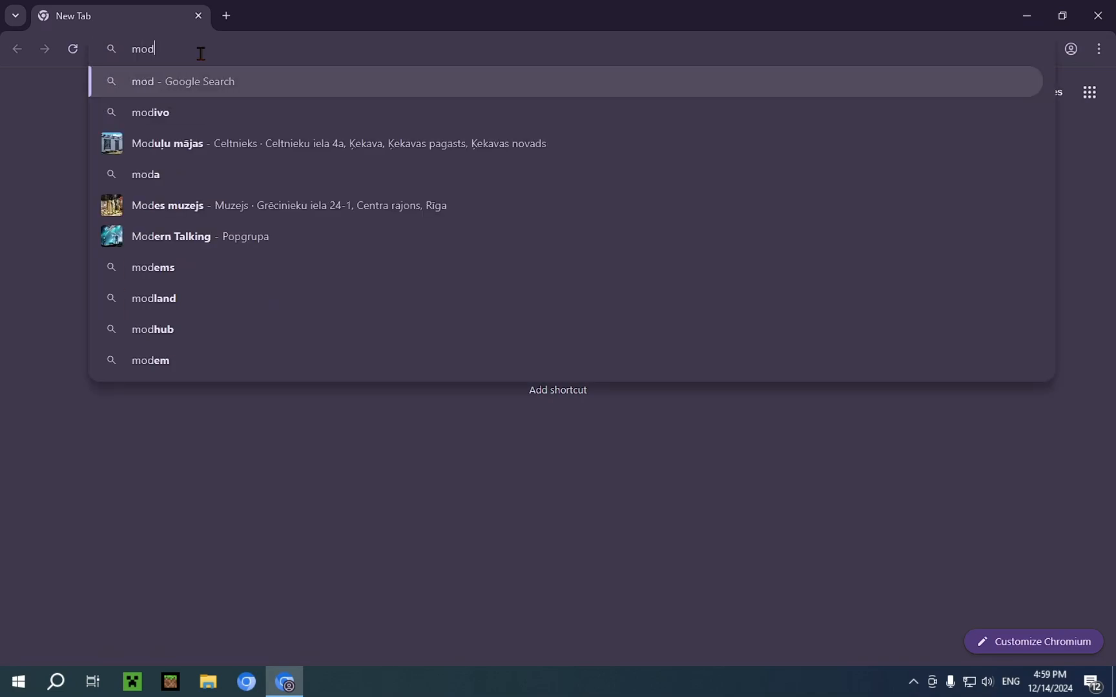
pyautogui.write('rinth')
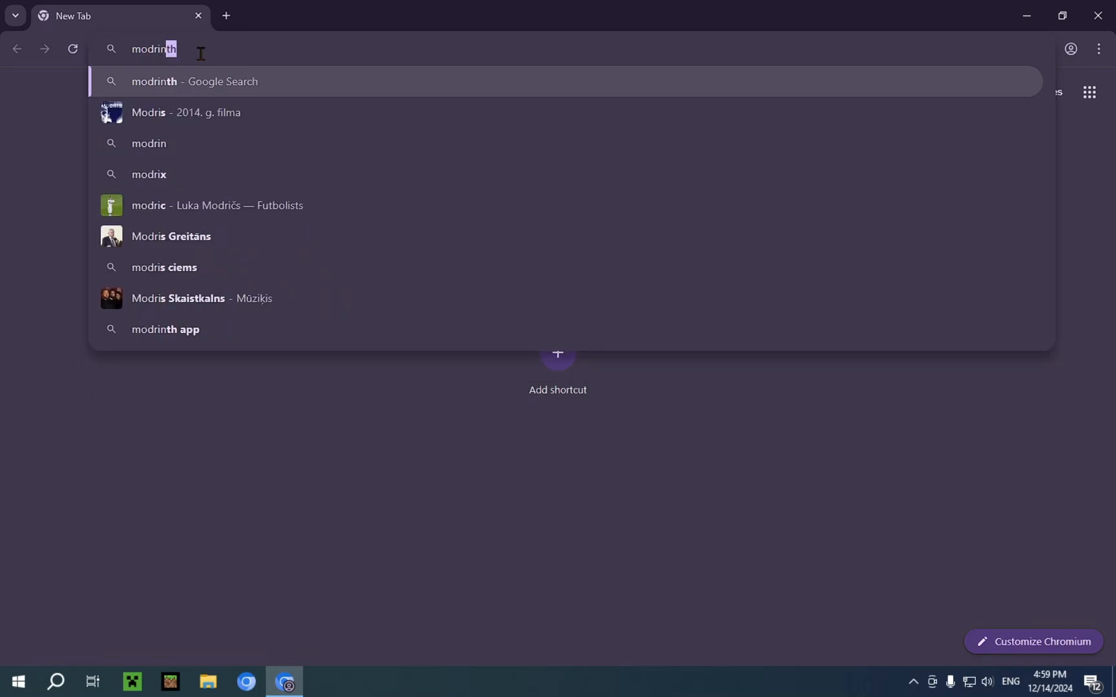
pyautogui.press('Return')
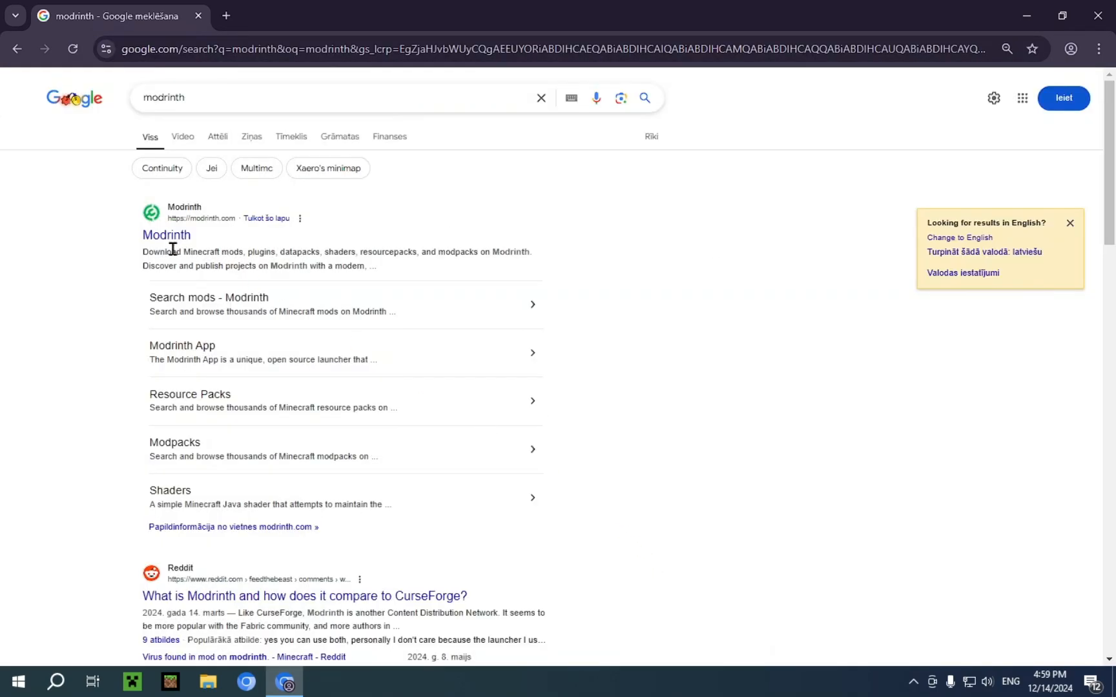
pyautogui.click(165, 235)
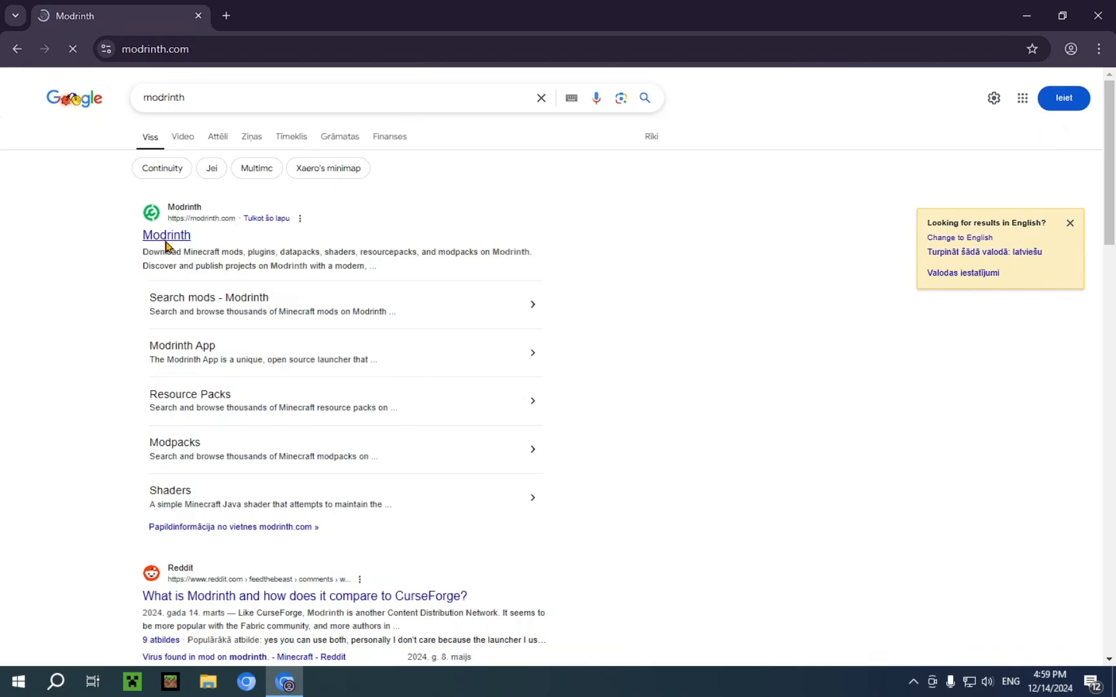
pyautogui.click(166, 235)
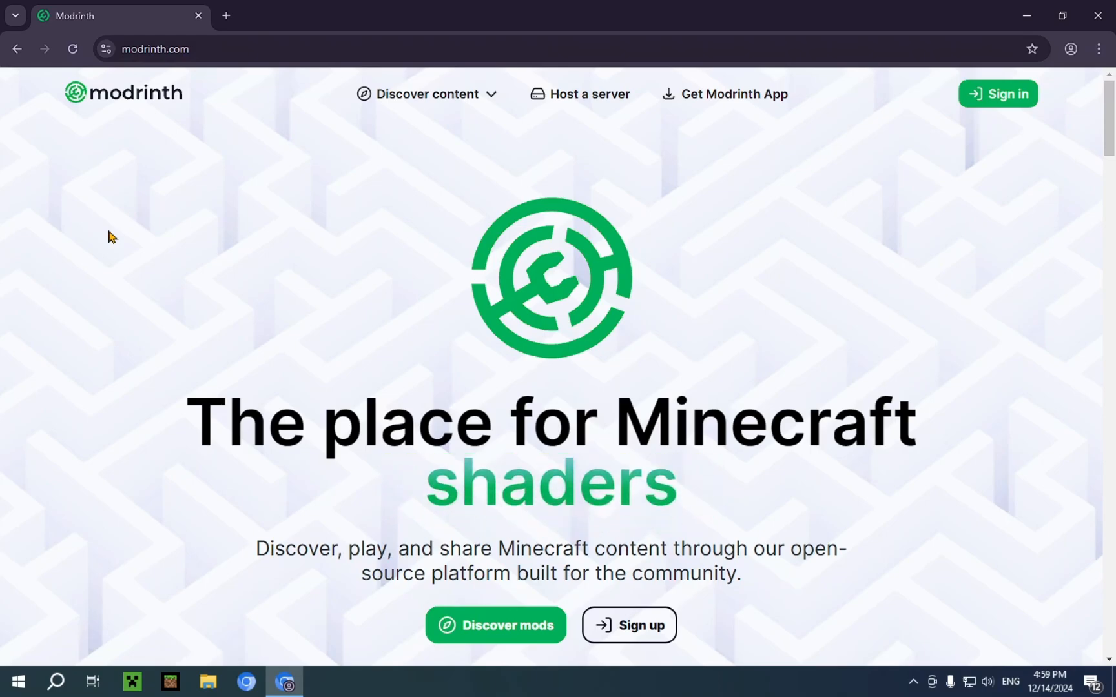
# Step: Choose Shaders from the Discover content menu to list shader packs
pyautogui.click(428, 93)
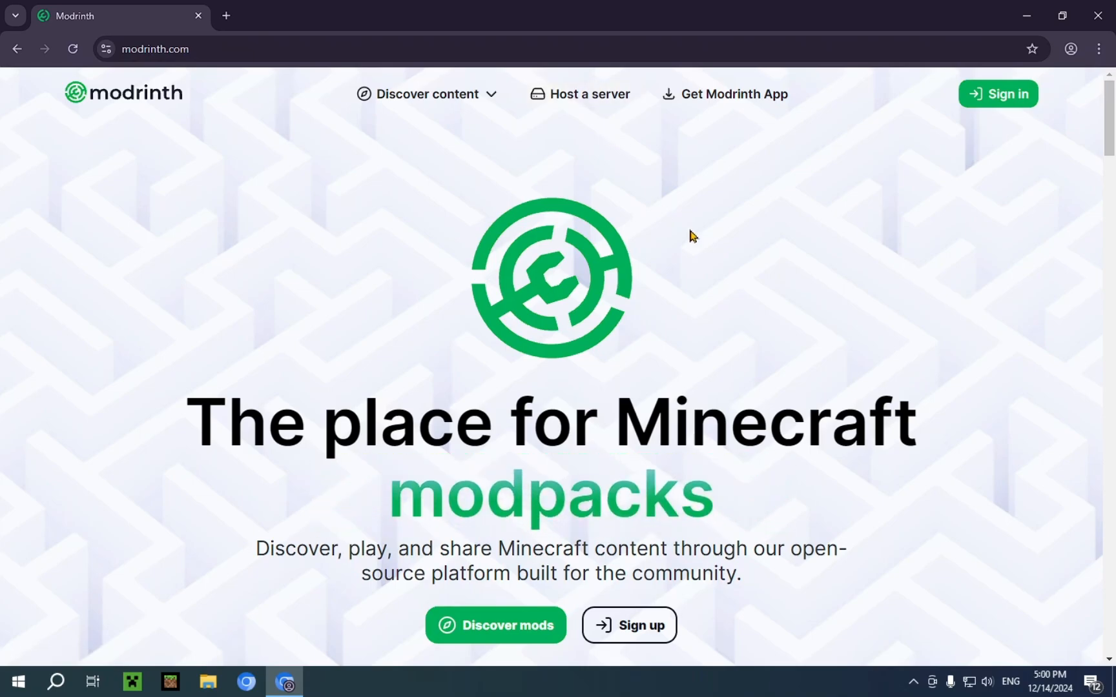
pyautogui.moveTo(438, 144)
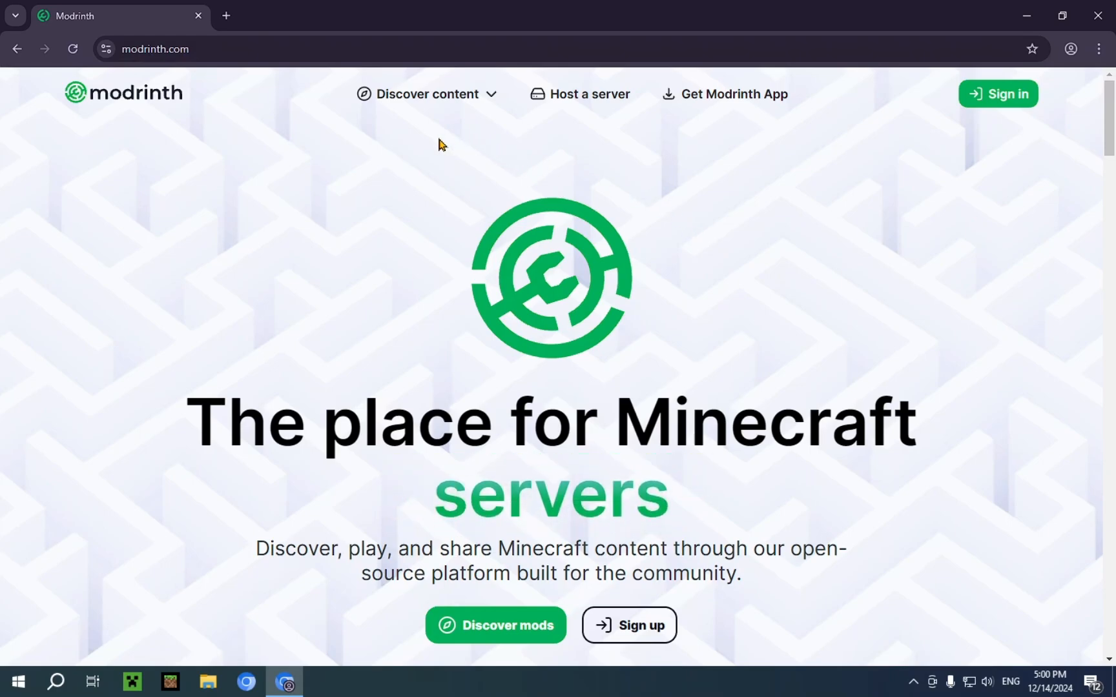
pyautogui.click(427, 93)
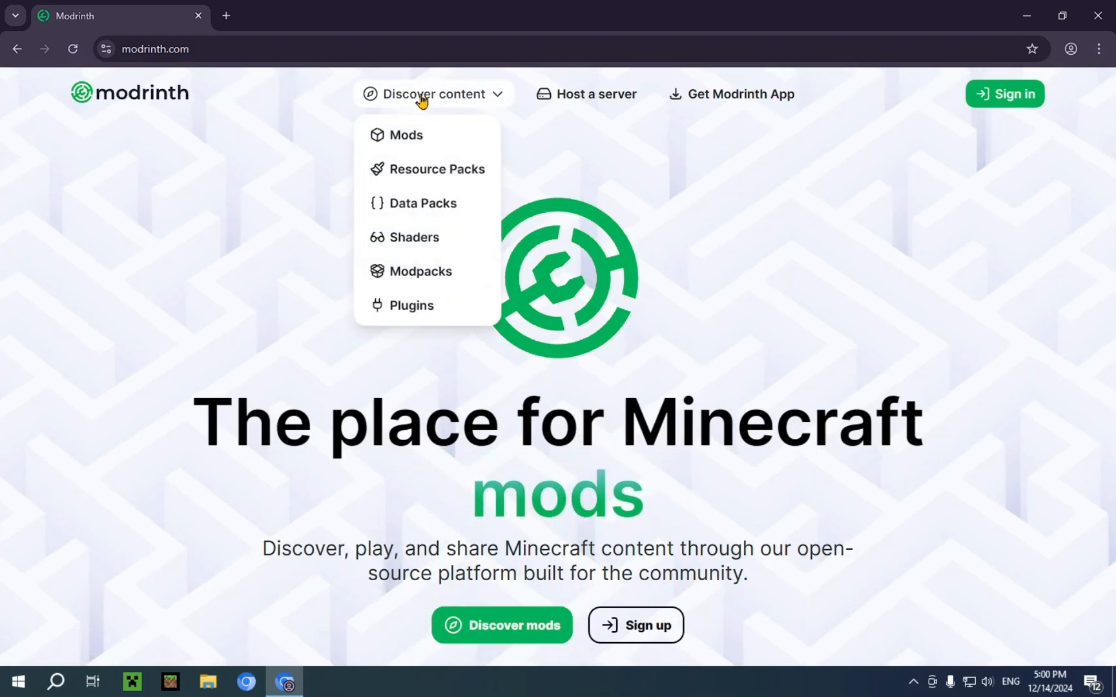
pyautogui.moveTo(411, 237)
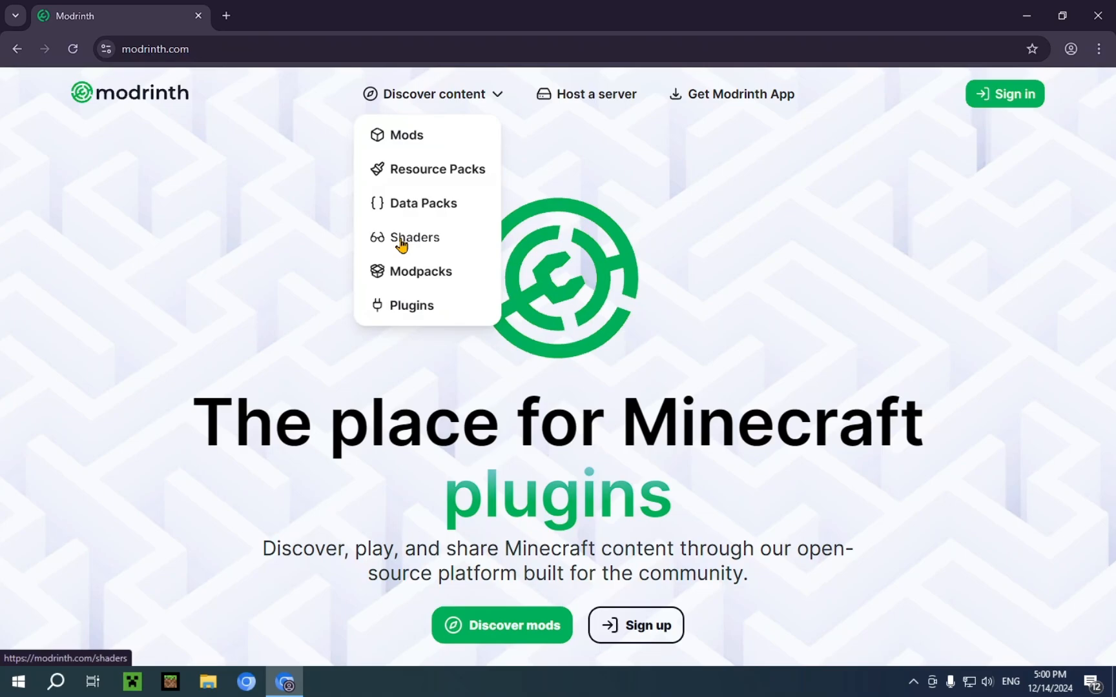
pyautogui.click(413, 236)
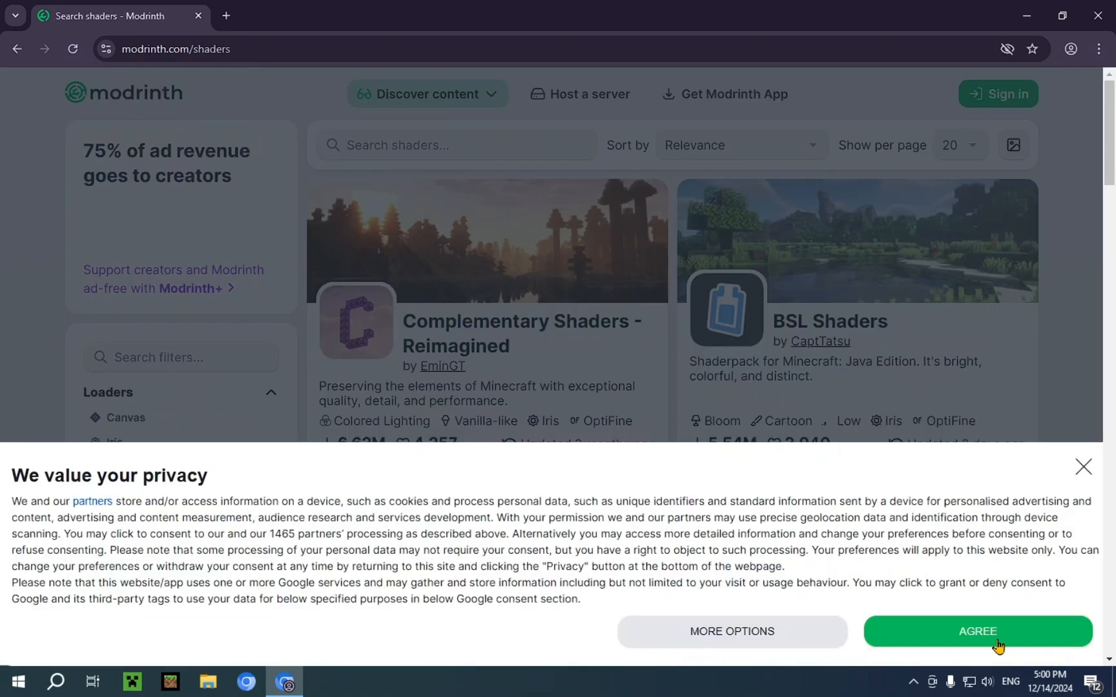
# Step: Accept the privacy notice, search shaders for "Mellow" and open the Mellow pack page
pyautogui.click(978, 631)
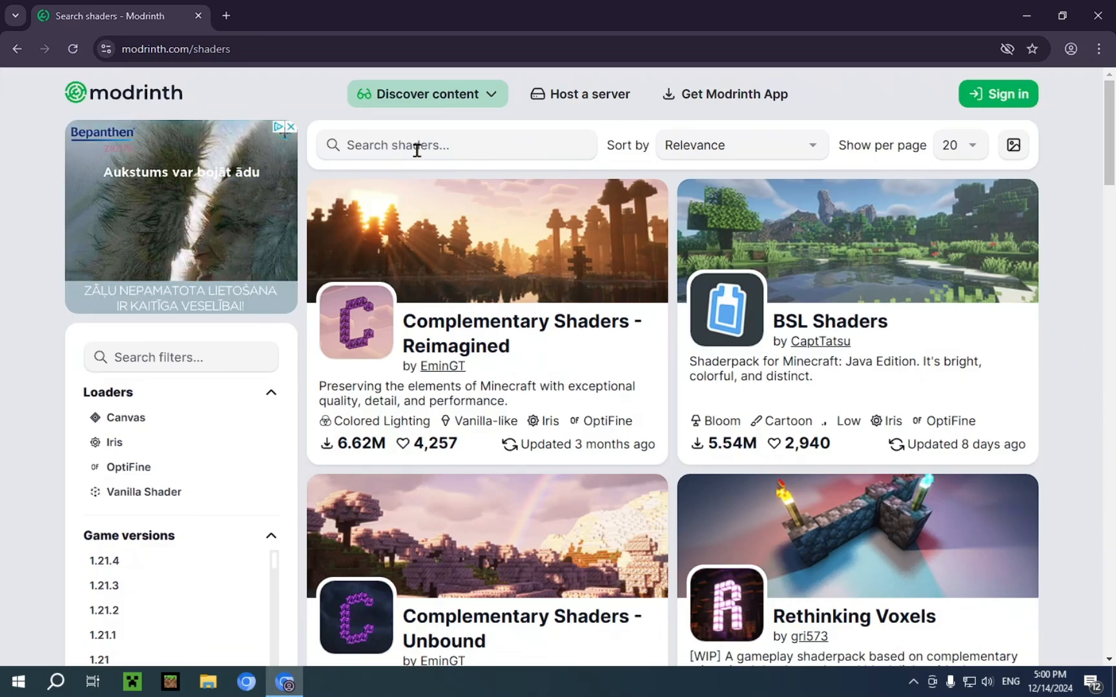
pyautogui.click(455, 145)
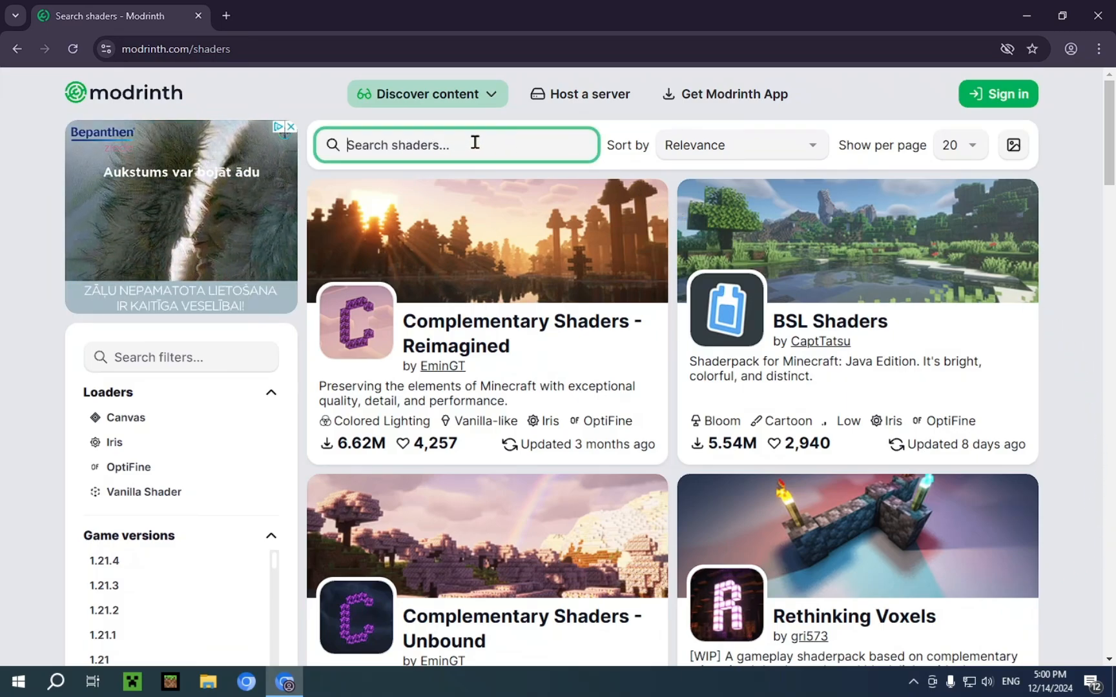
pyautogui.write('Mellow')
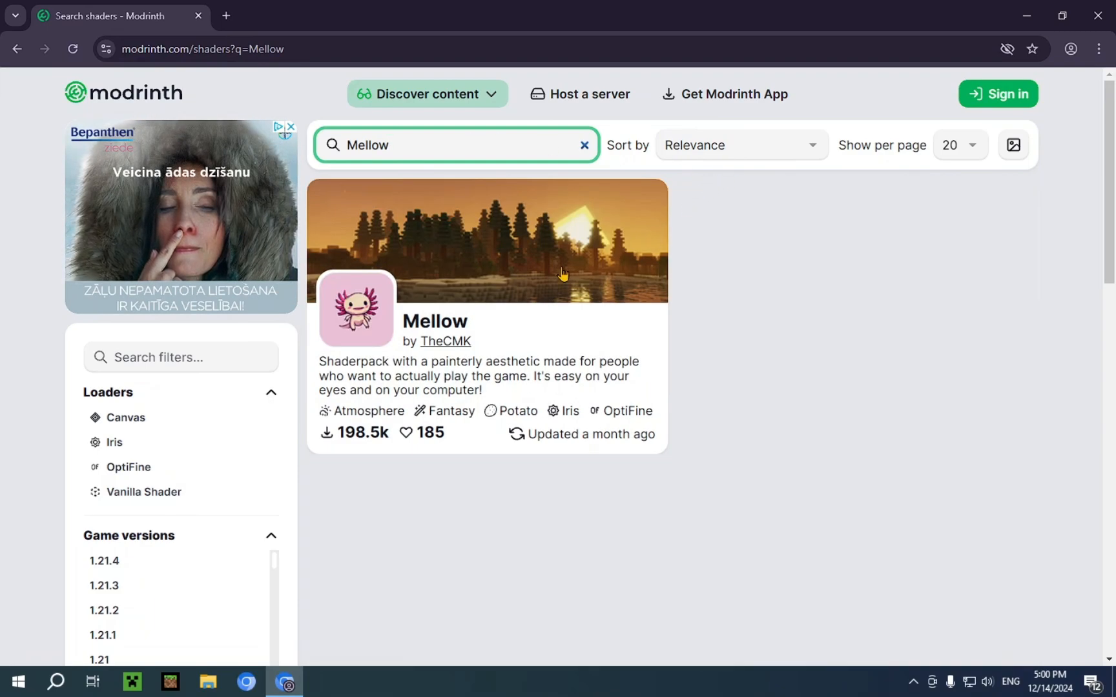
pyautogui.moveTo(486, 331)
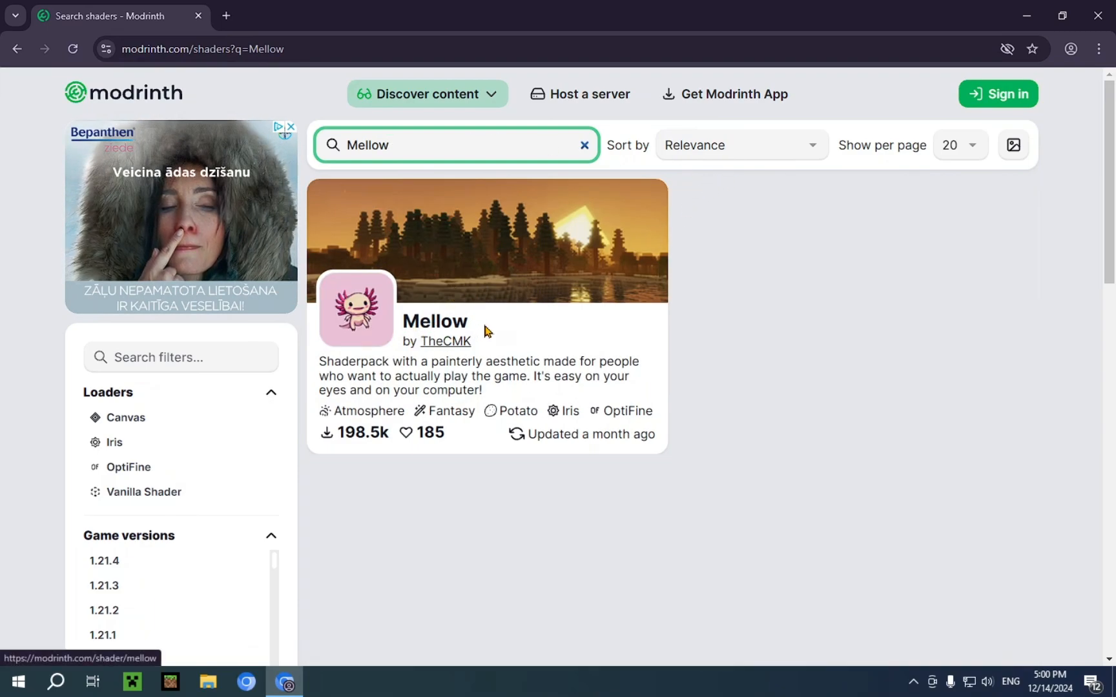
pyautogui.click(435, 322)
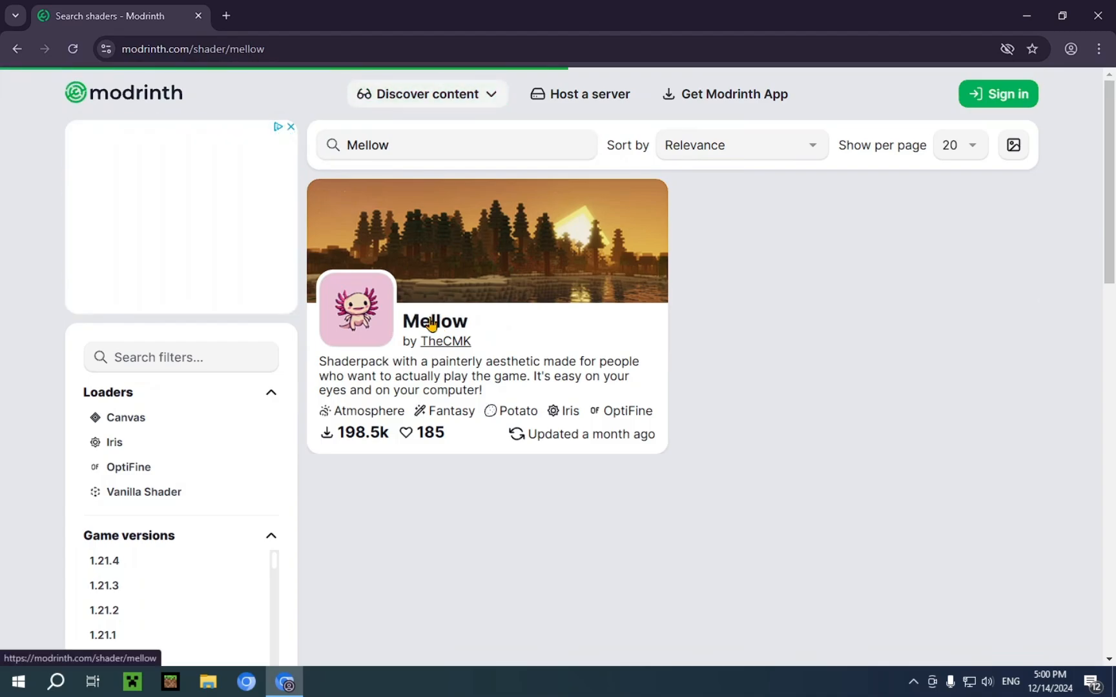
pyautogui.click(434, 321)
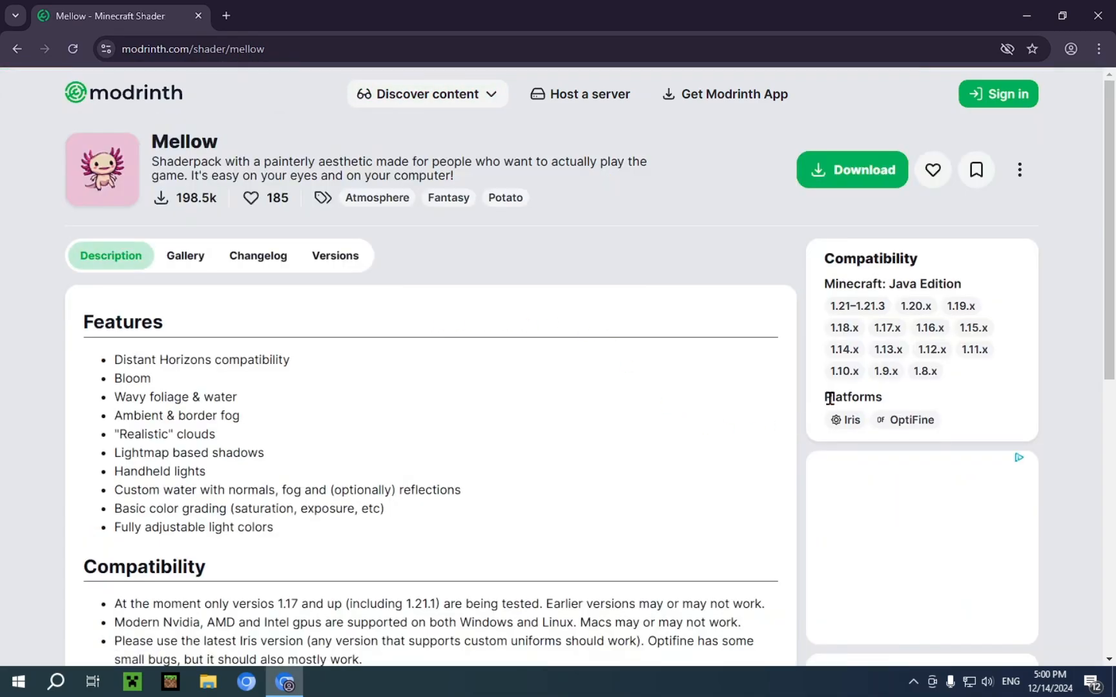
# Step: Download the newest Mellow release, v1.5.2, from the project's versions list
pyautogui.doubleClick(853, 397)
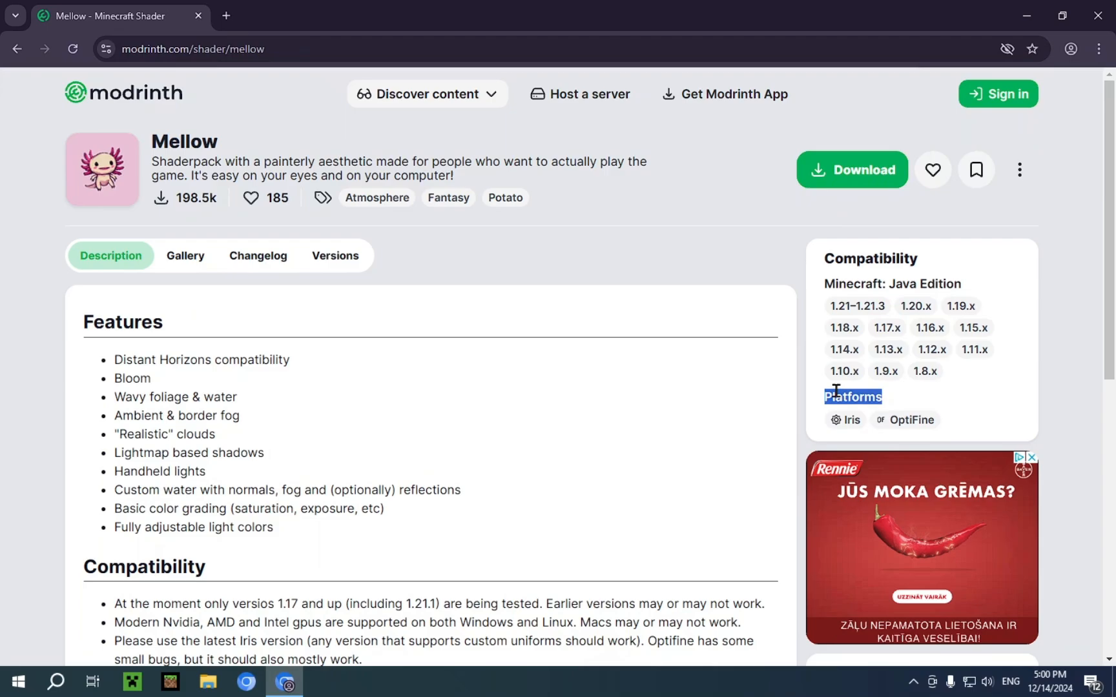
pyautogui.doubleClick(913, 420)
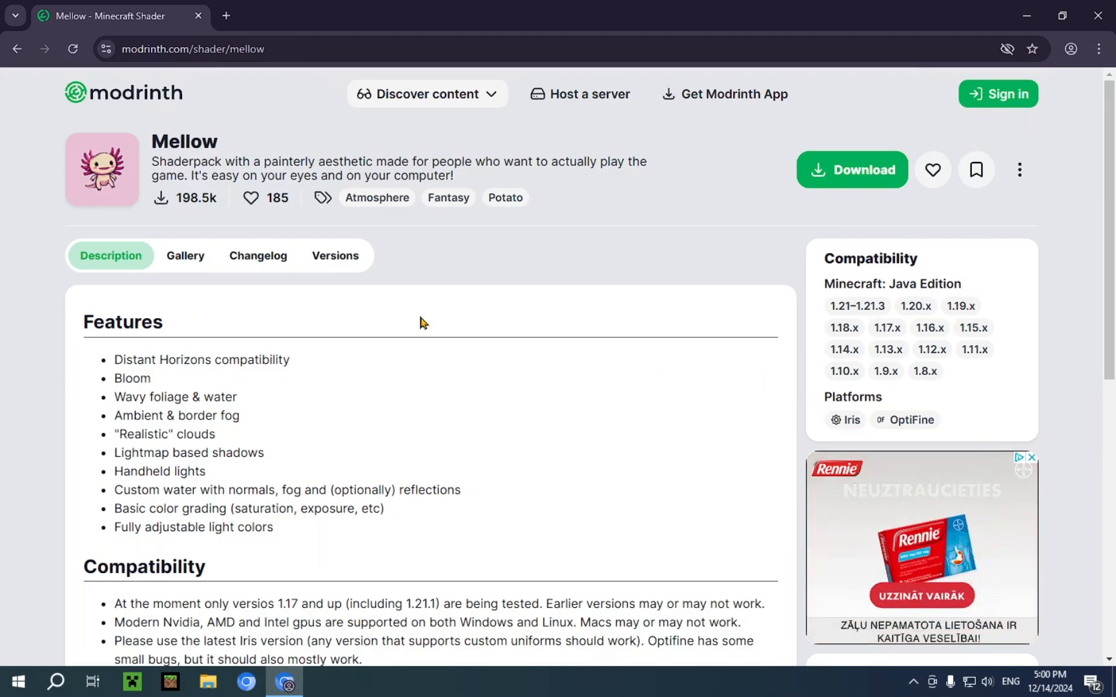
pyautogui.moveTo(405, 311)
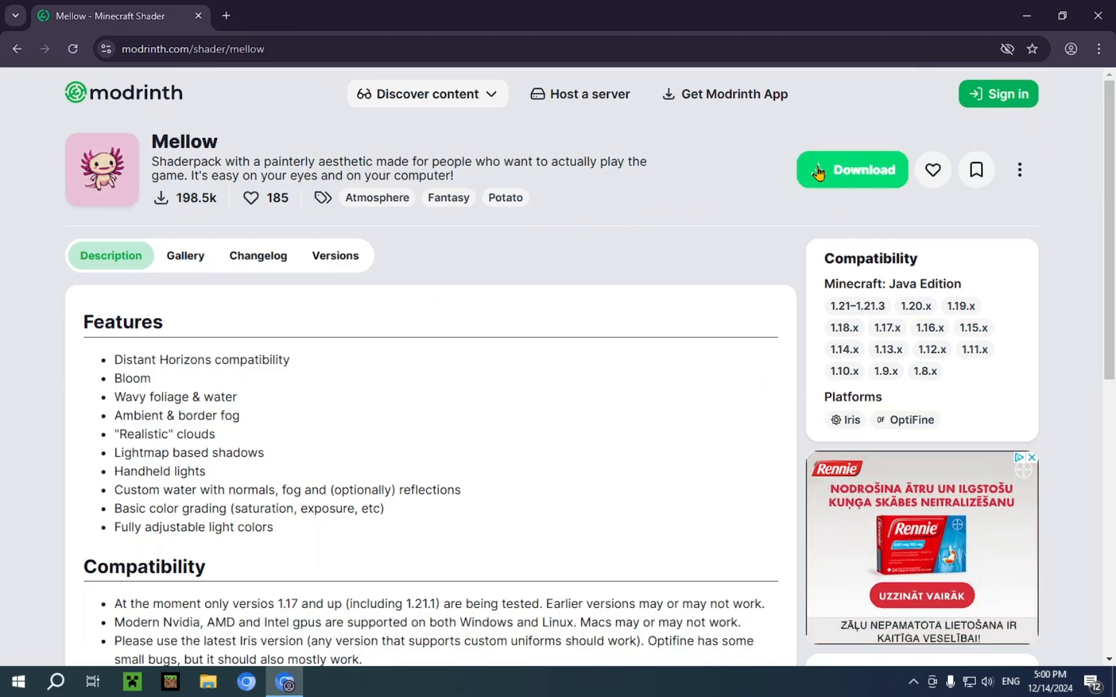
pyautogui.moveTo(335, 255)
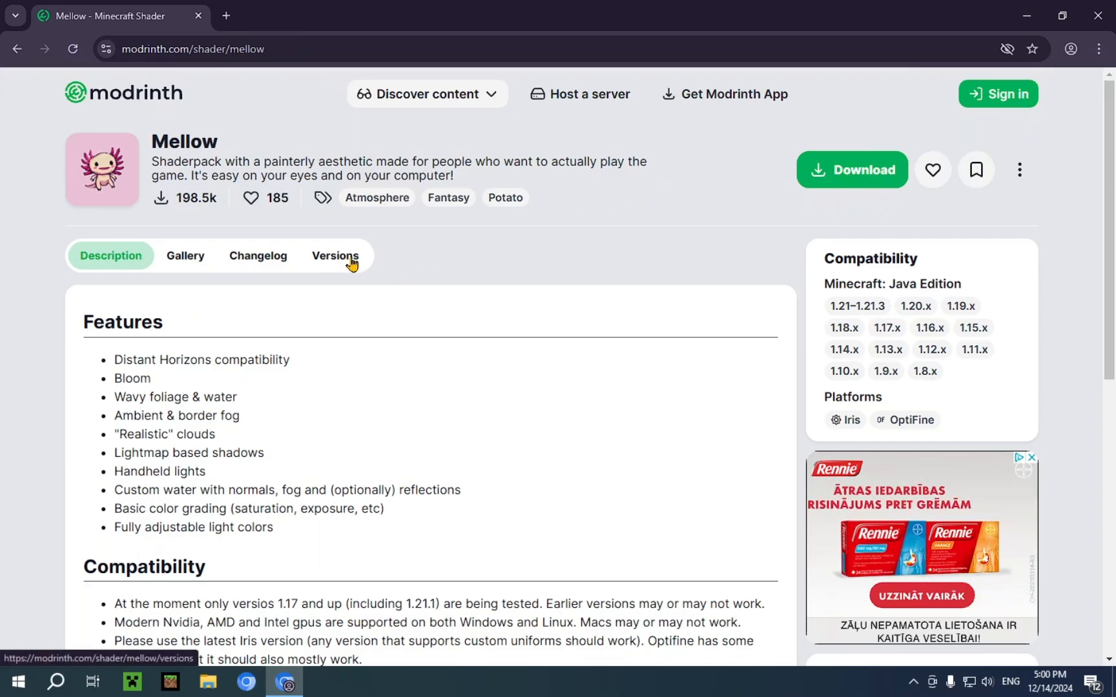
pyautogui.click(334, 255)
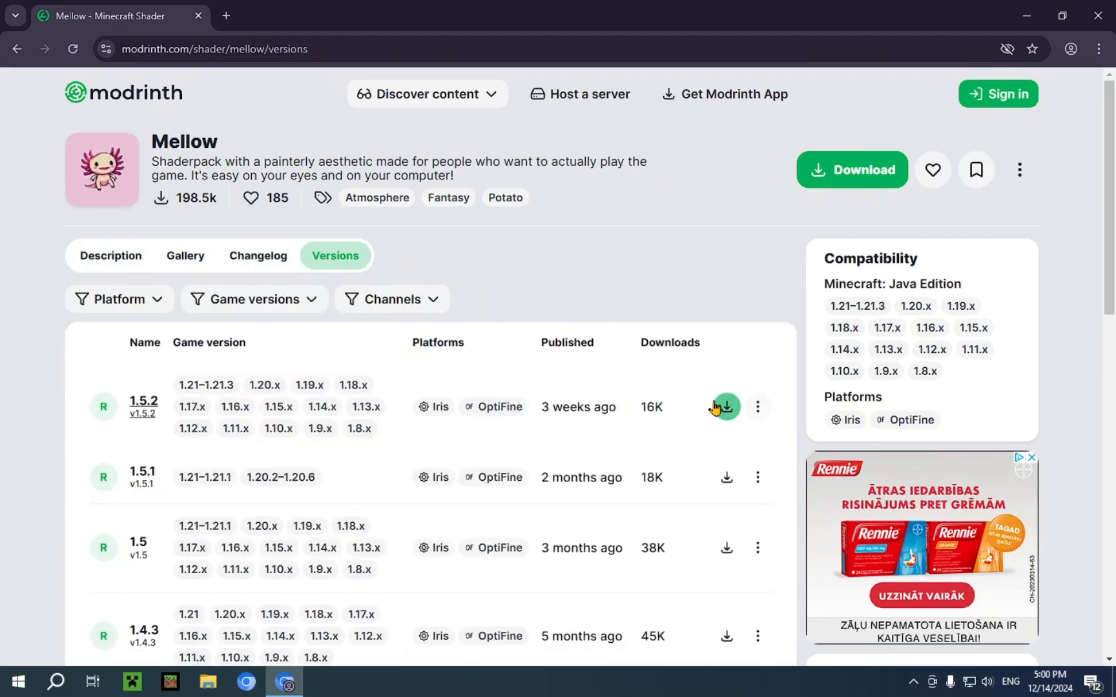
pyautogui.click(724, 407)
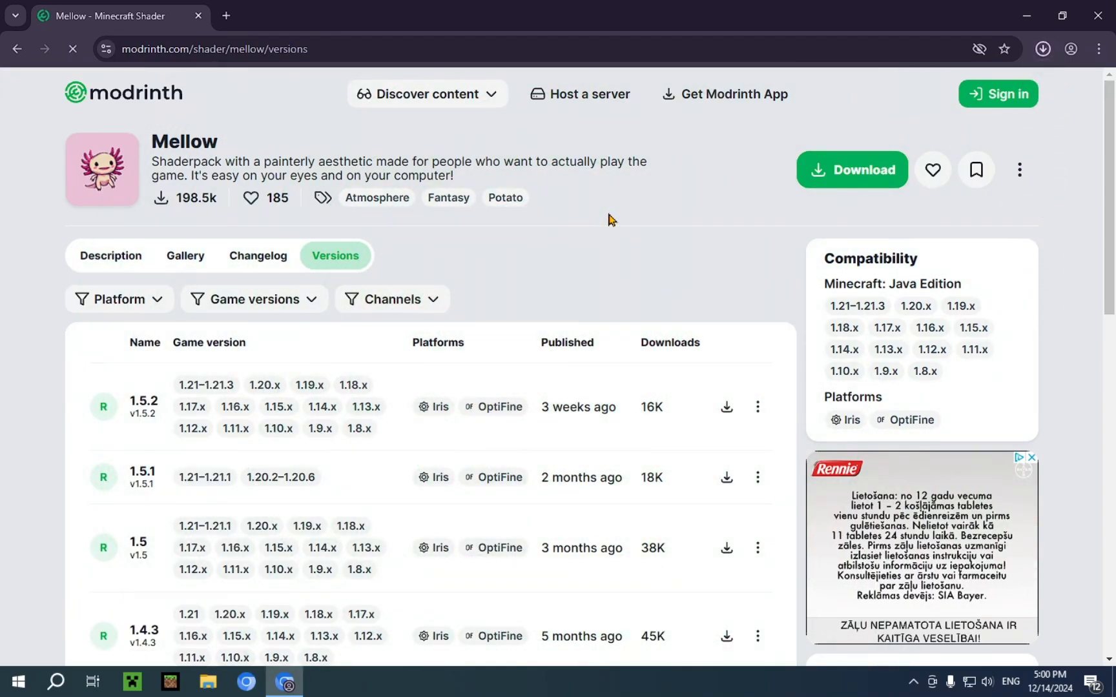
# Step: In a new tab, search Google for Optifine and open the official optifine.net site
pyautogui.click(428, 93)
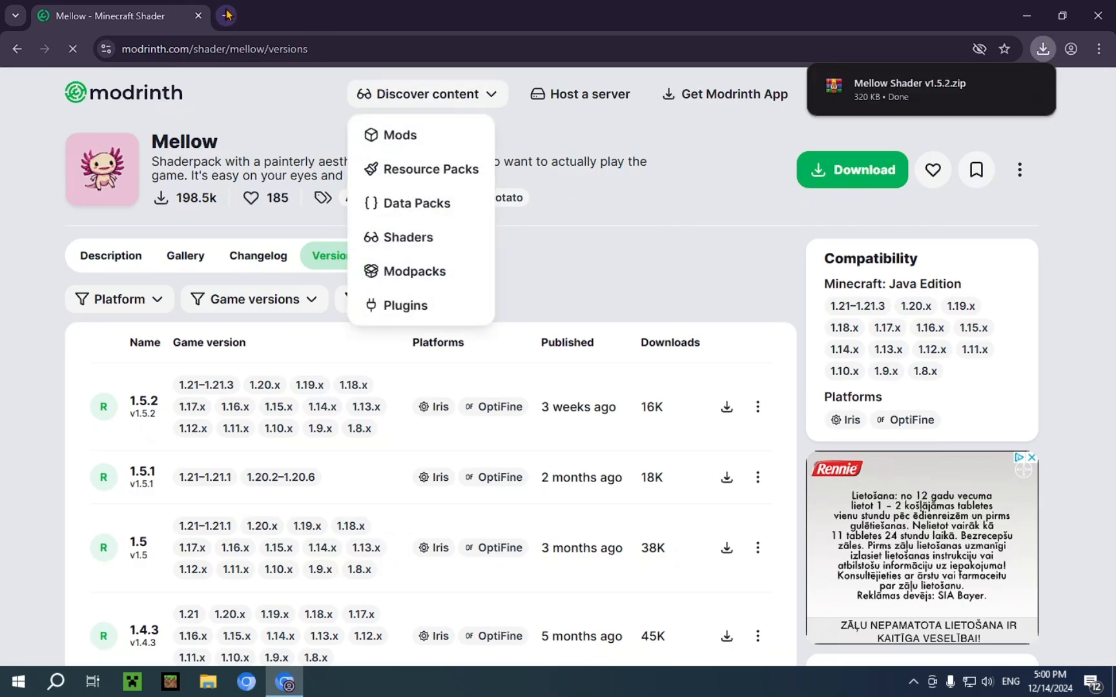
pyautogui.click(226, 16)
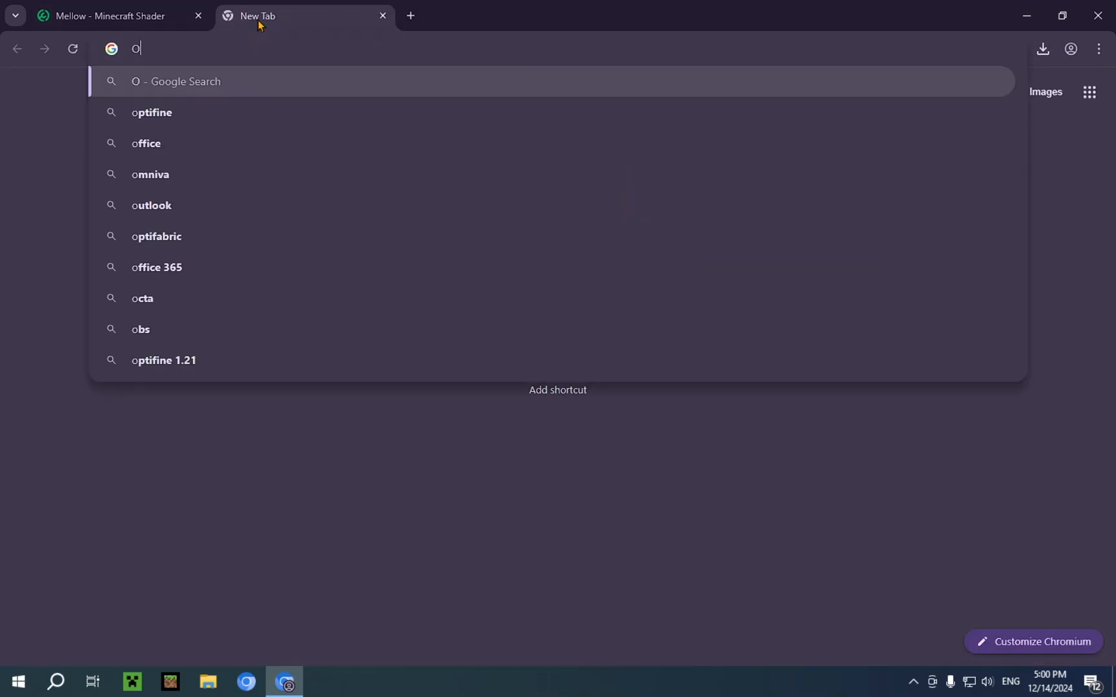
pyautogui.press('Return')
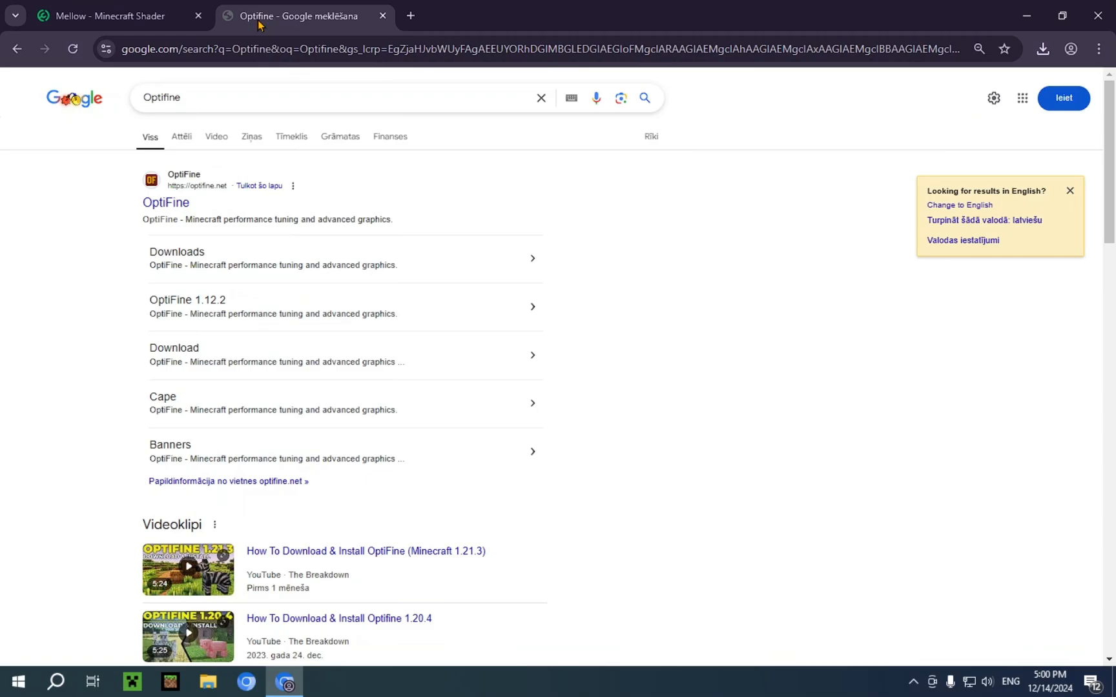
pyautogui.click(166, 201)
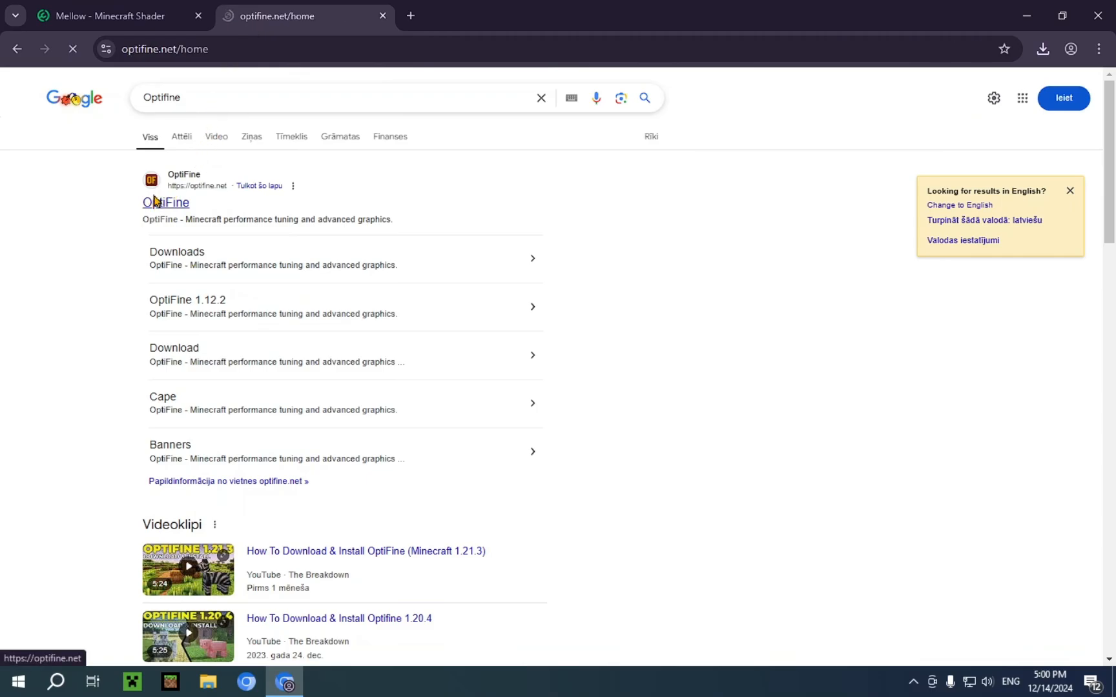
pyautogui.click(165, 201)
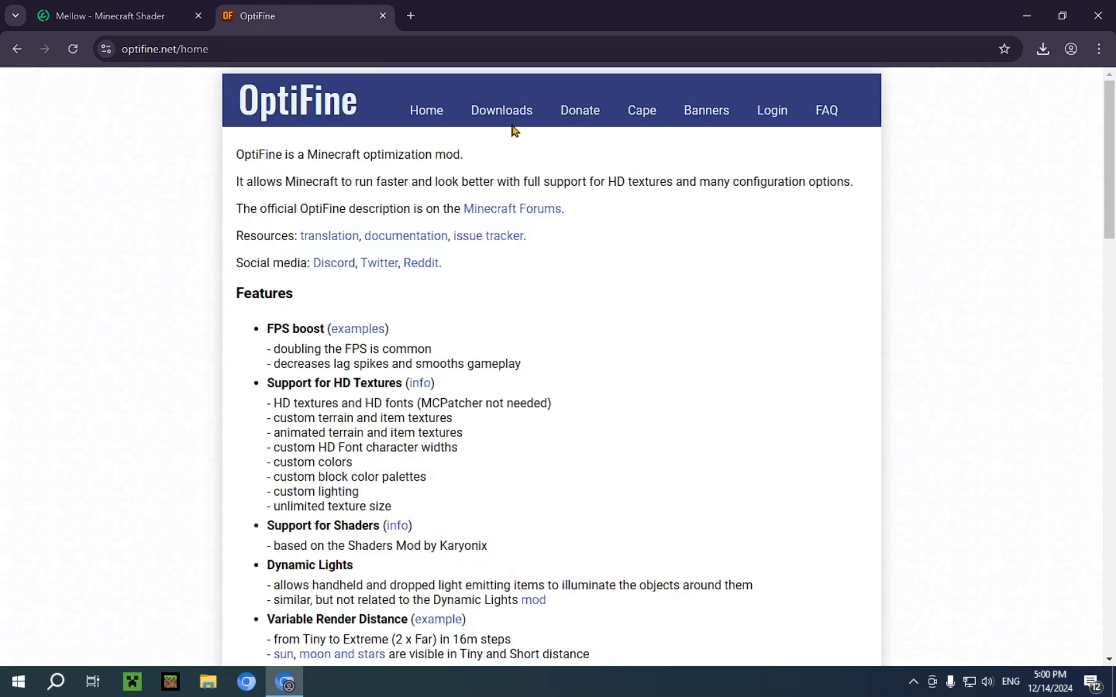
# Step: Review OptiFine's preview versions for Minecraft 1.21.4 on the downloads page, then close that tab
pyautogui.click(501, 110)
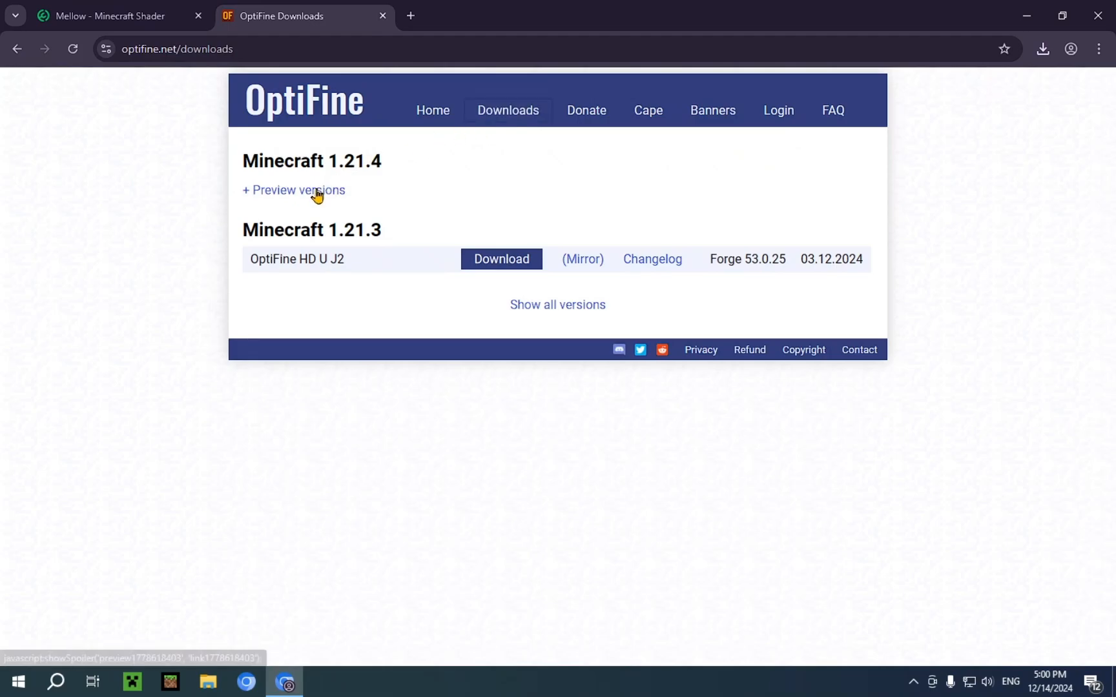
pyautogui.click(295, 190)
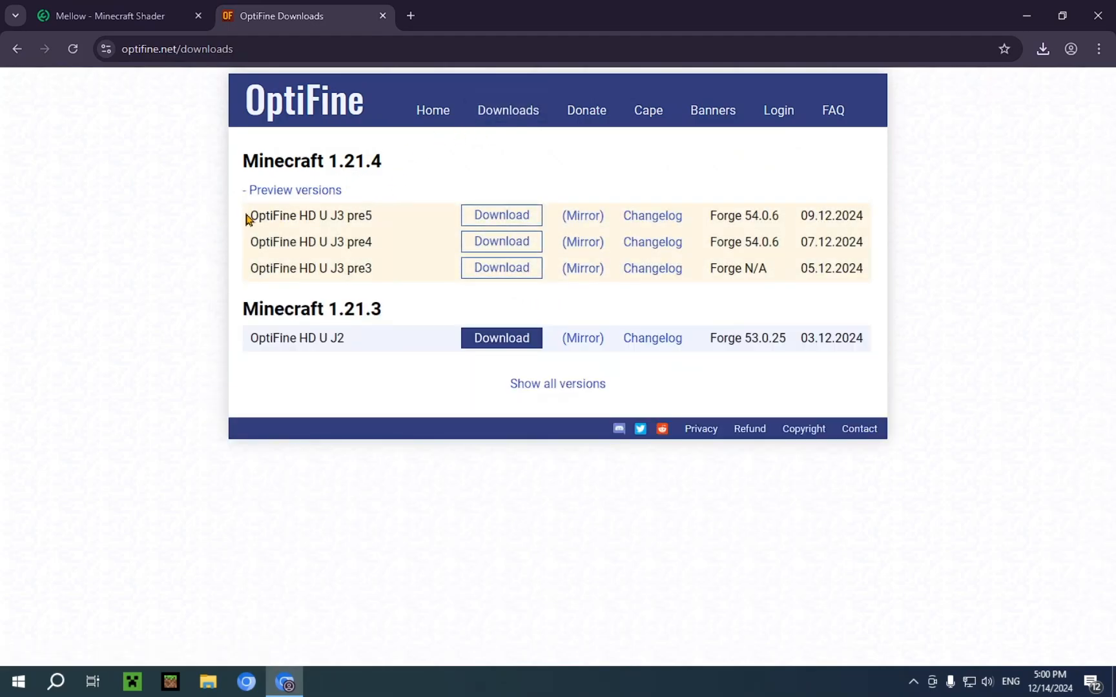
pyautogui.doubleClick(310, 215)
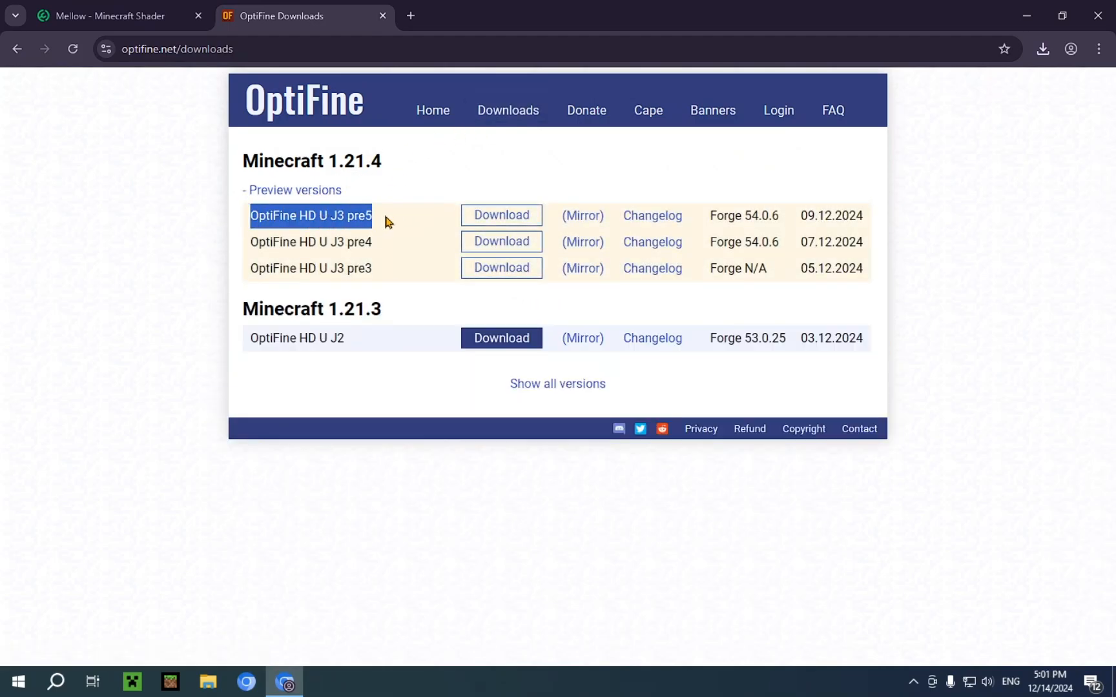
pyautogui.moveTo(306, 216)
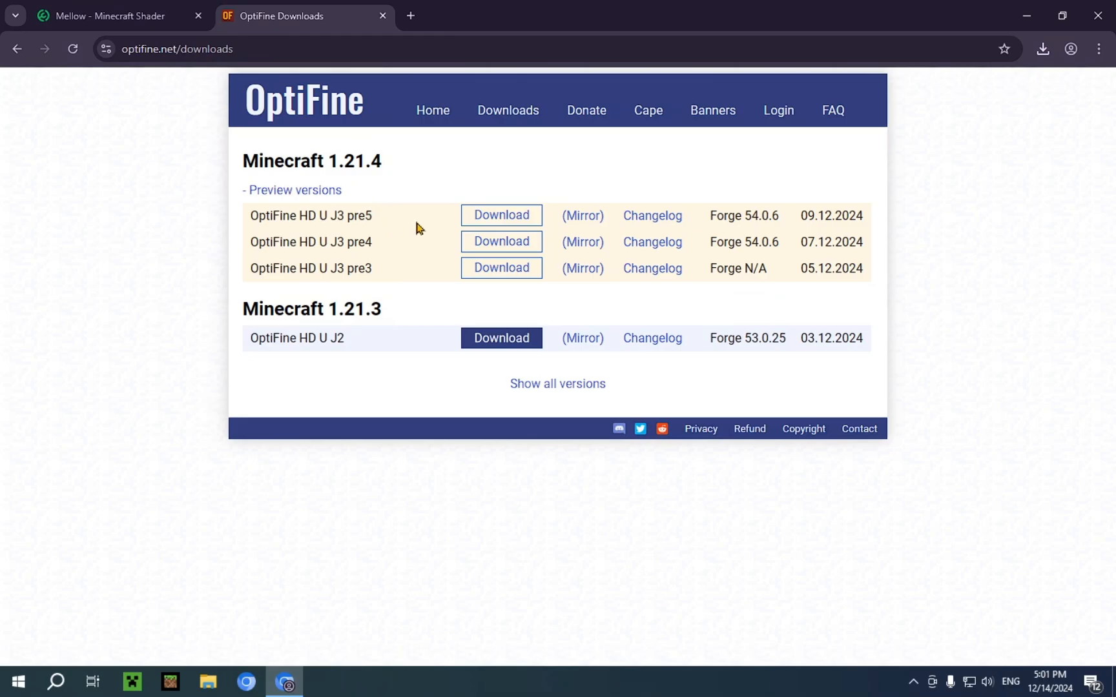
pyautogui.click(117, 15)
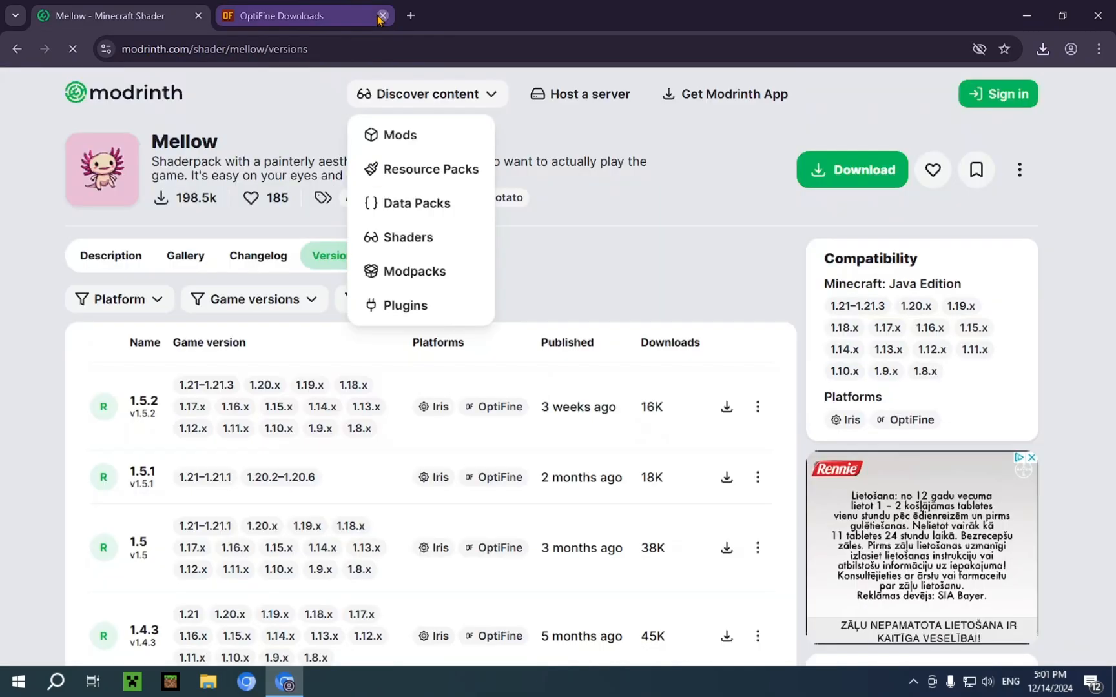
# Step: In a new tab, search for Iris Shaders and open the official irisshaders.dev site
pyautogui.click(383, 16)
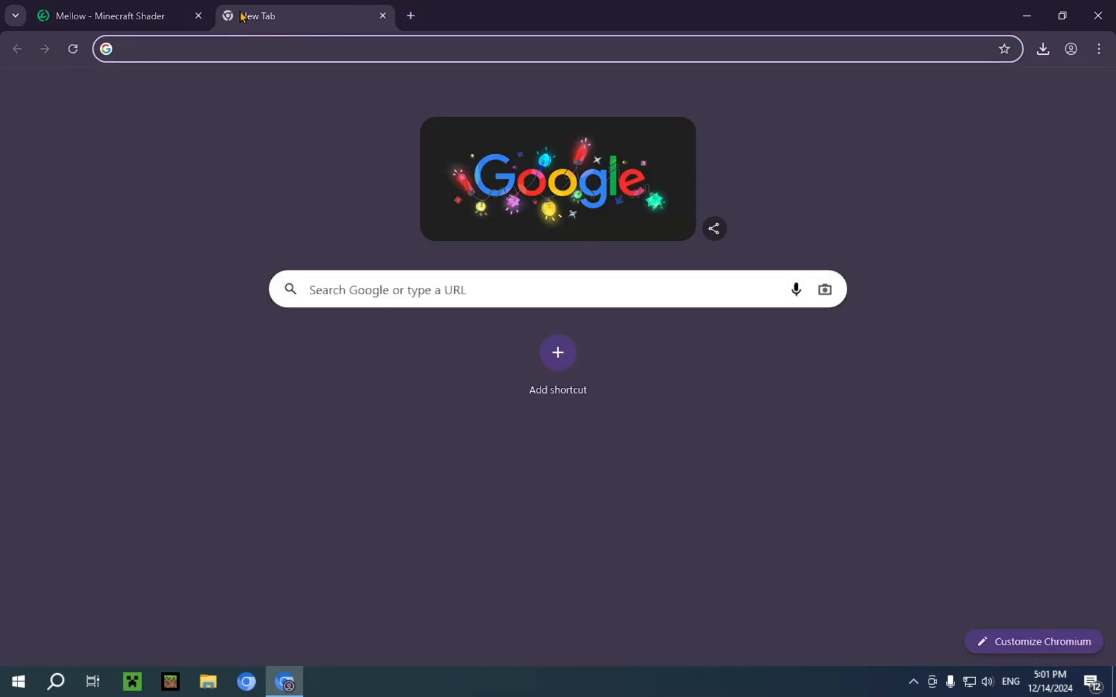
pyautogui.write('Iris S')
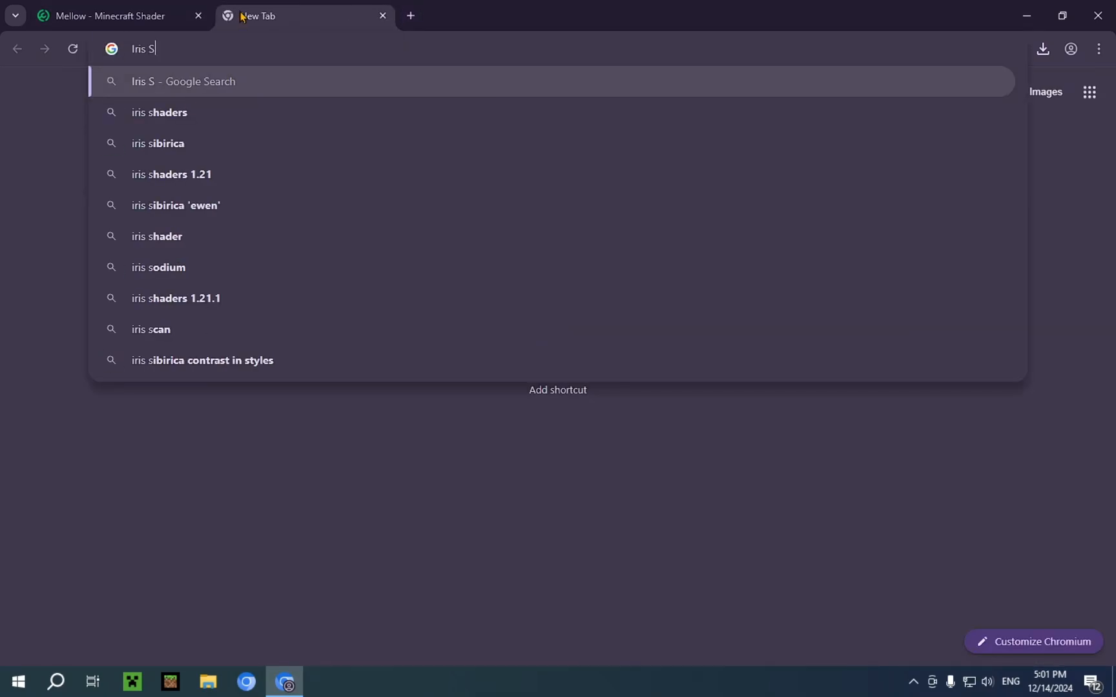
pyautogui.click(159, 112)
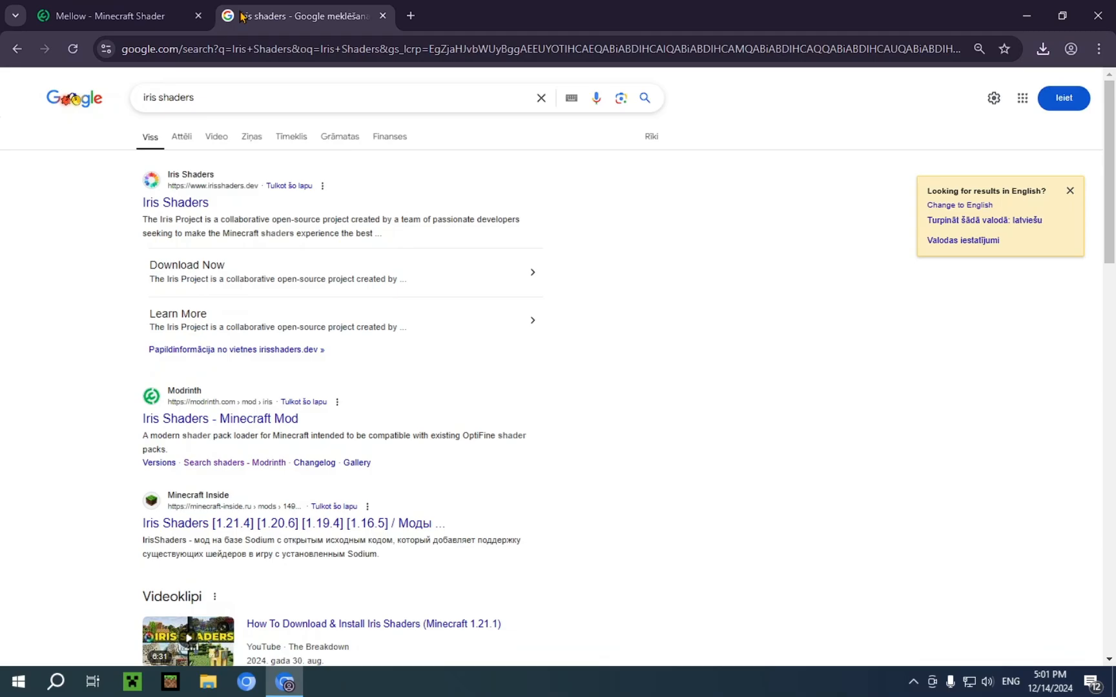
pyautogui.click(174, 202)
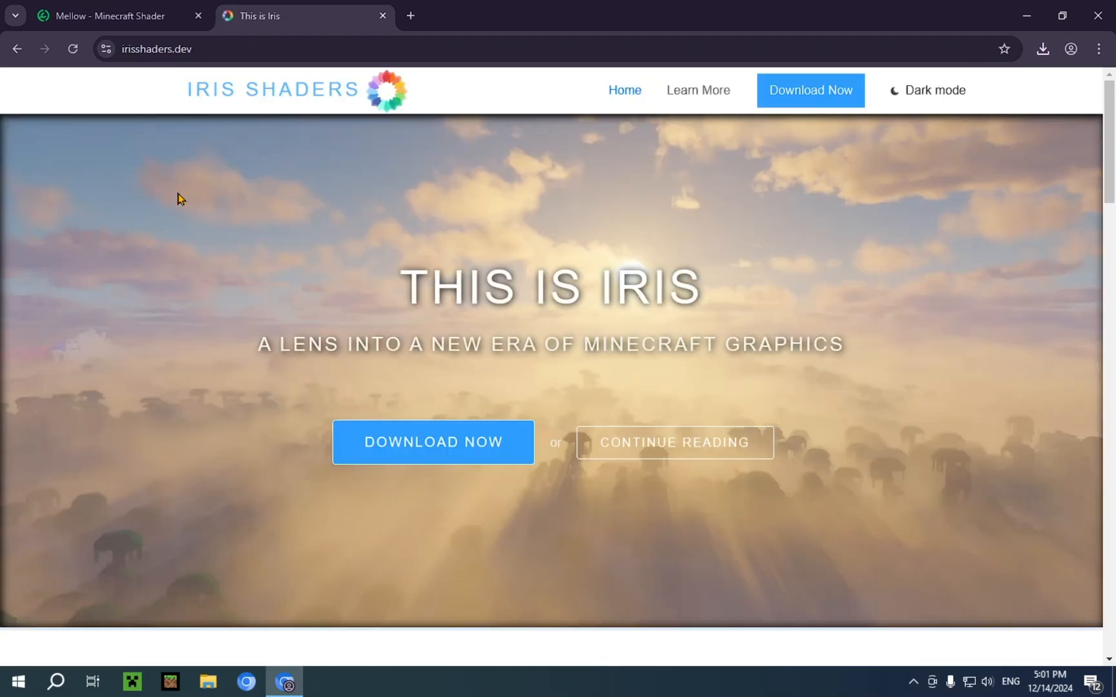
pyautogui.moveTo(432, 441)
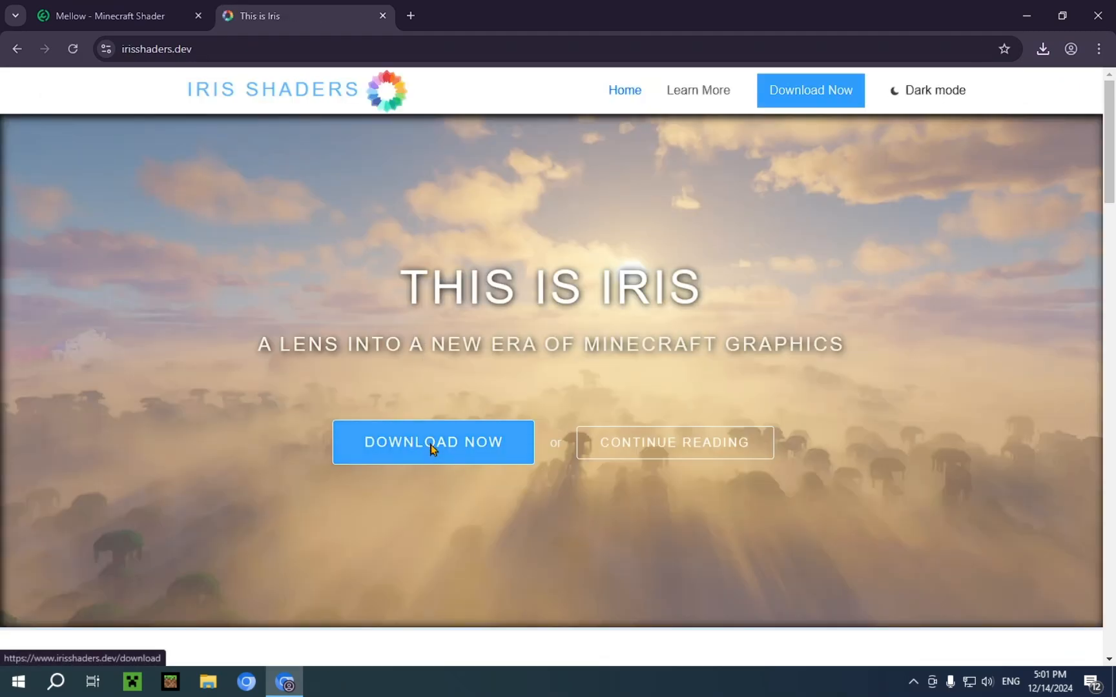
# Step: Go to the Iris download page to get the Iris Installer 3.2.1 jar
pyautogui.click(431, 442)
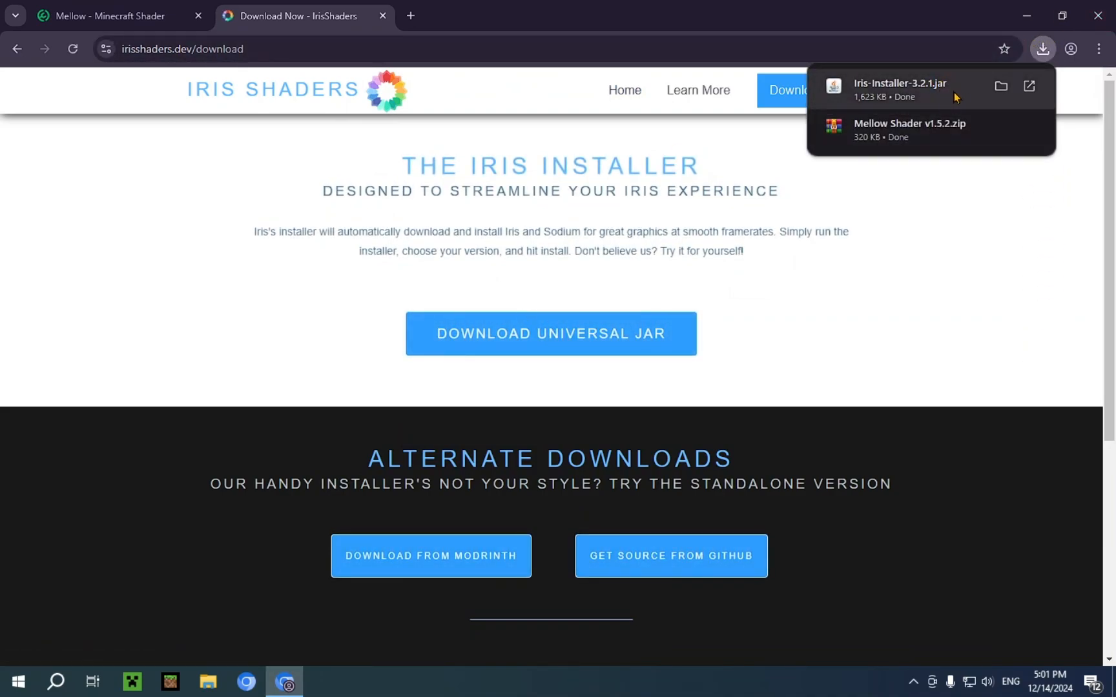
pyautogui.moveTo(926, 117)
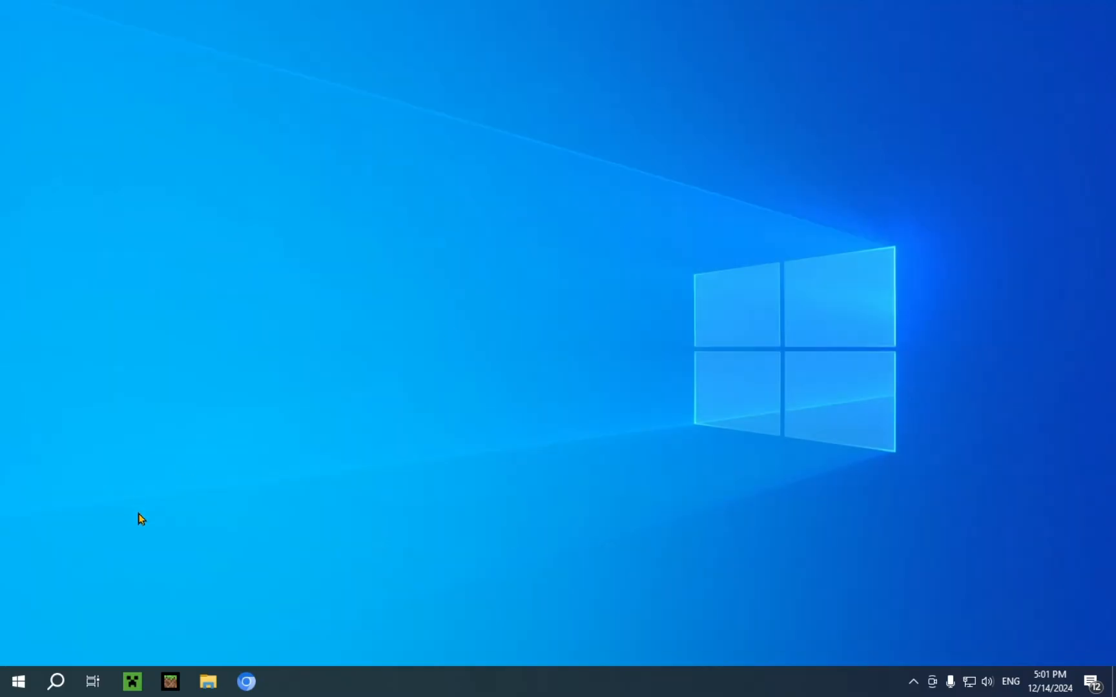
# Step: Open the Downloads folder in File Explorer and launch Iris-Installer-3.2.1.jar
pyautogui.click(208, 682)
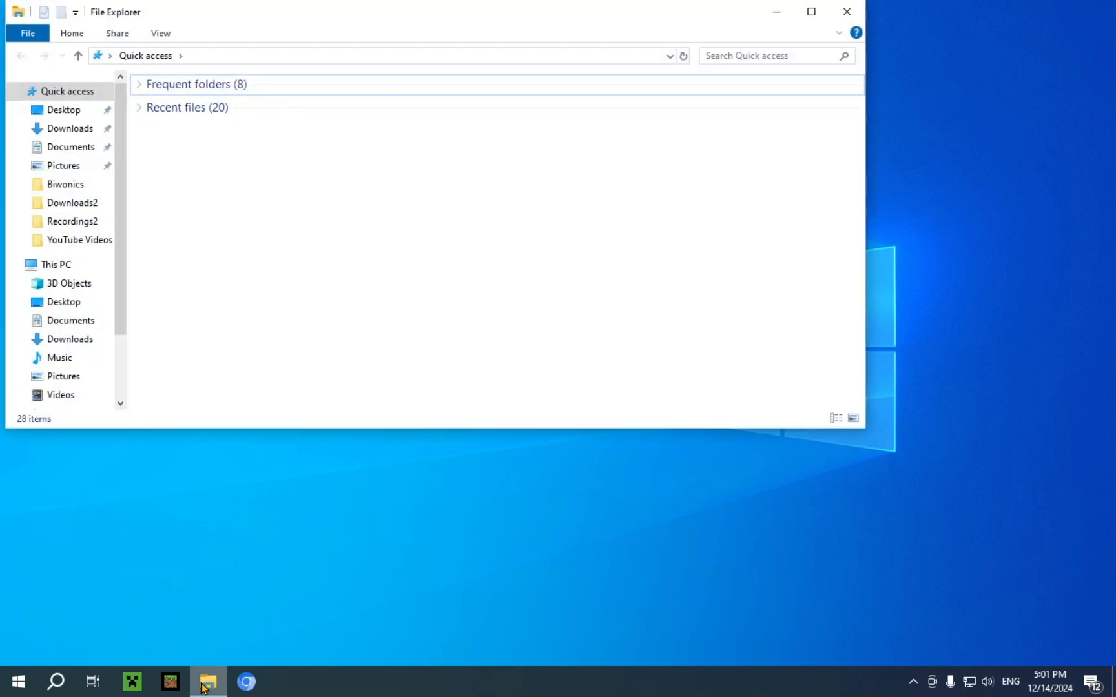
pyautogui.moveTo(182, 653)
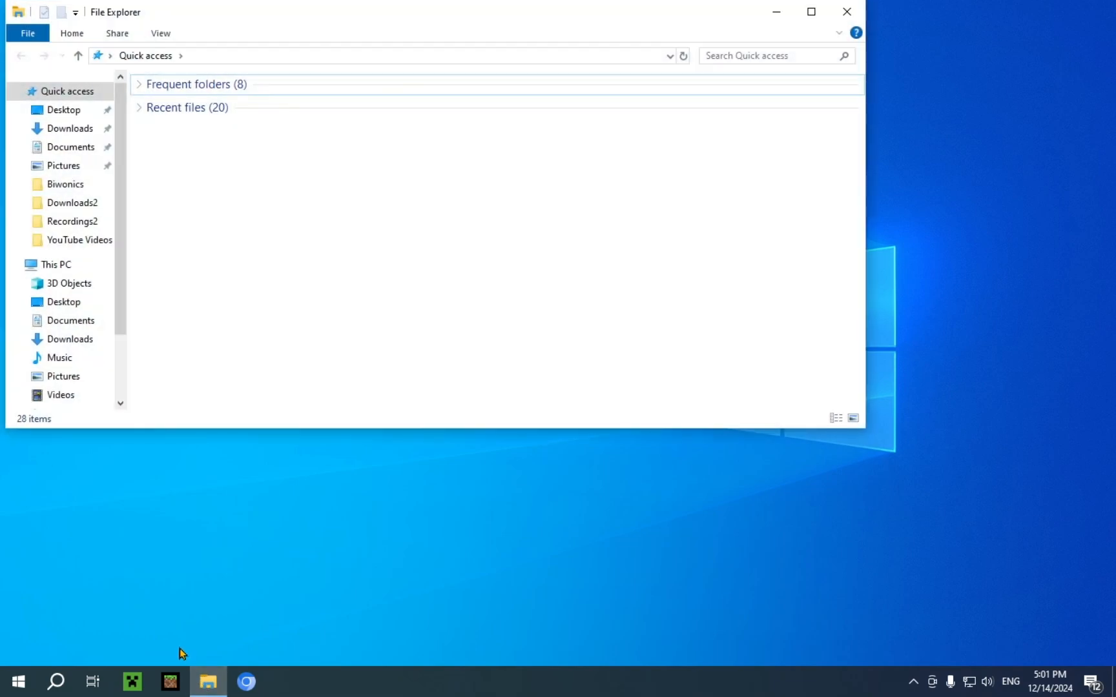
pyautogui.click(68, 338)
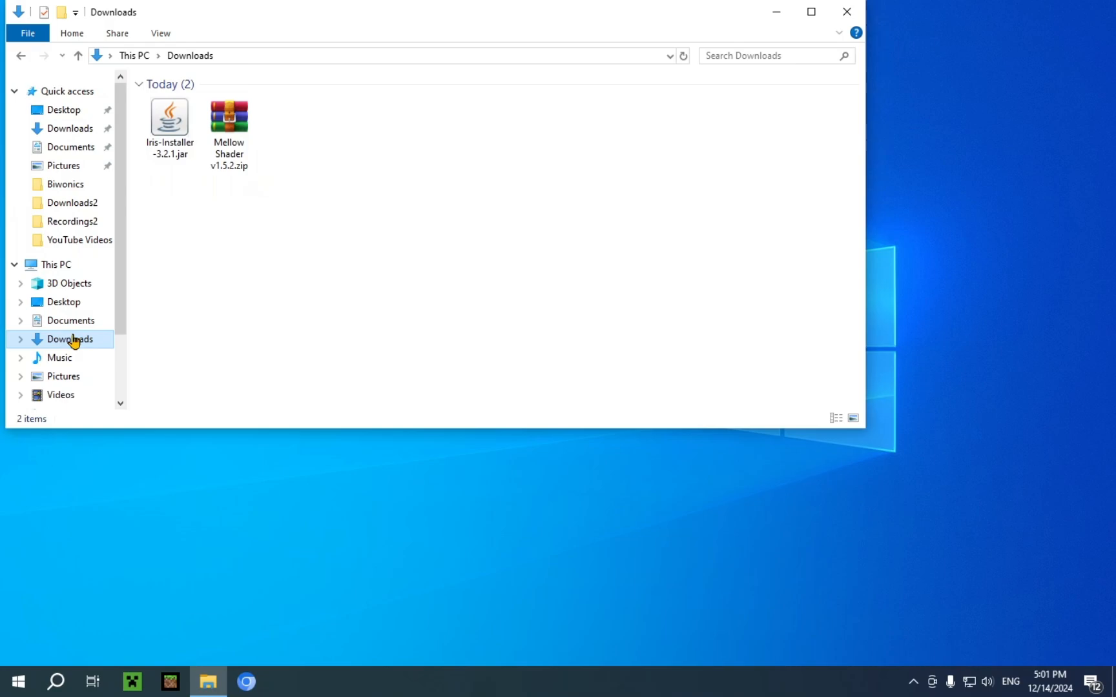
pyautogui.moveTo(415, 322)
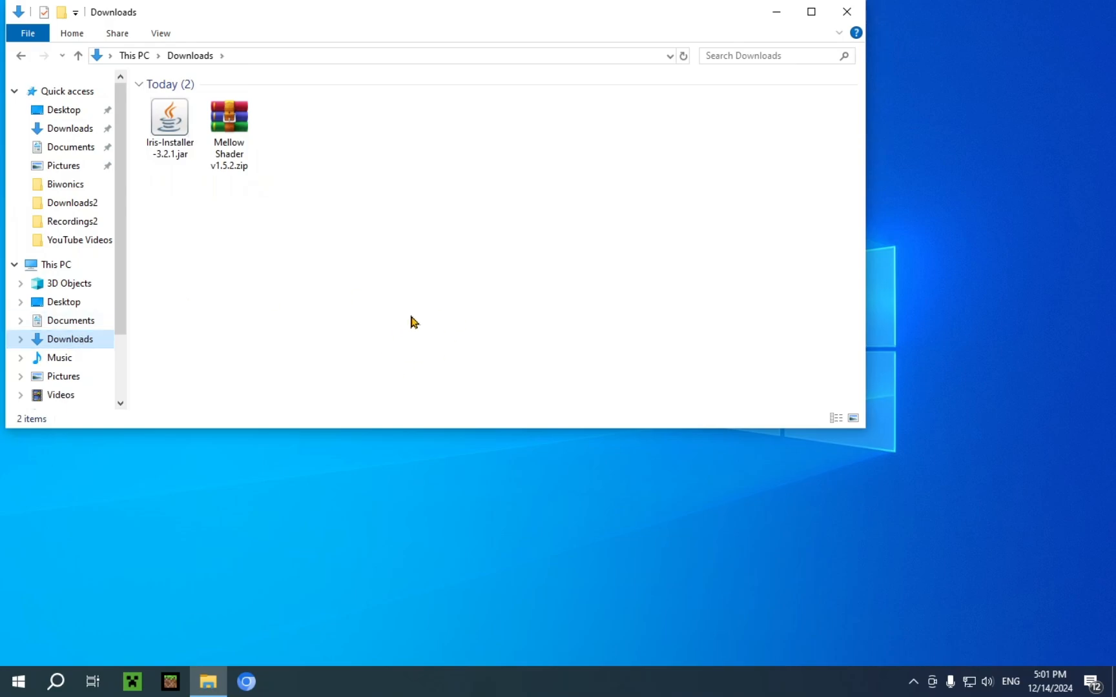
pyautogui.moveTo(383, 305)
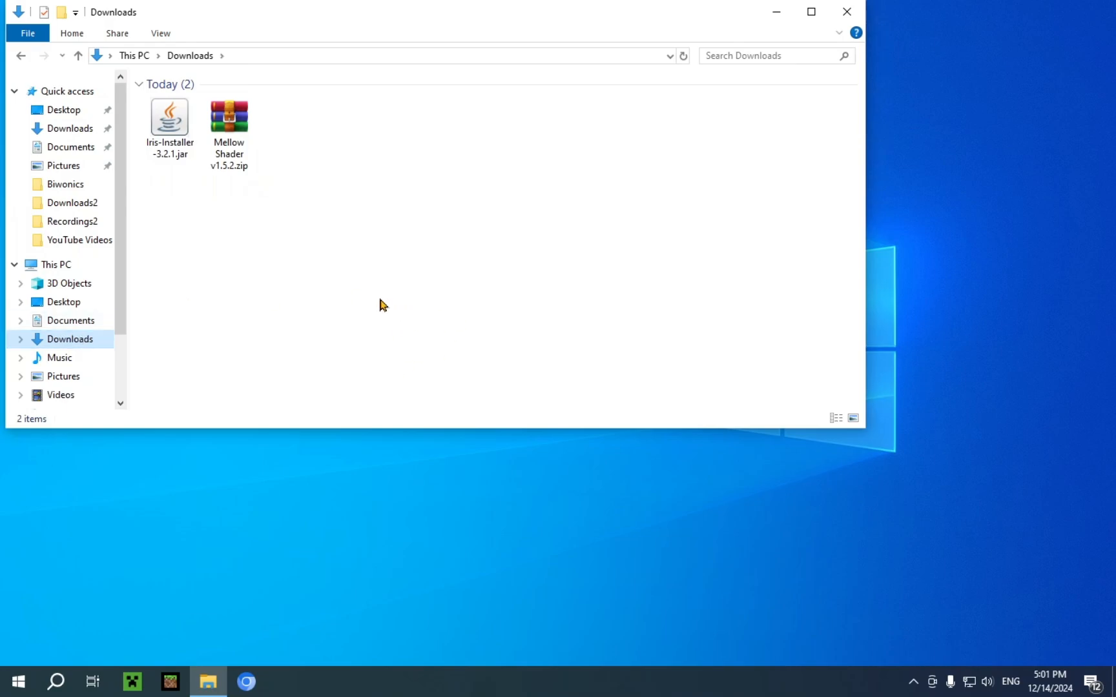
pyautogui.click(169, 121)
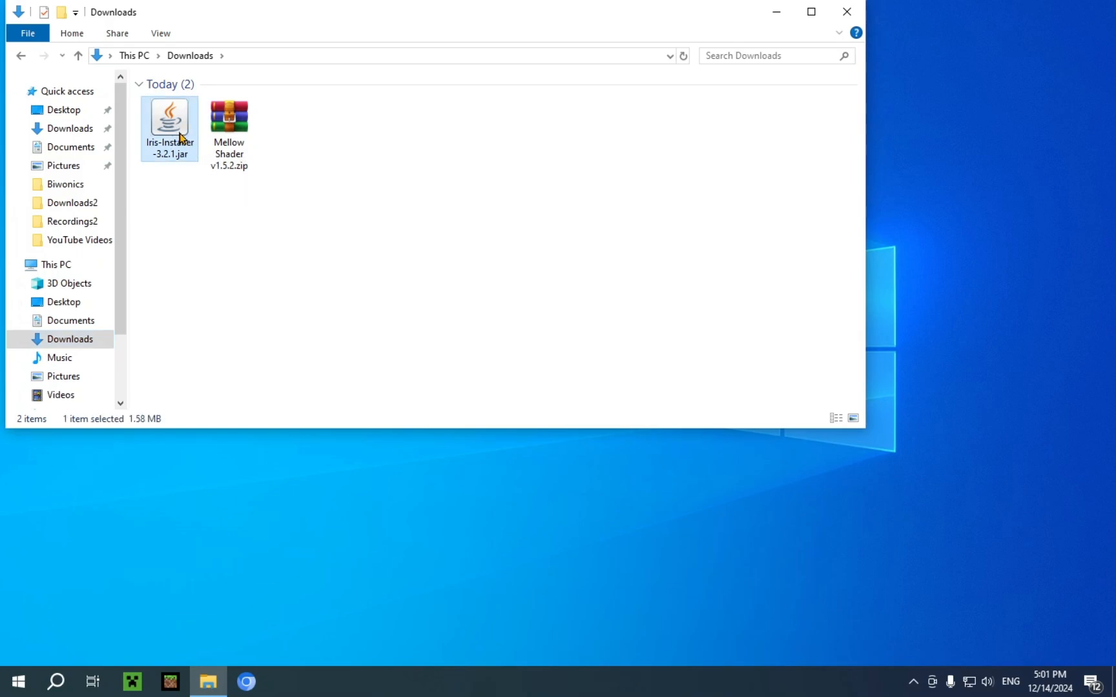
pyautogui.doubleClick(170, 122)
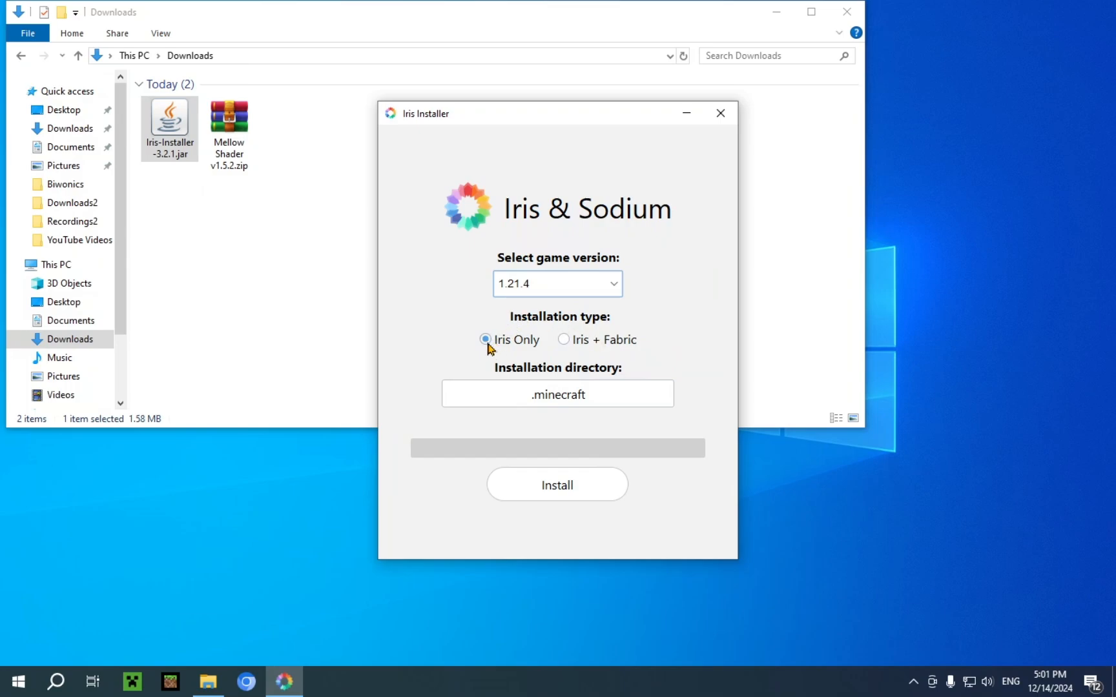
# Step: Install Iris for Minecraft 1.21.4 and close the installer once it reads Completed!
pyautogui.click(557, 484)
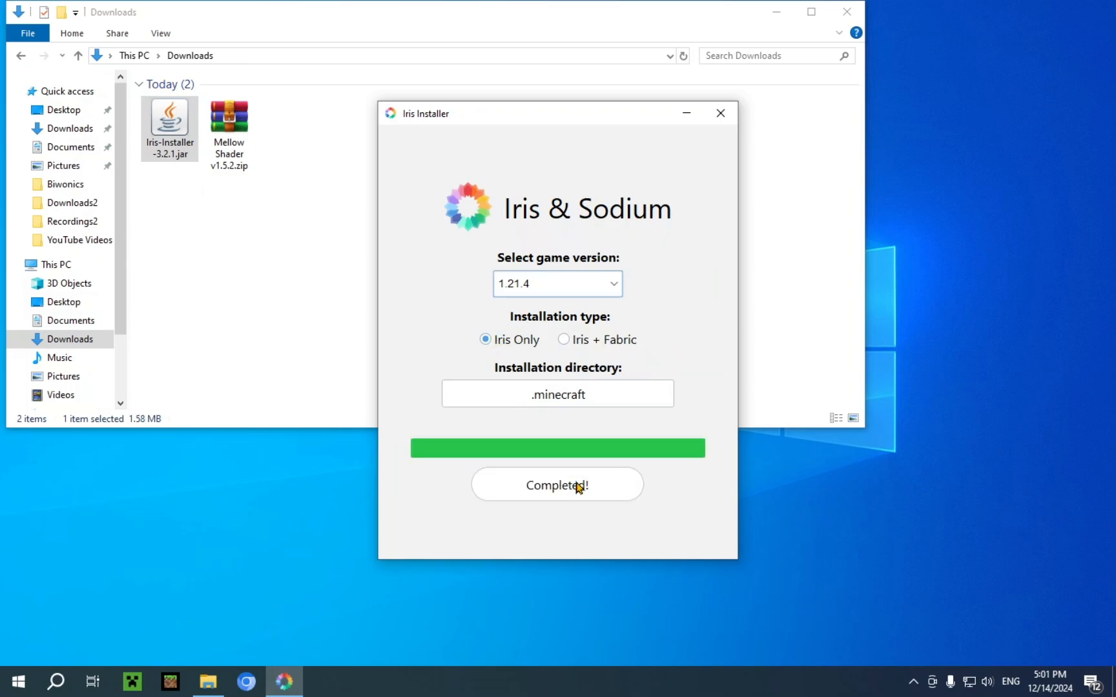
pyautogui.moveTo(720, 114)
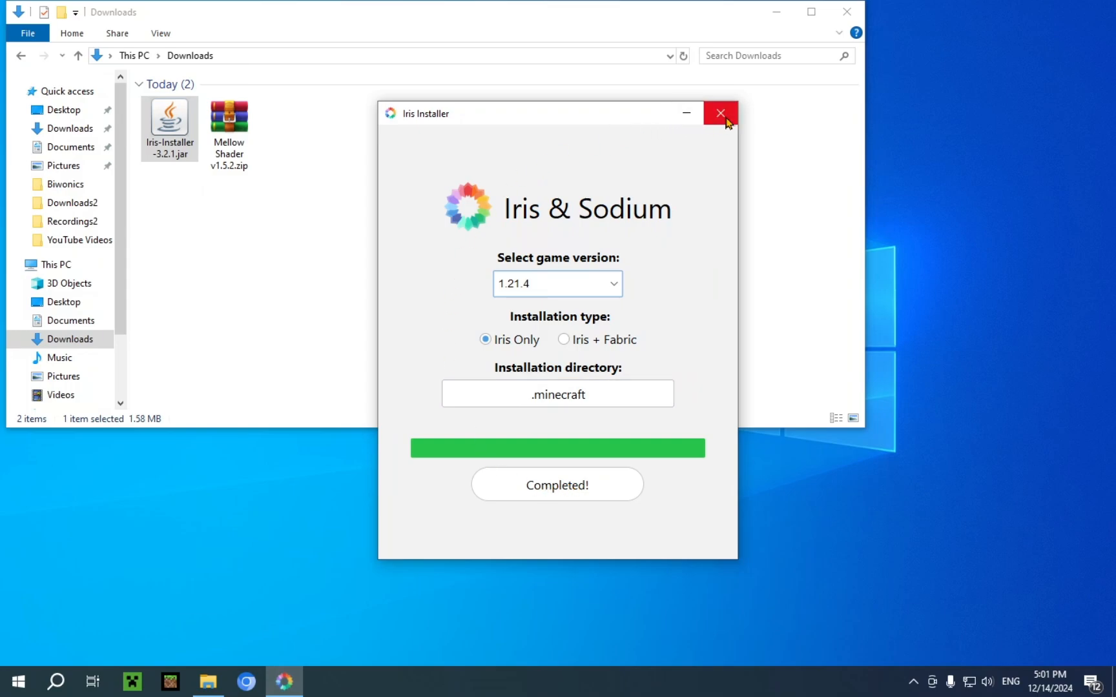
pyautogui.click(720, 114)
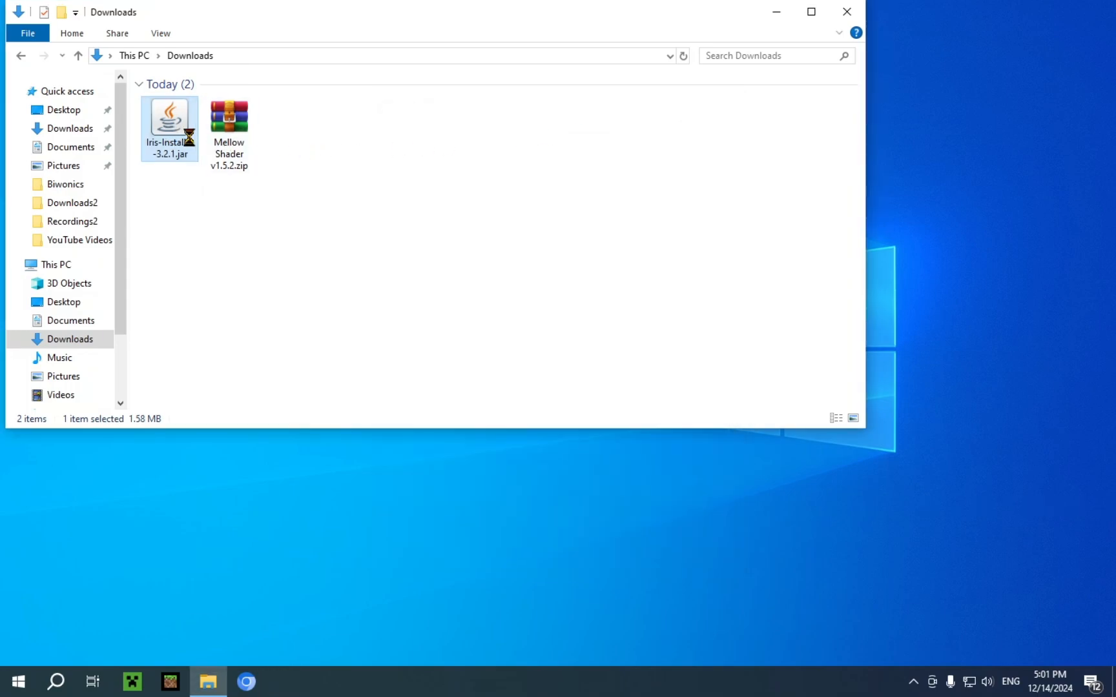
# Step: Delete Iris-Installer-3.2.1.jar from the Downloads folder
pyautogui.rightClick(169, 117)
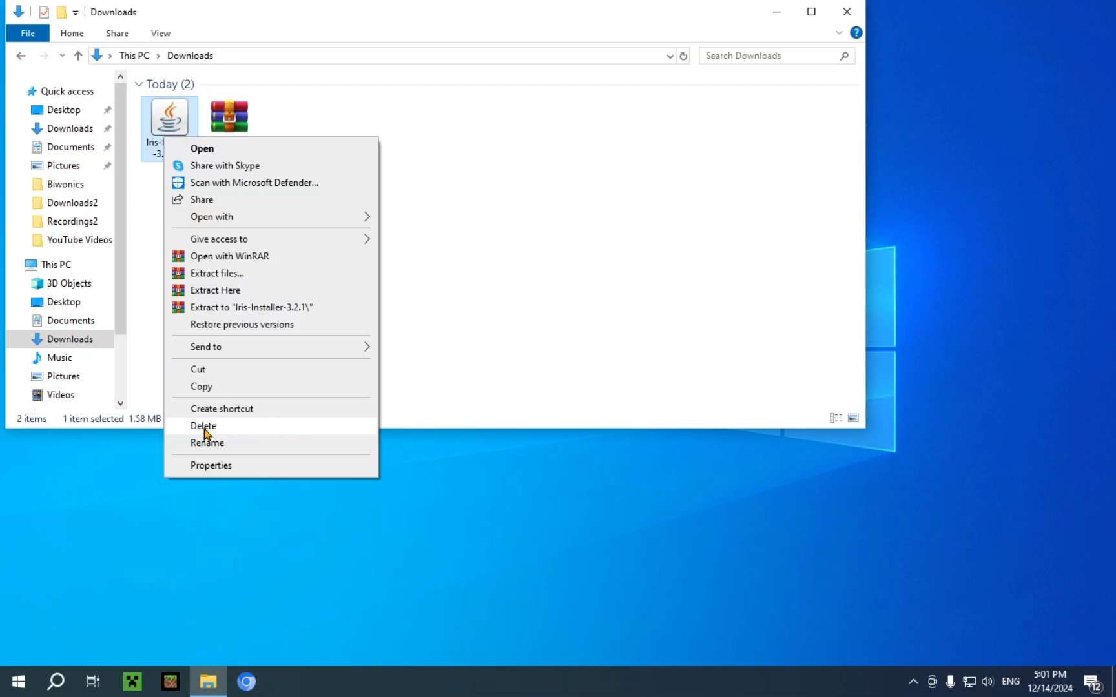
pyautogui.click(204, 426)
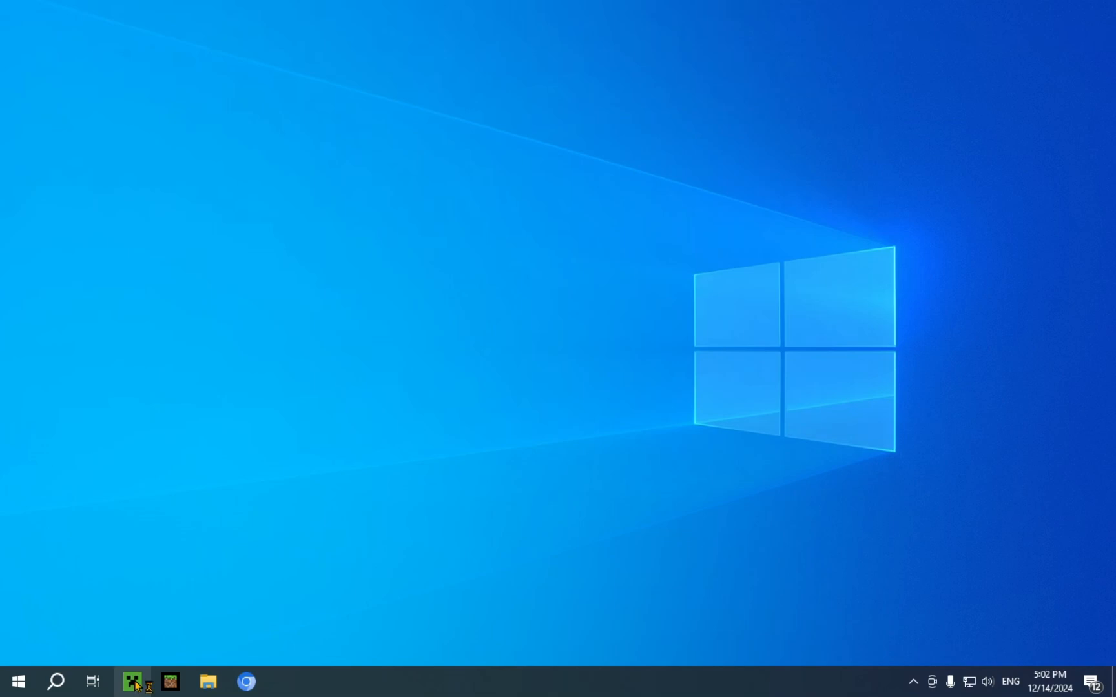
# Step: Launch the Minecraft Launcher and show the Java Edition Installations list with Iris & Sodium for 1.21.4
pyautogui.click(132, 680)
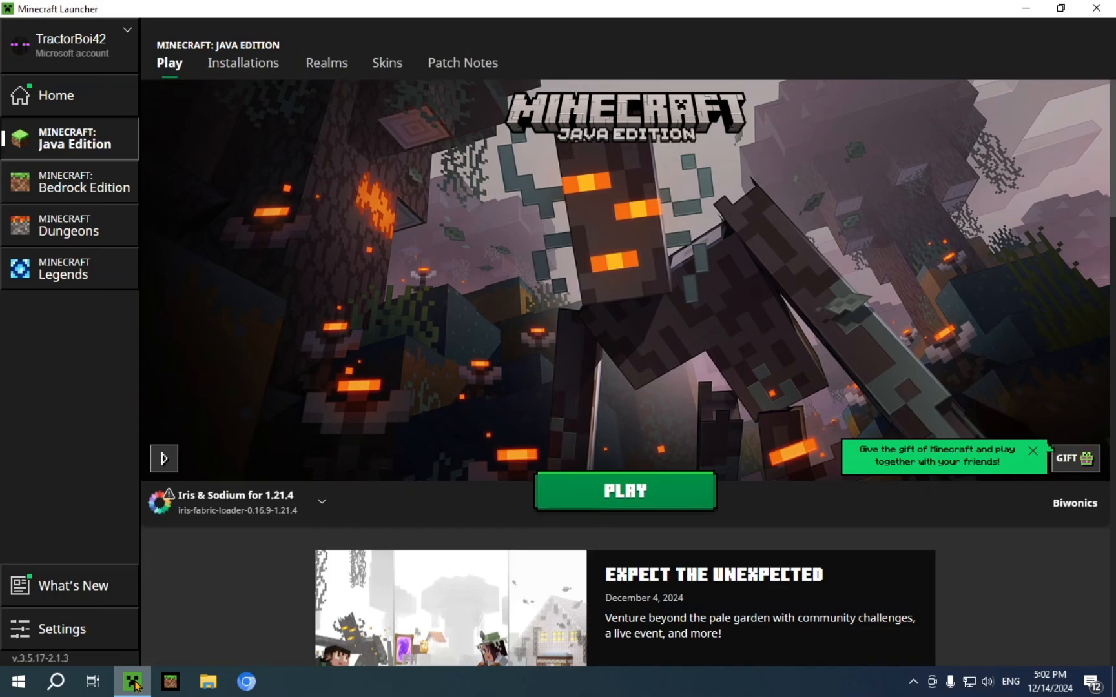
pyautogui.moveTo(185, 483)
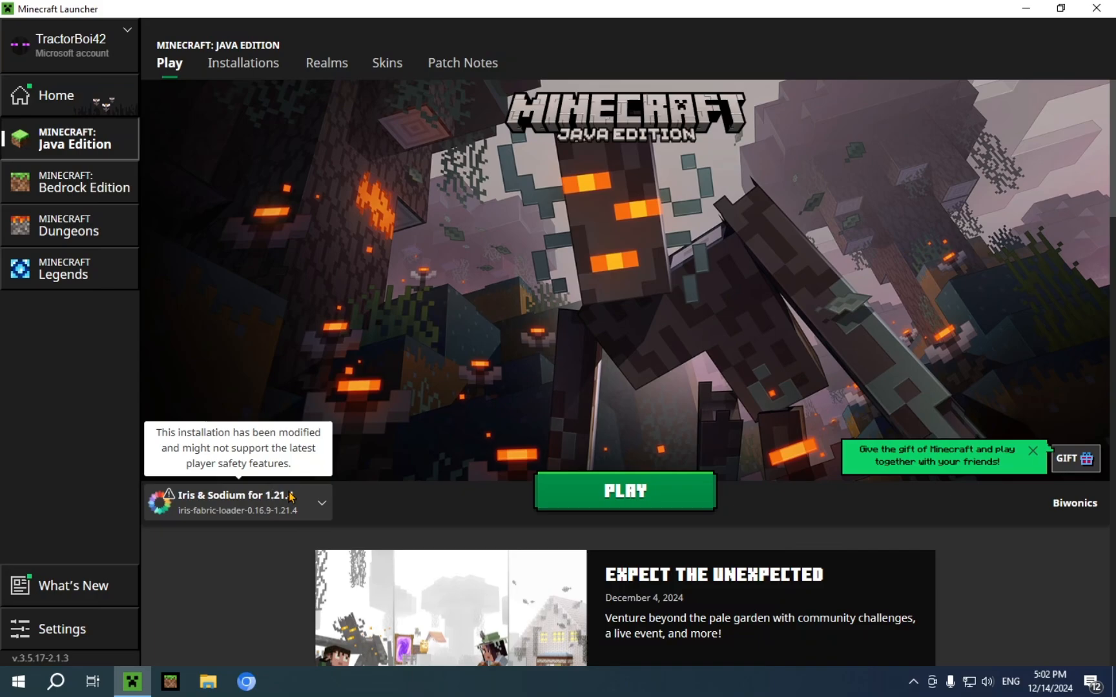
pyautogui.moveTo(212, 496)
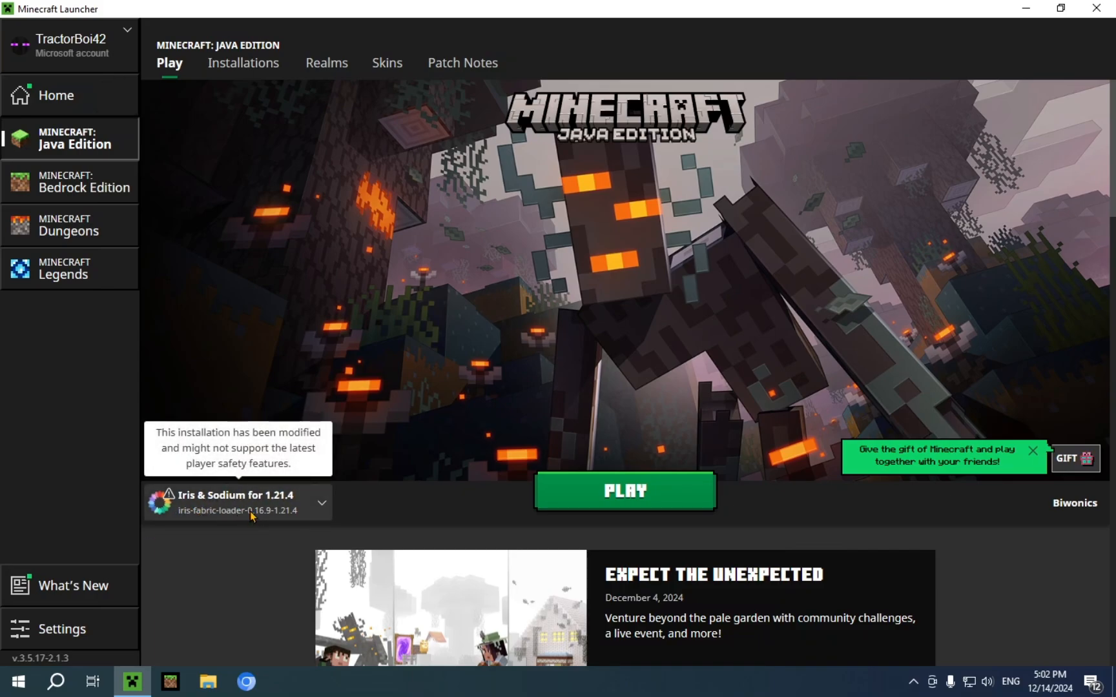
pyautogui.moveTo(268, 518)
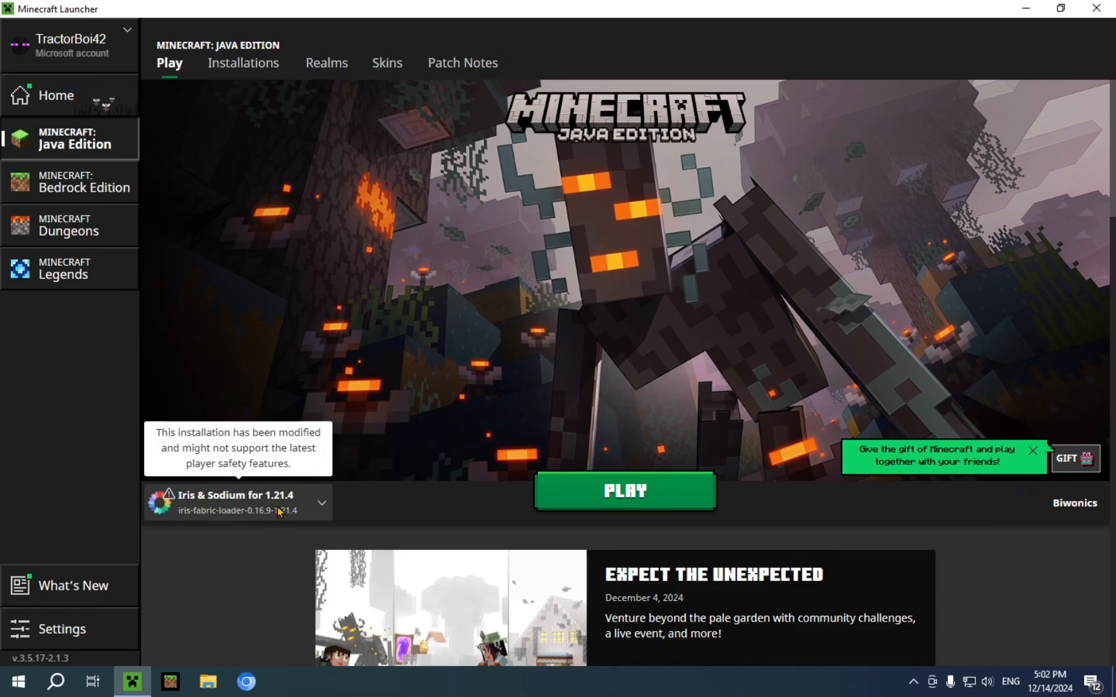
pyautogui.click(243, 62)
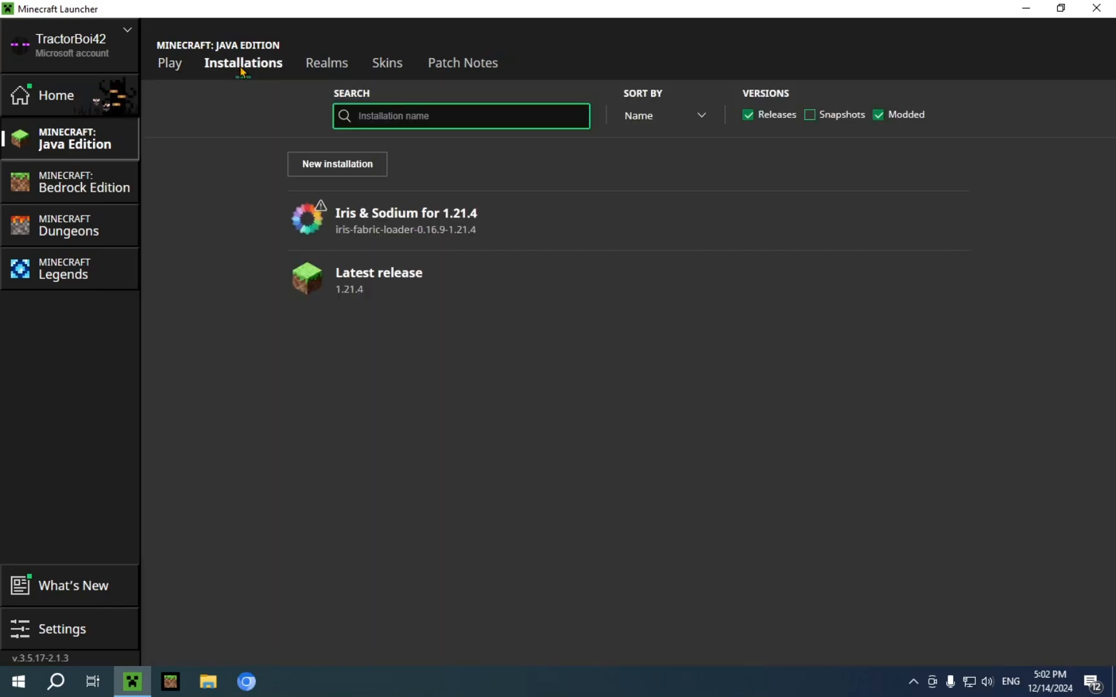
pyautogui.moveTo(925, 221)
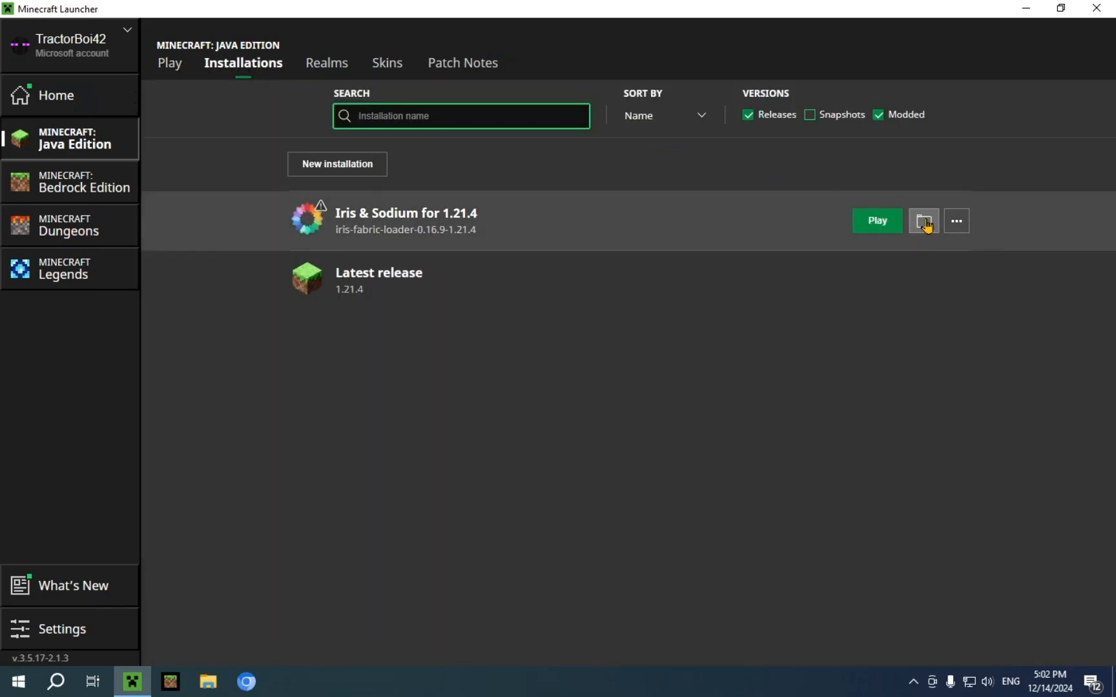
pyautogui.moveTo(882, 127)
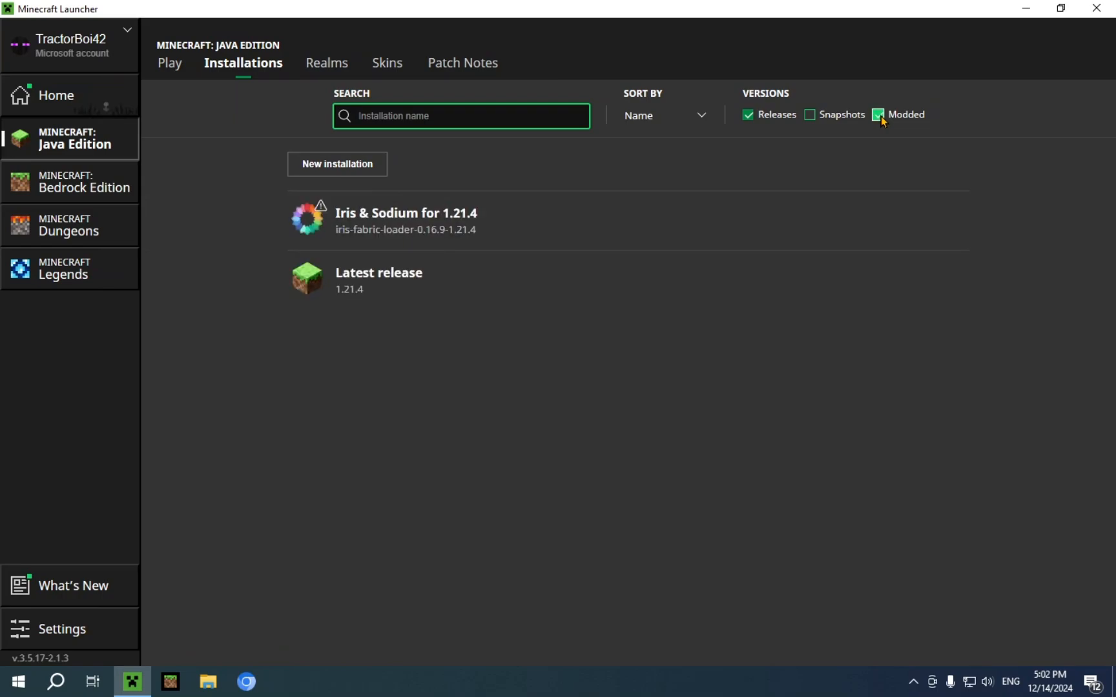
pyautogui.moveTo(925, 221)
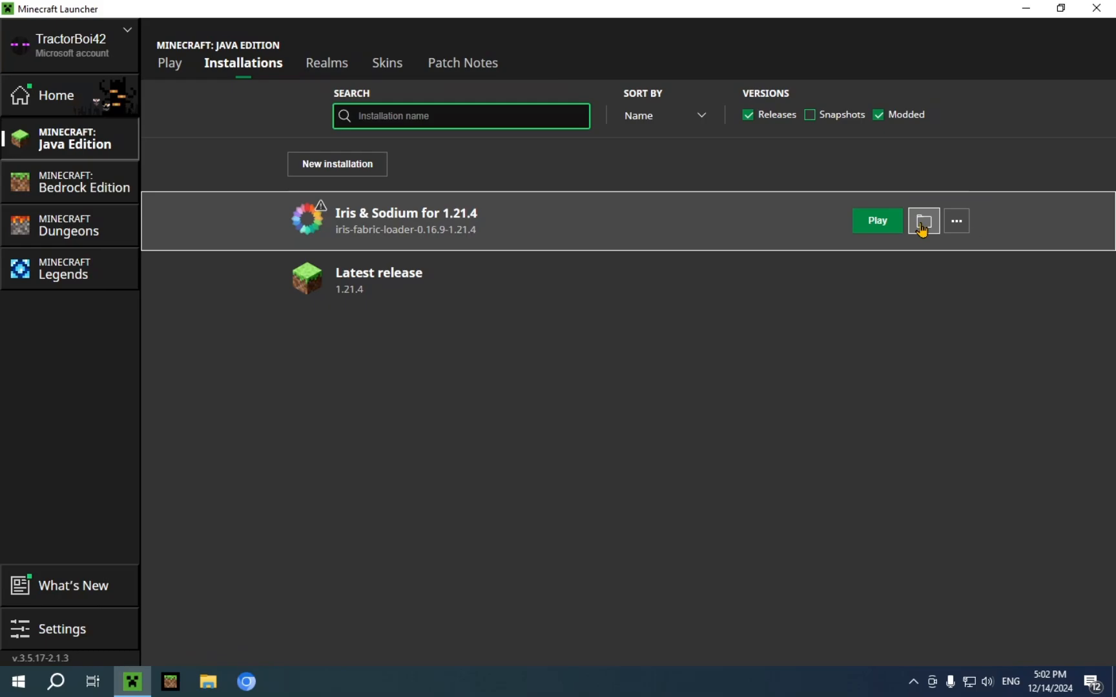
# Step: Open the Iris & Sodium for 1.21.4 installation's game folder from the launcher
pyautogui.click(924, 219)
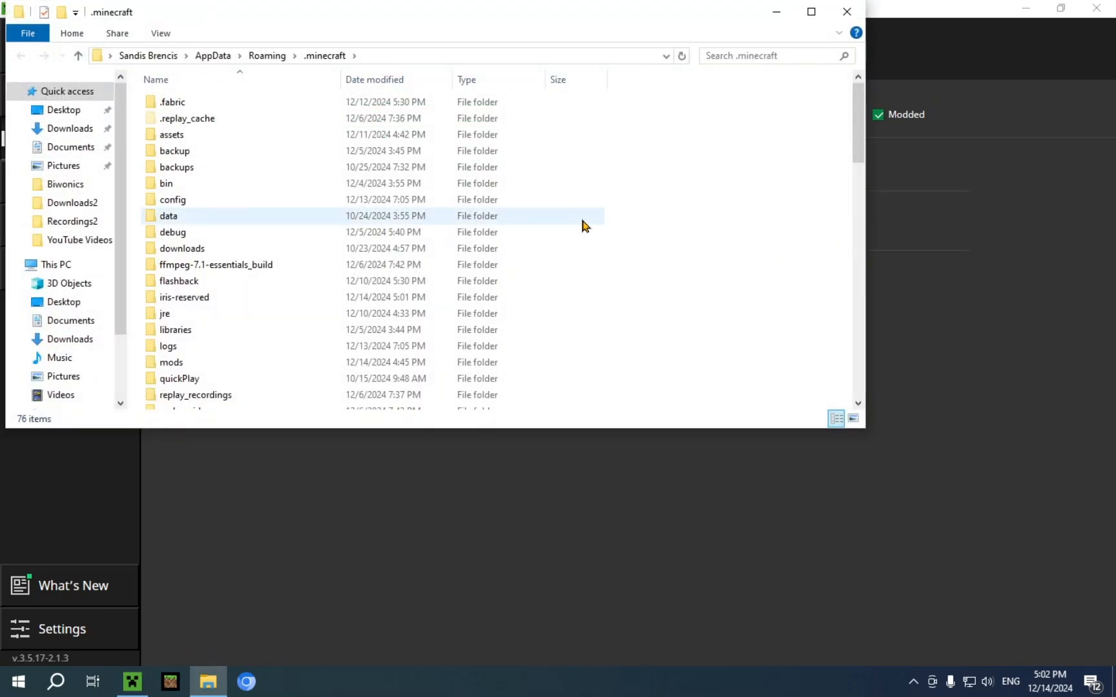
# Step: Navigate into the .minecraft shaderpacks folder
pyautogui.scroll(-3)
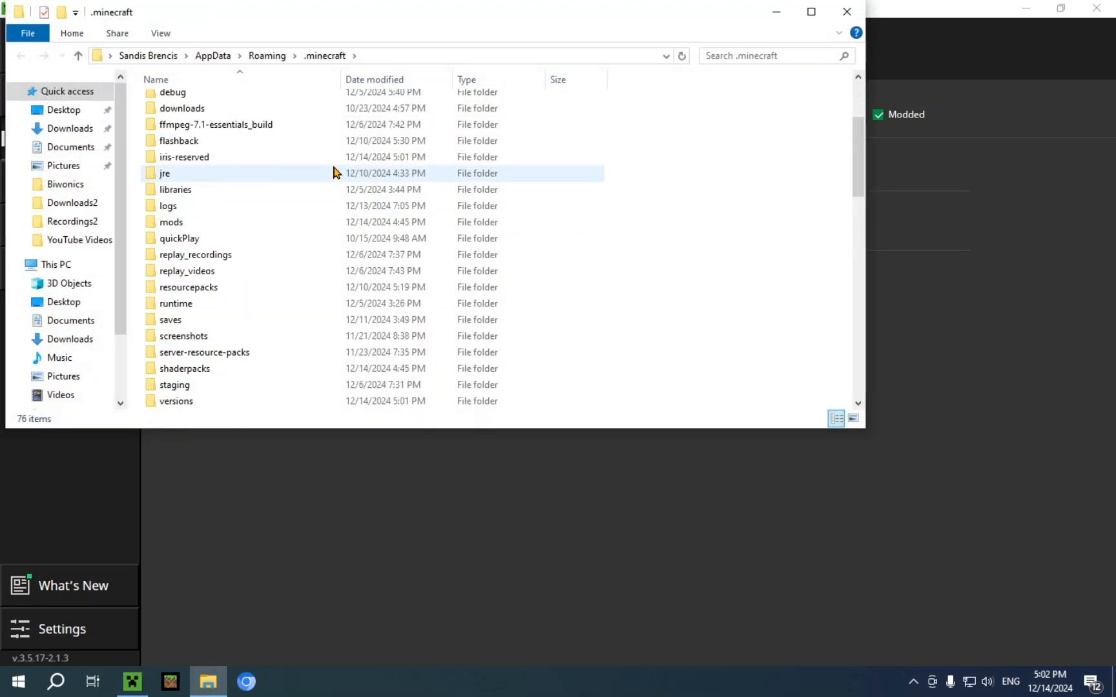
pyautogui.click(175, 190)
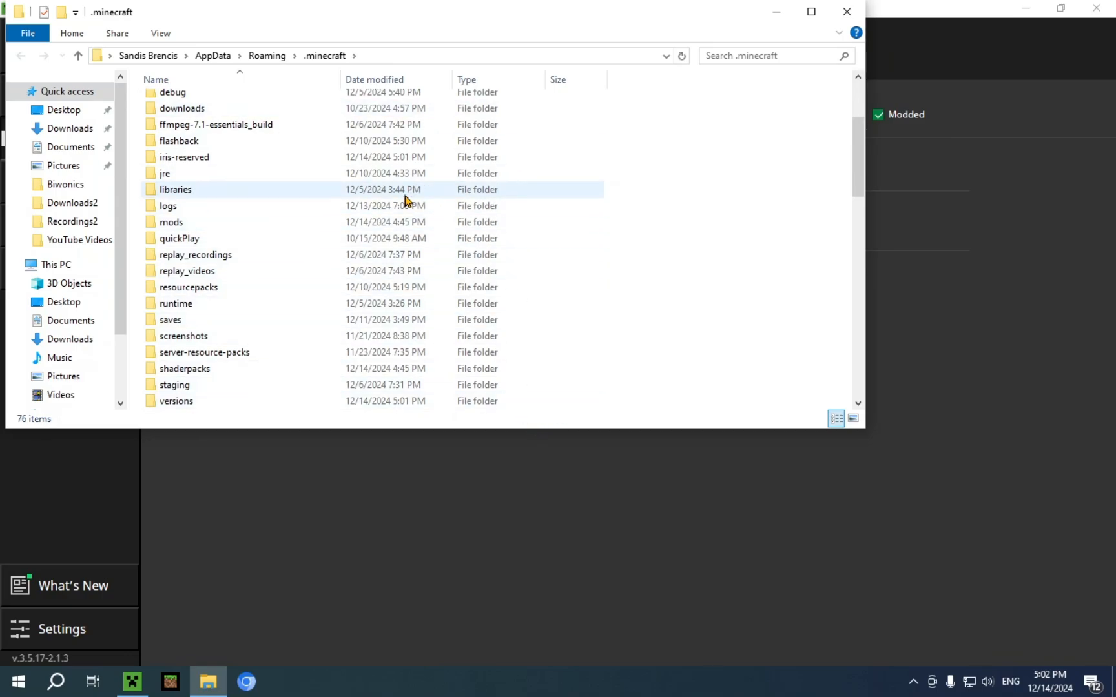
pyautogui.click(185, 368)
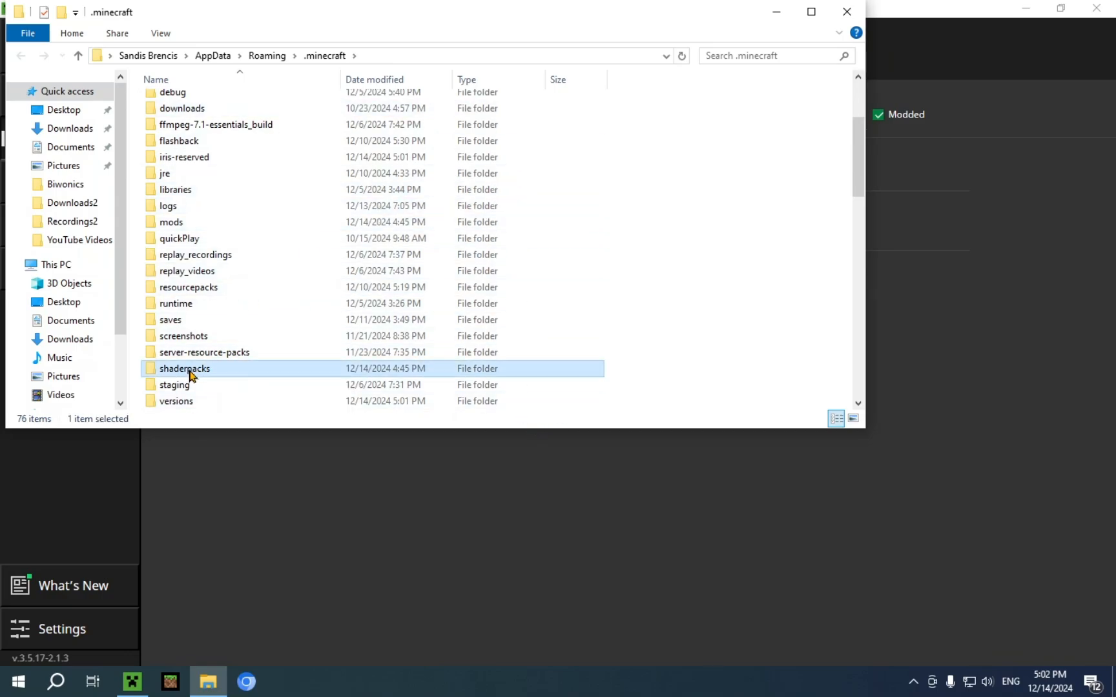
pyautogui.doubleClick(184, 368)
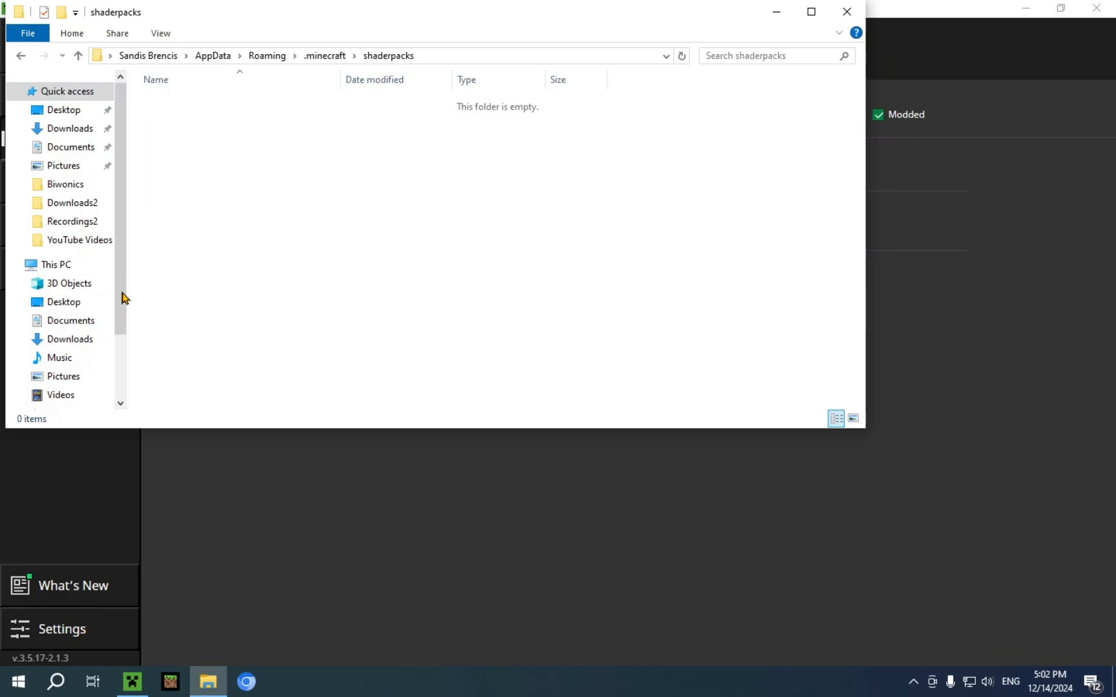
# Step: Cut the Mellow Shader v1.5.2.zip archive from the Downloads folder
pyautogui.click(70, 128)
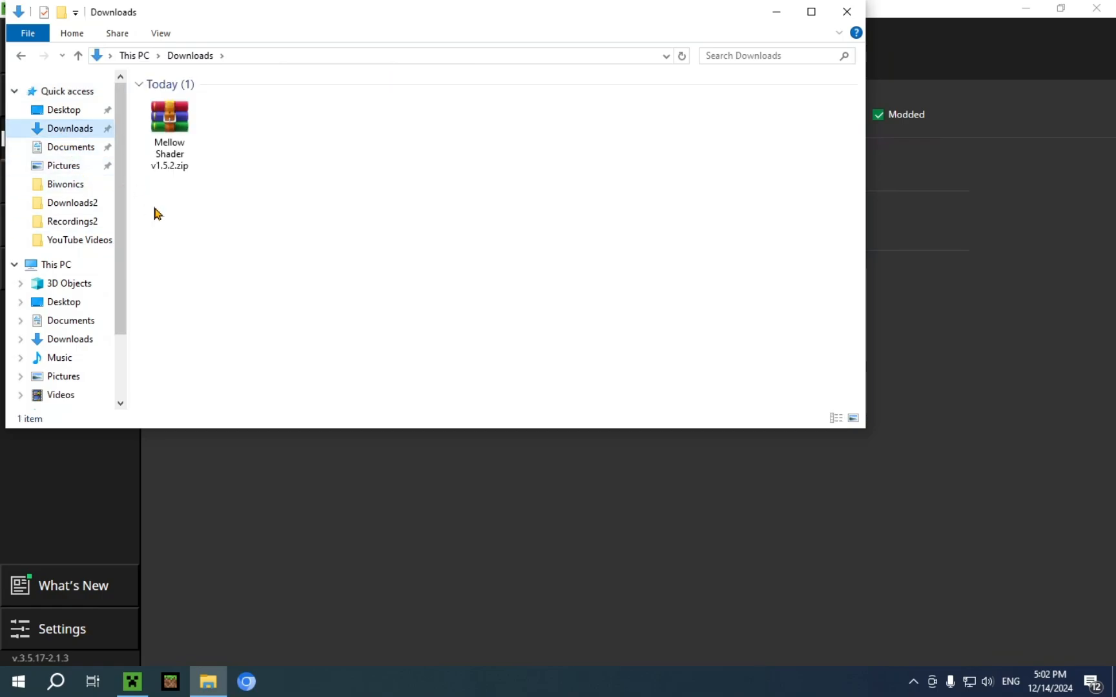
pyautogui.click(170, 118)
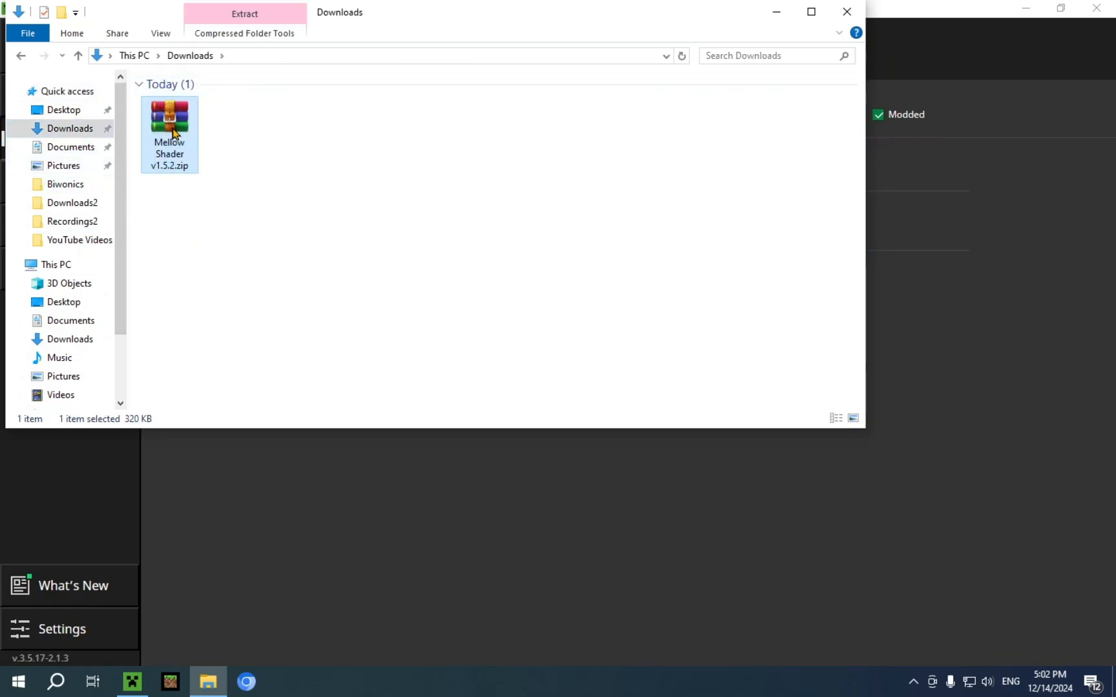
pyautogui.rightClick(169, 131)
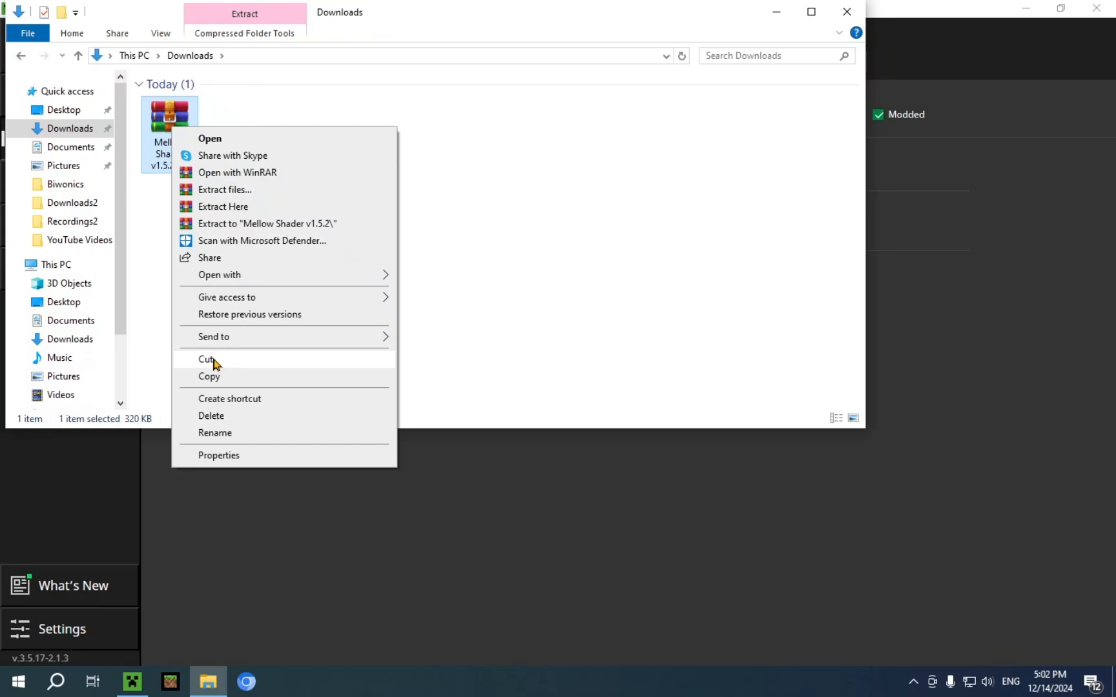
pyautogui.click(177, 210)
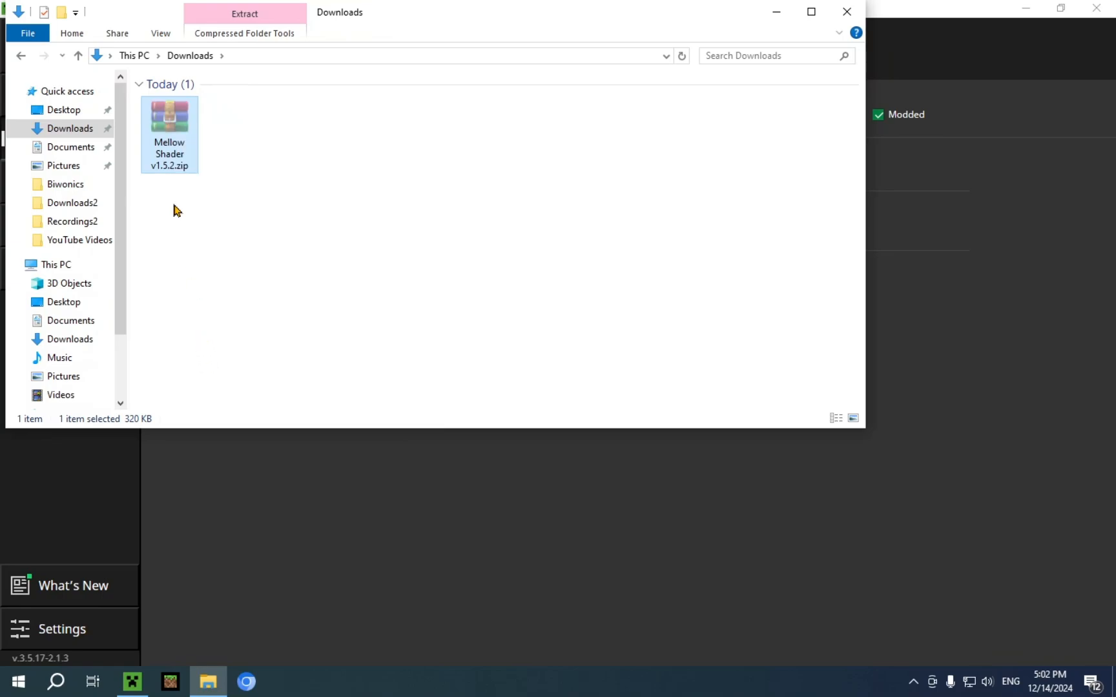
pyautogui.moveTo(170, 136)
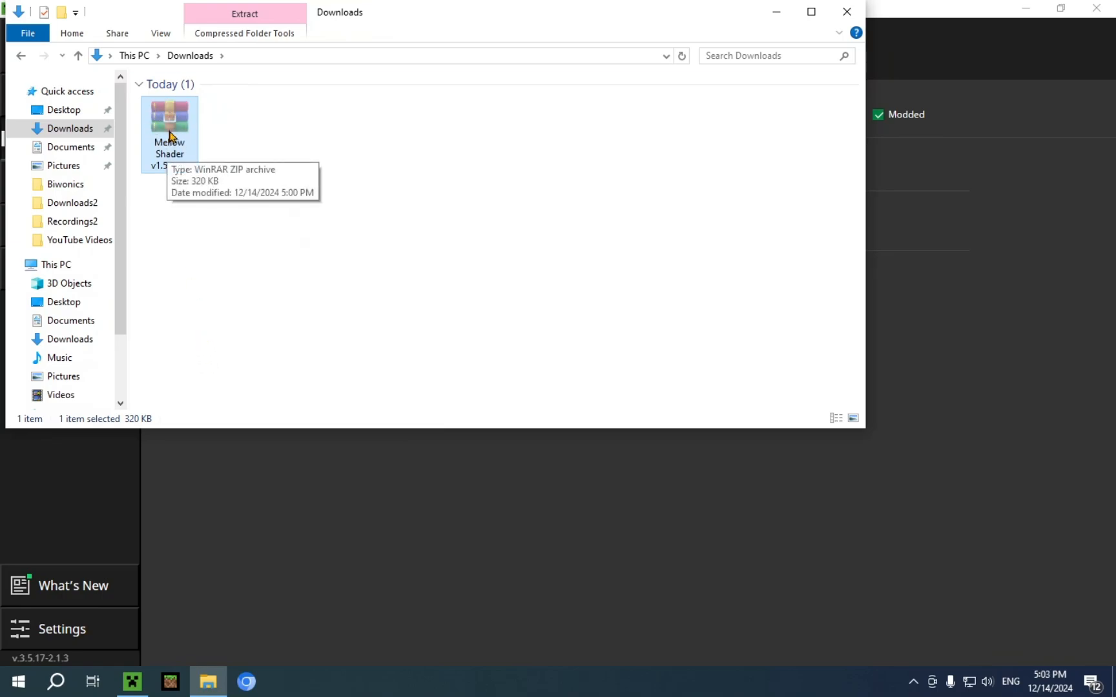
pyautogui.moveTo(60, 38)
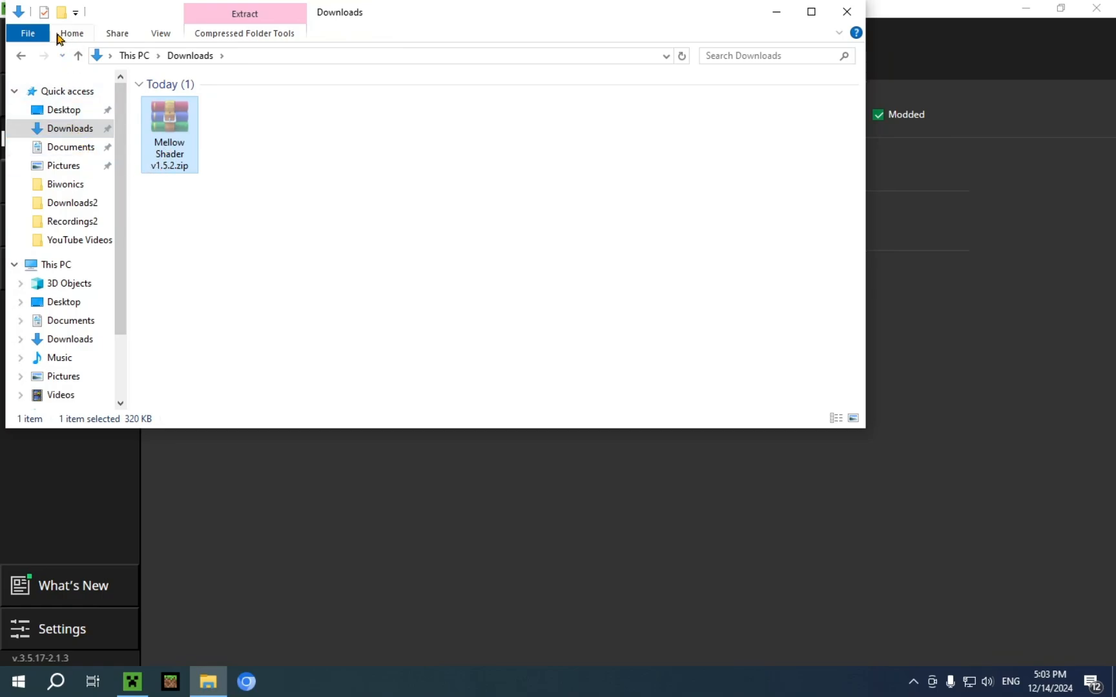
pyautogui.moveTo(22, 55)
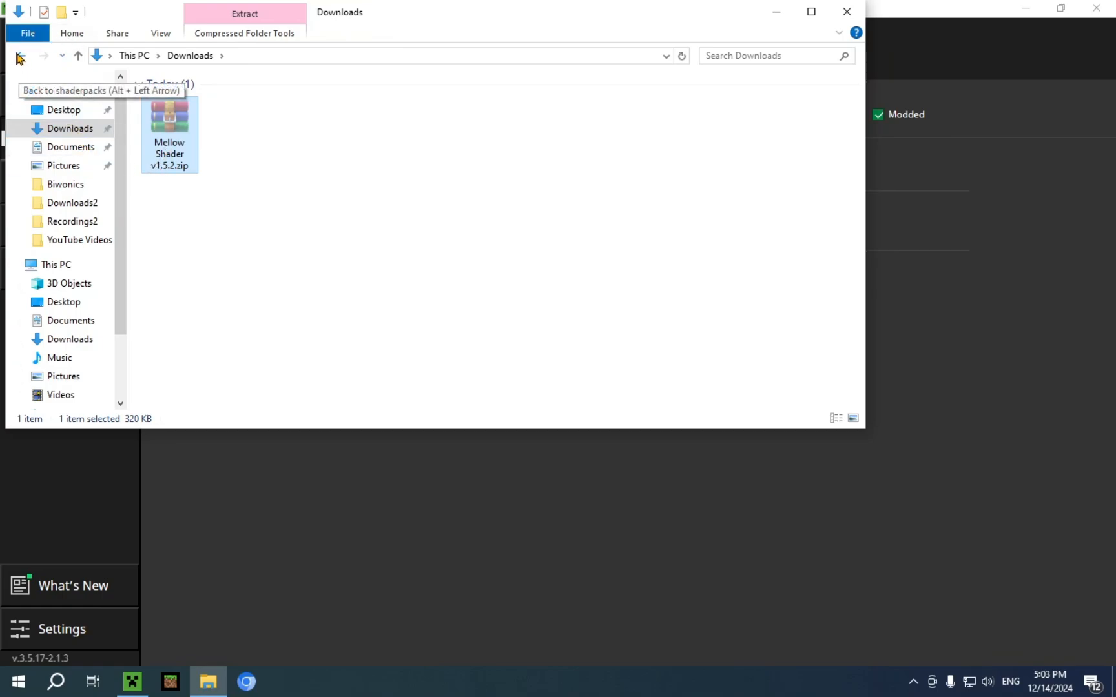
# Step: Paste the shader zip into shaderpacks and confirm Downloads is now empty
pyautogui.click(21, 56)
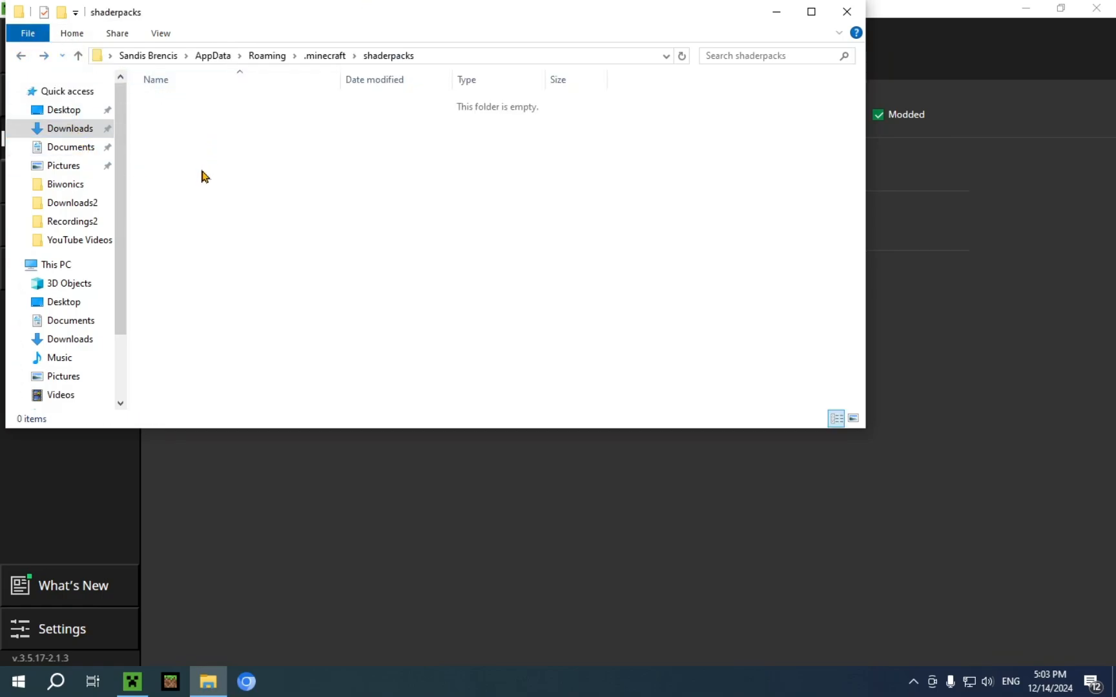
pyautogui.moveTo(243, 290)
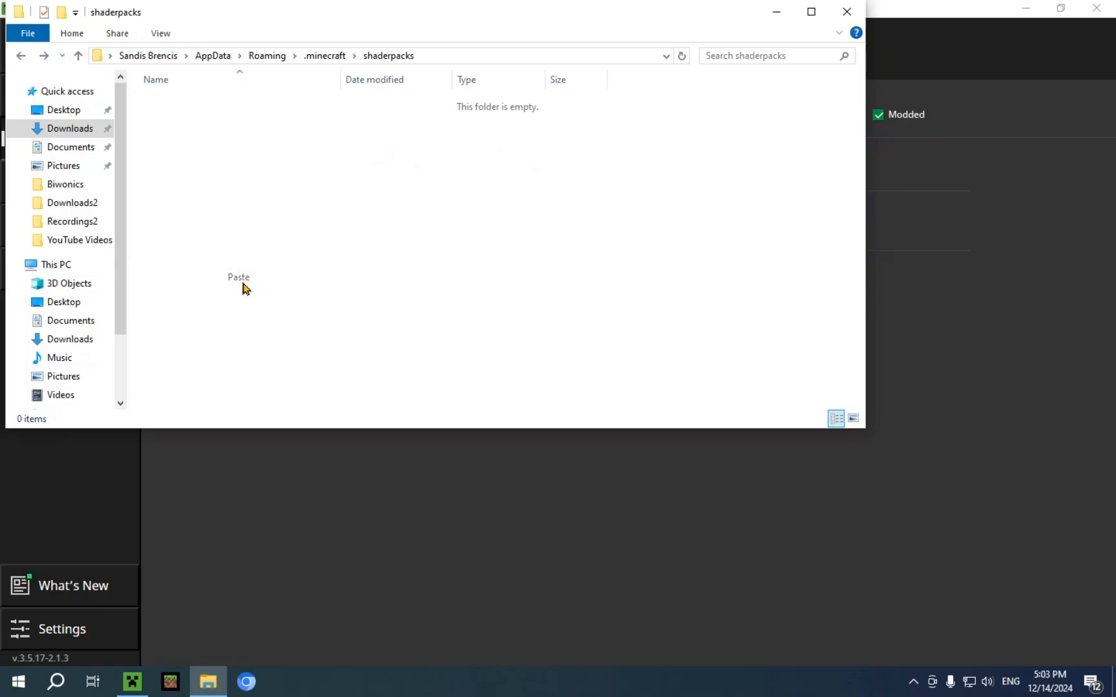
pyautogui.click(239, 277)
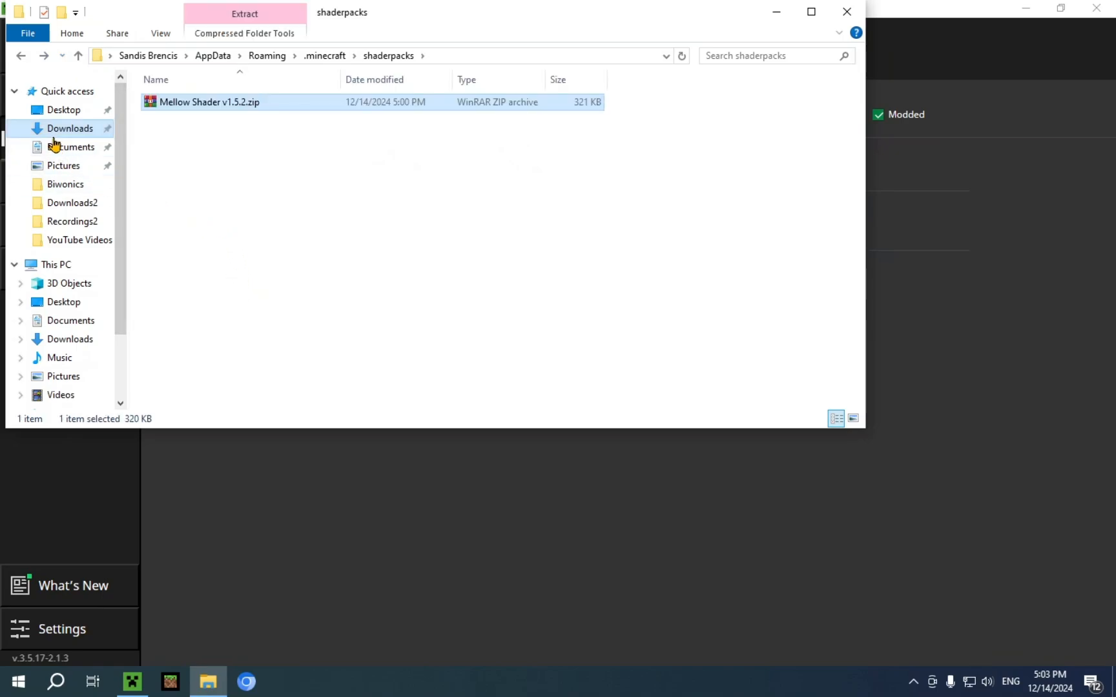
pyautogui.click(70, 128)
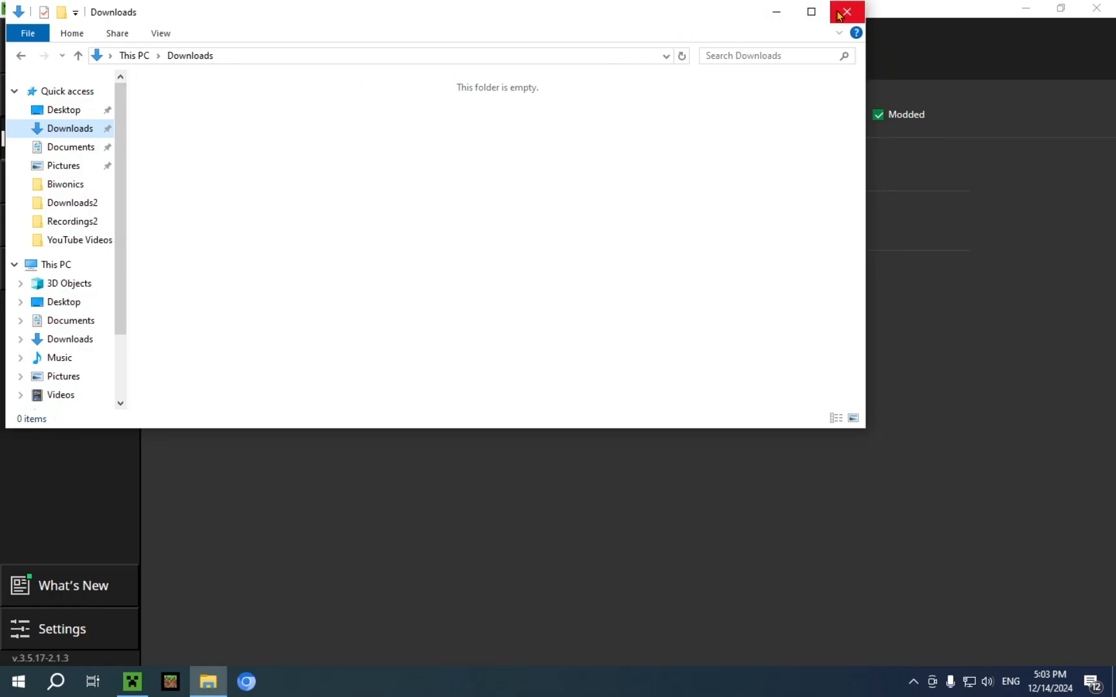
# Step: Launch Iris & Sodium for 1.21.4, accepting the risks so the modded warning stops
pyautogui.click(846, 11)
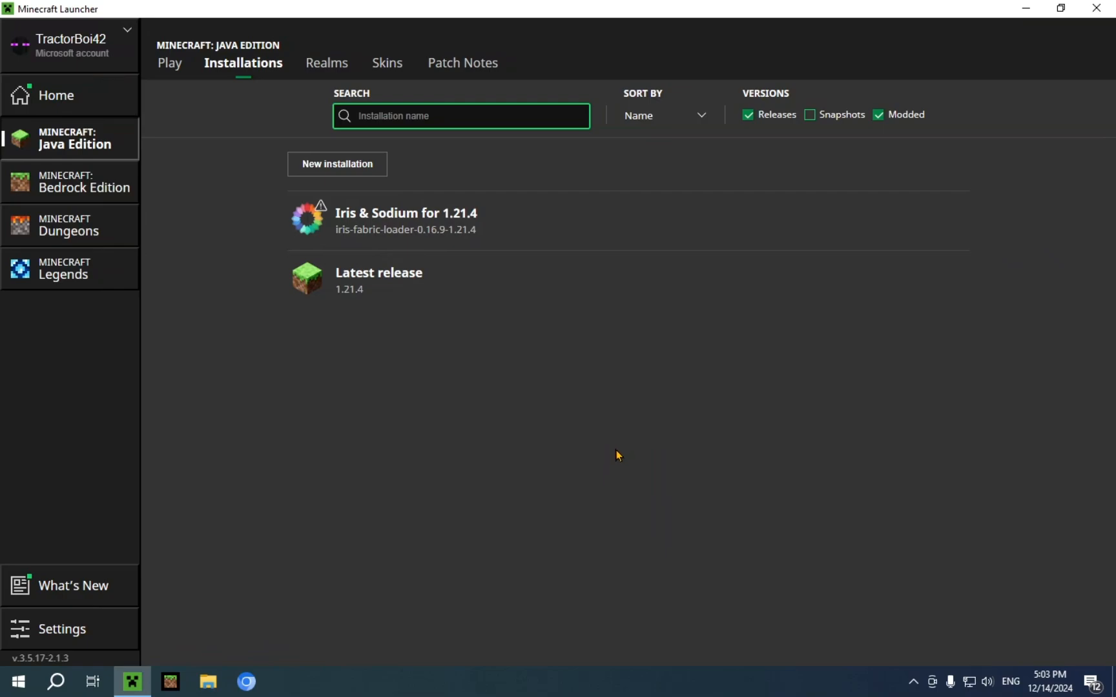
pyautogui.moveTo(610, 428)
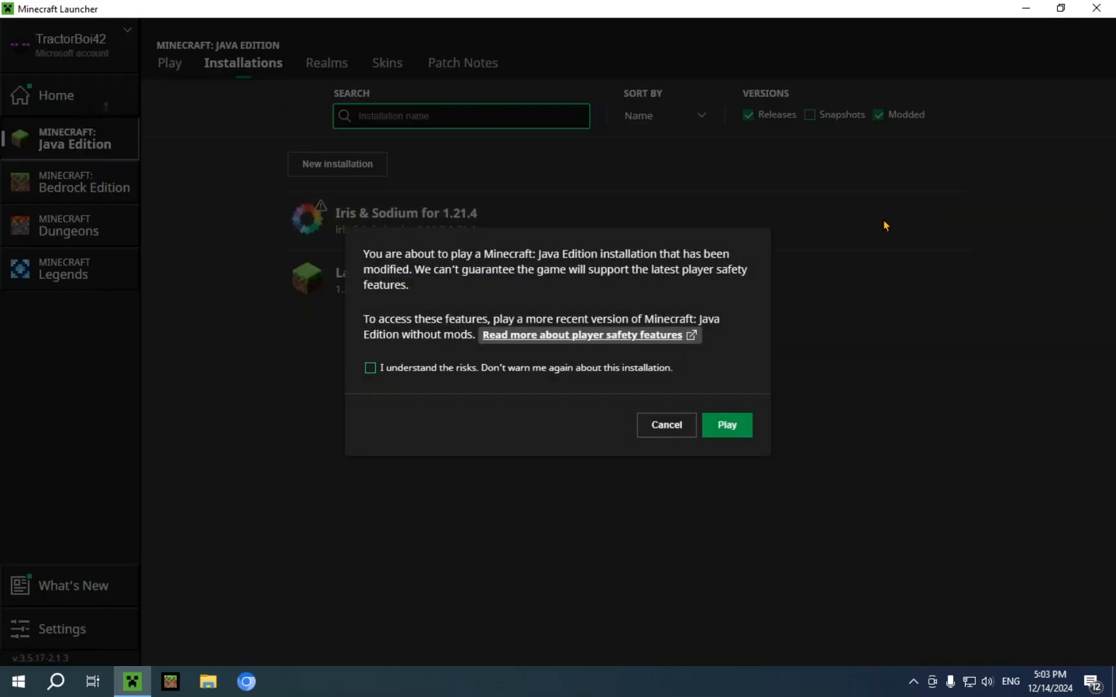
pyautogui.moveTo(527, 372)
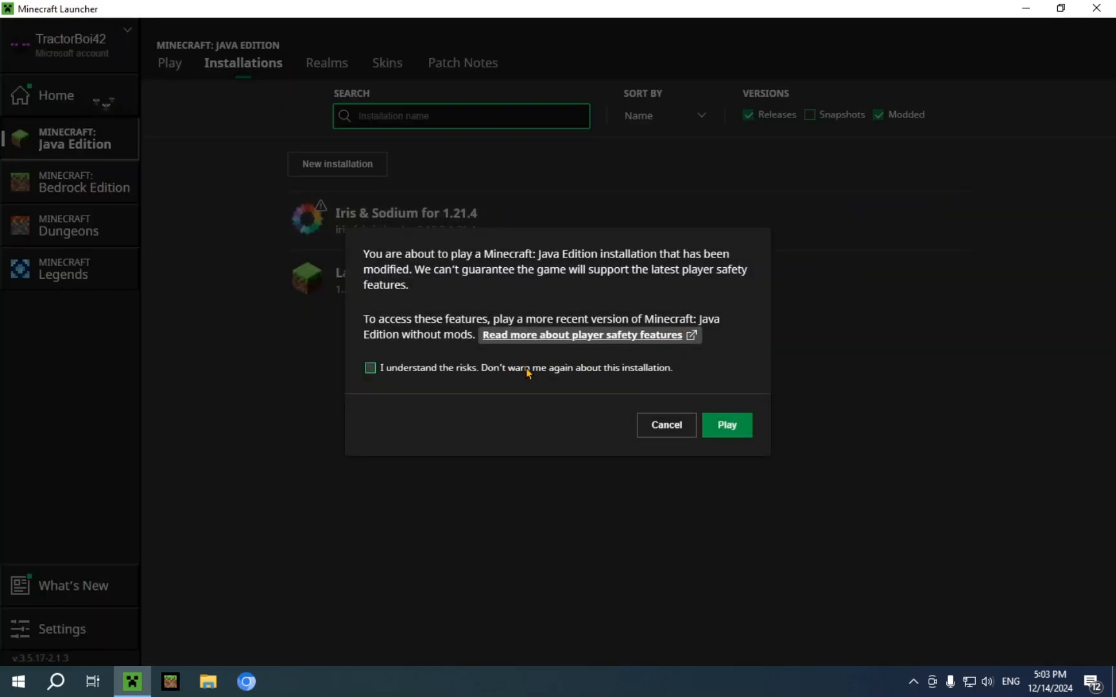
pyautogui.moveTo(513, 371)
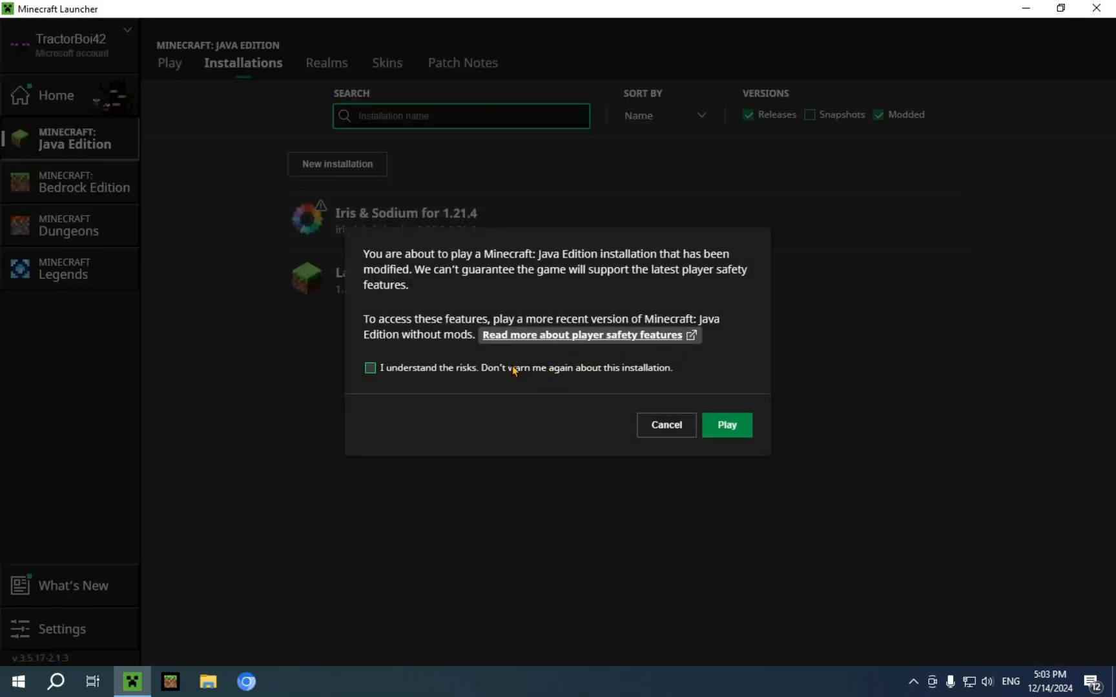
pyautogui.click(369, 368)
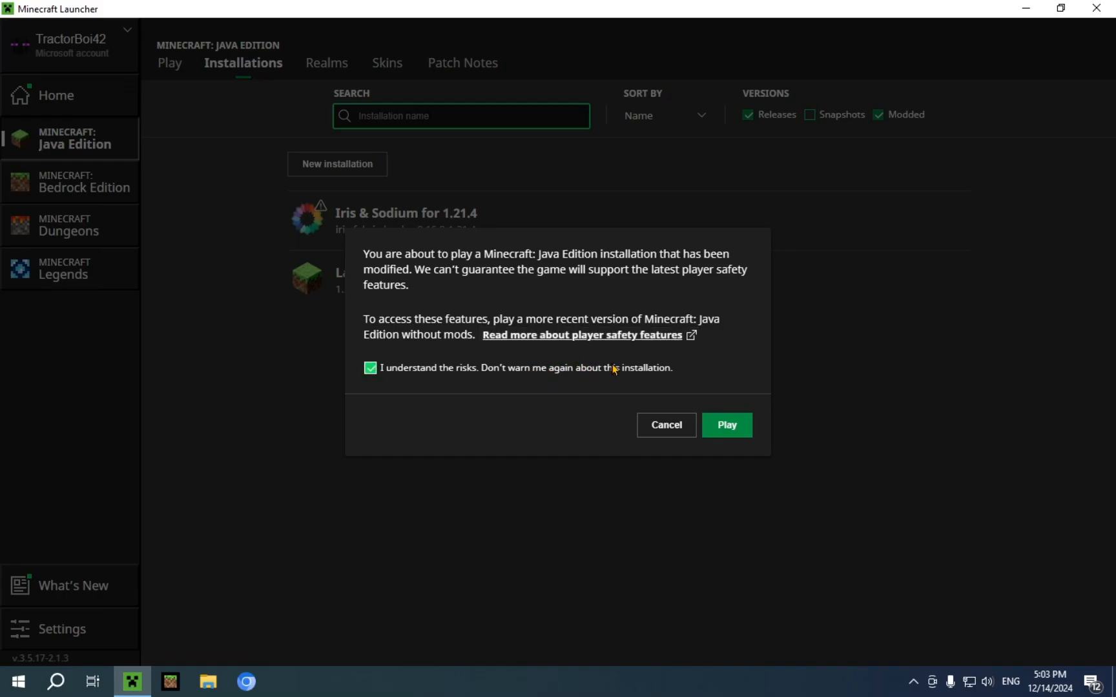
pyautogui.click(725, 424)
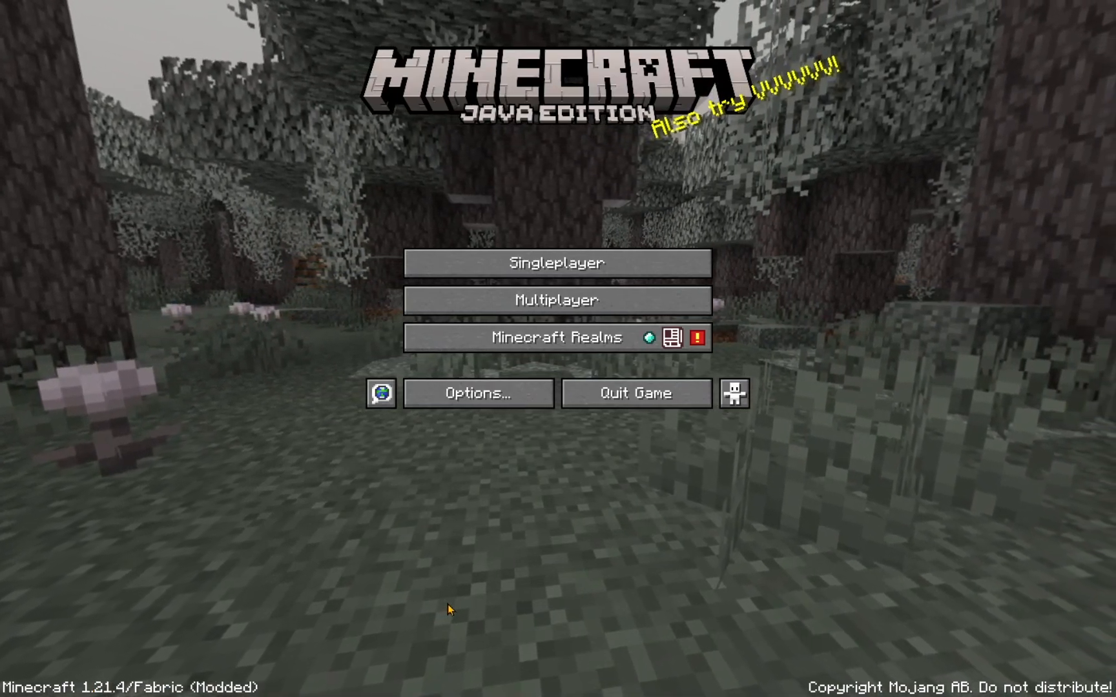
pyautogui.moveTo(424, 238)
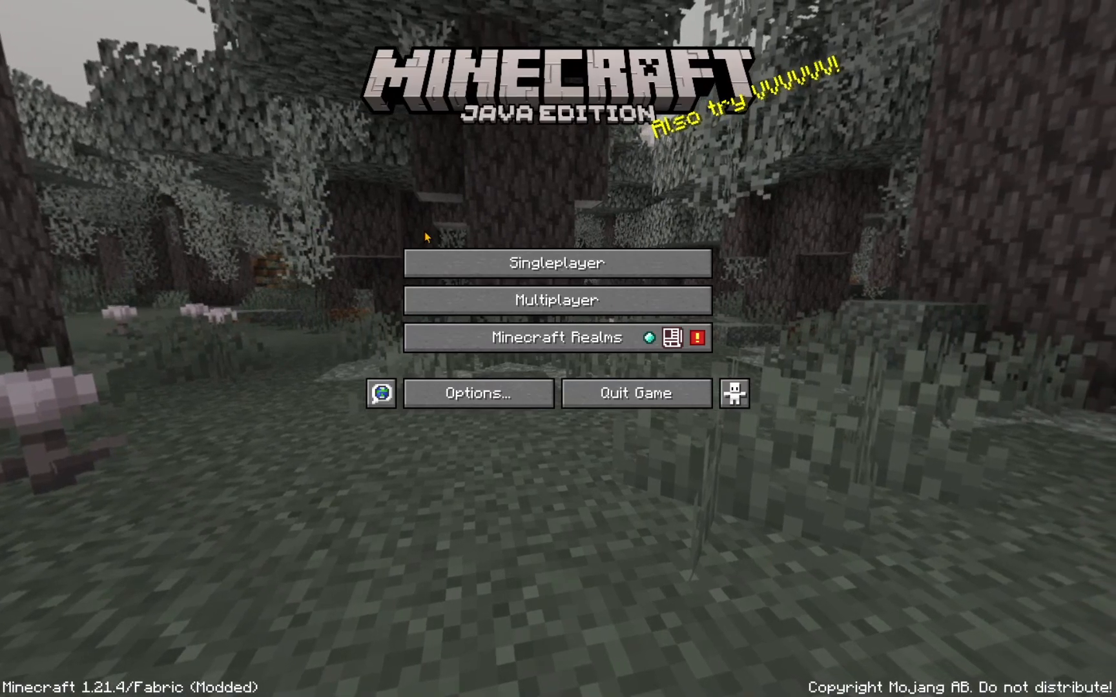
# Step: Enter a singleplayer world from the Minecraft title screen
pyautogui.click(556, 262)
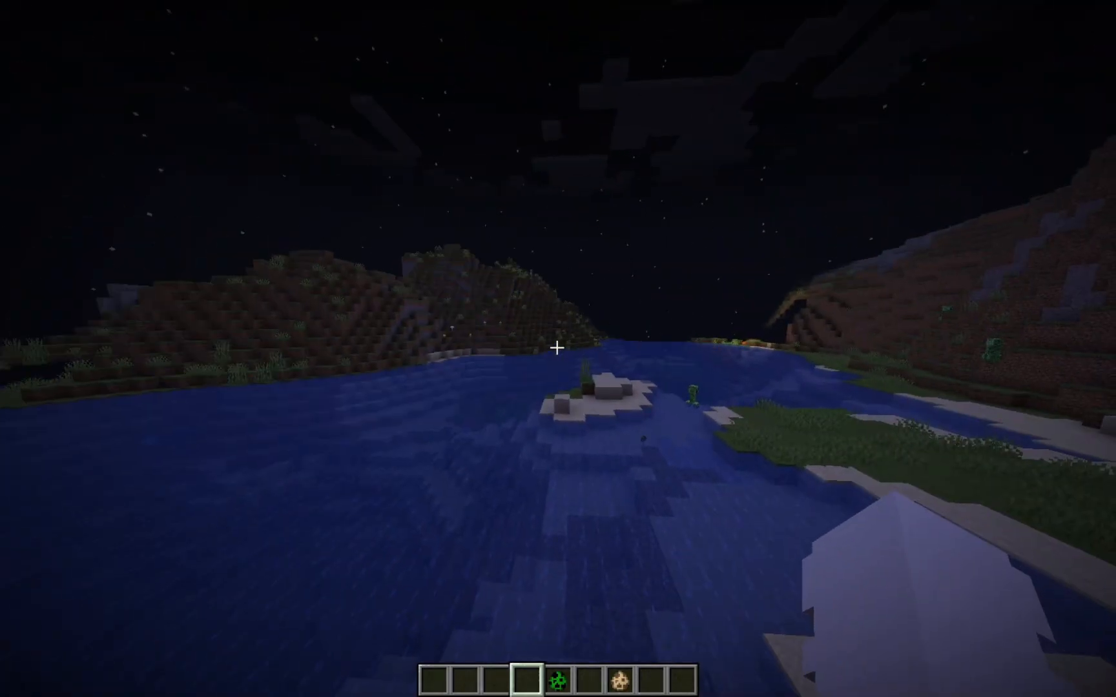
pyautogui.moveTo(558, 349)
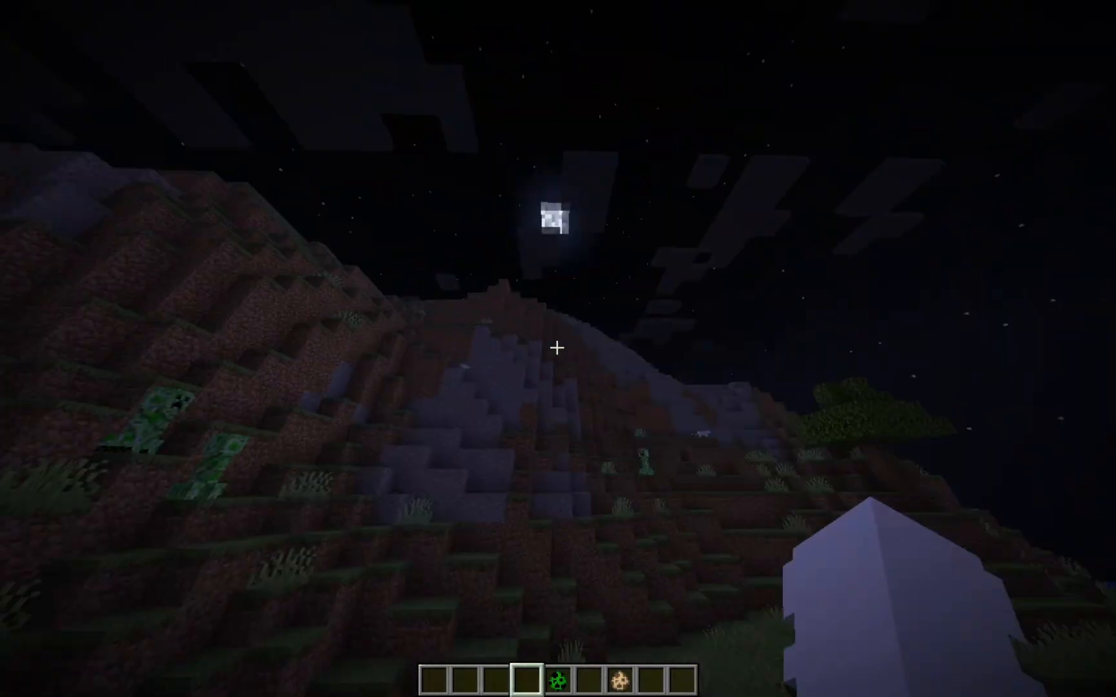
pyautogui.moveTo(558, 348)
pyautogui.write('/time set day')
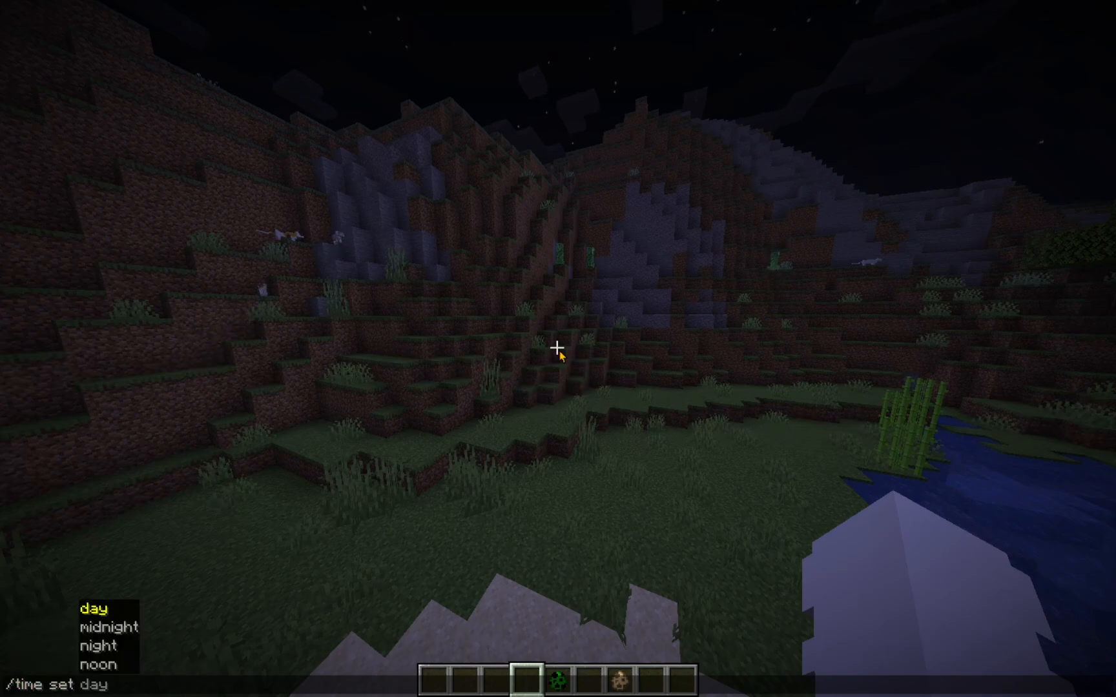
# Step: Run /time set day to make it daytime, then pause the game
pyautogui.press('Return')
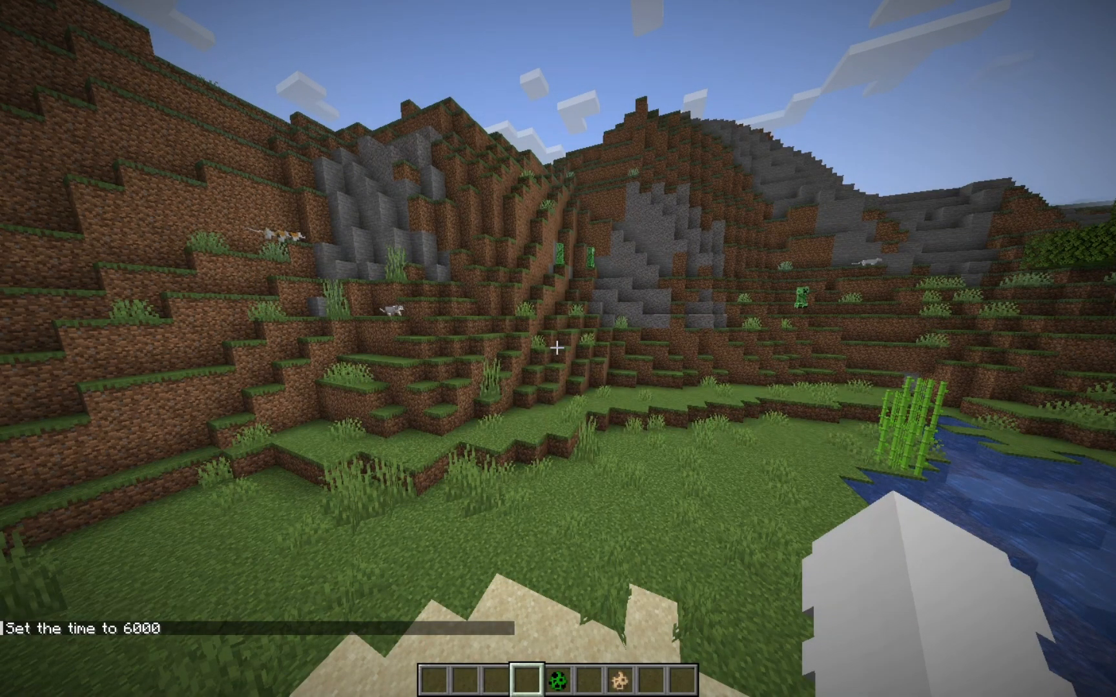
pyautogui.press('Escape')
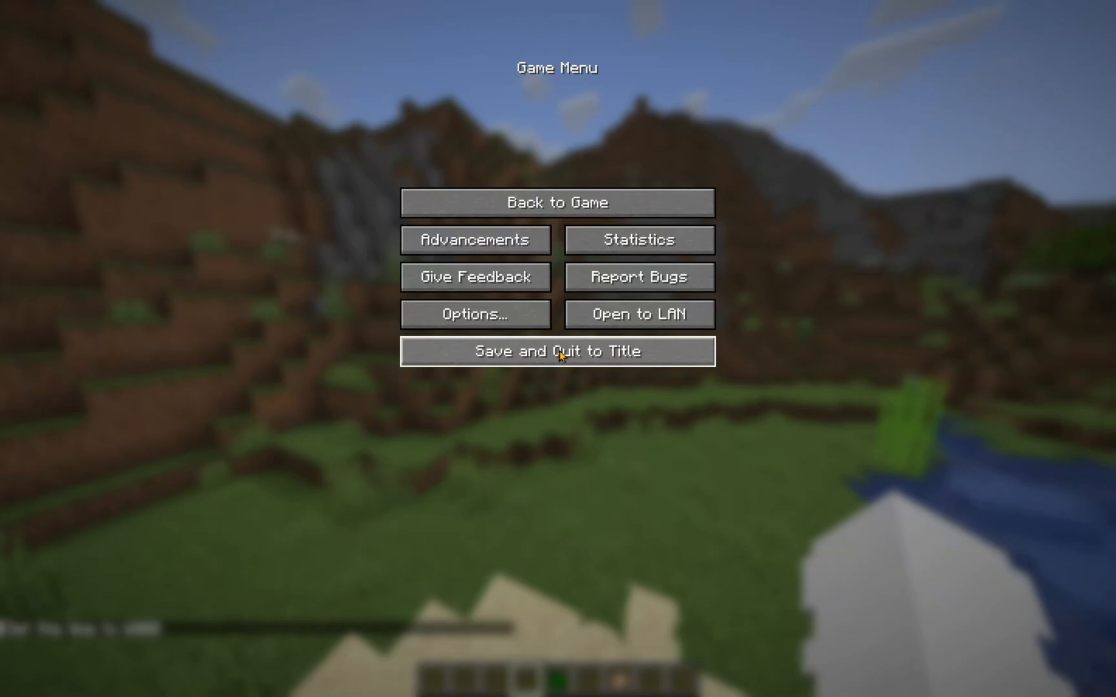
# Step: Open the Sodium video settings screen from the Game Menu options
pyautogui.click(474, 314)
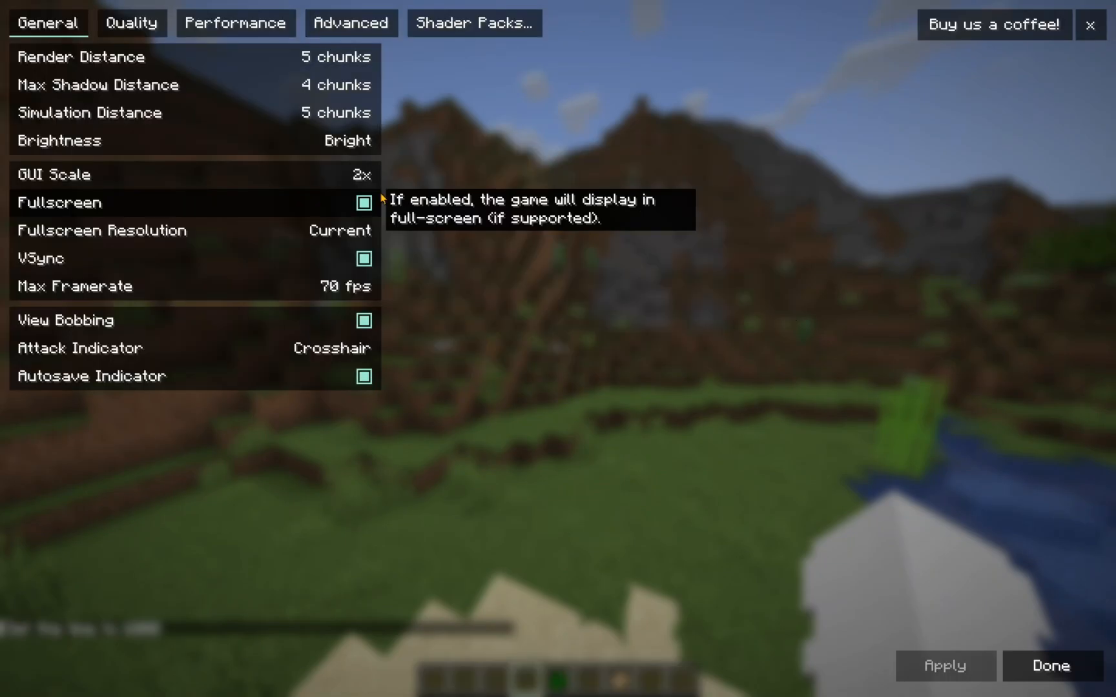
pyautogui.moveTo(310, 276)
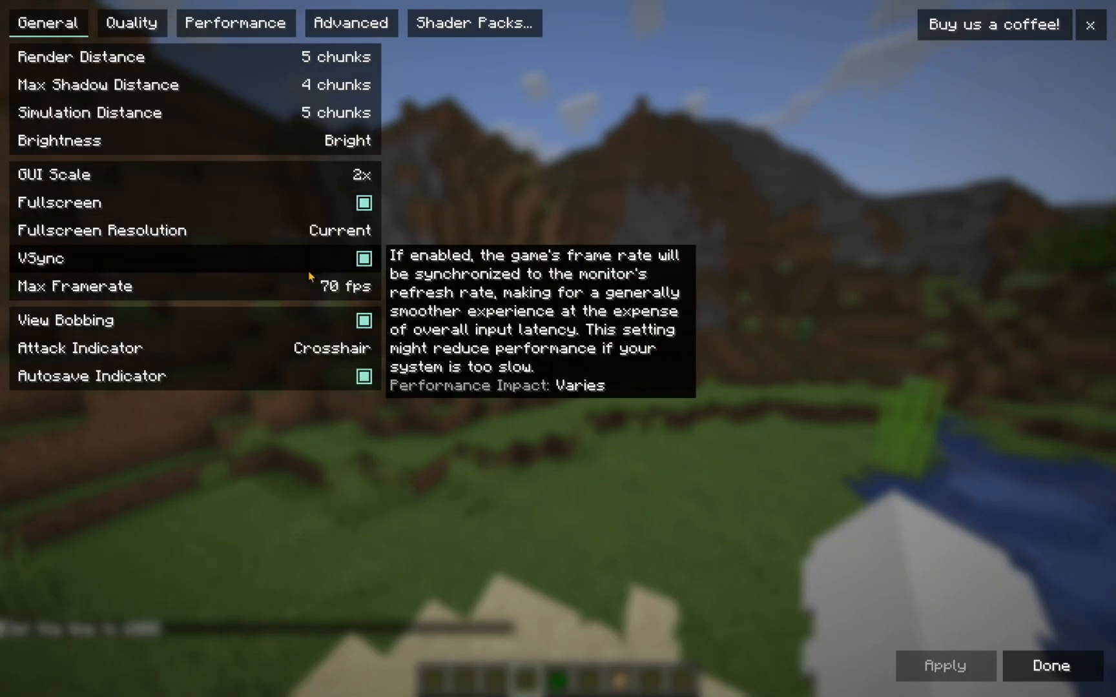
pyautogui.moveTo(623, 288)
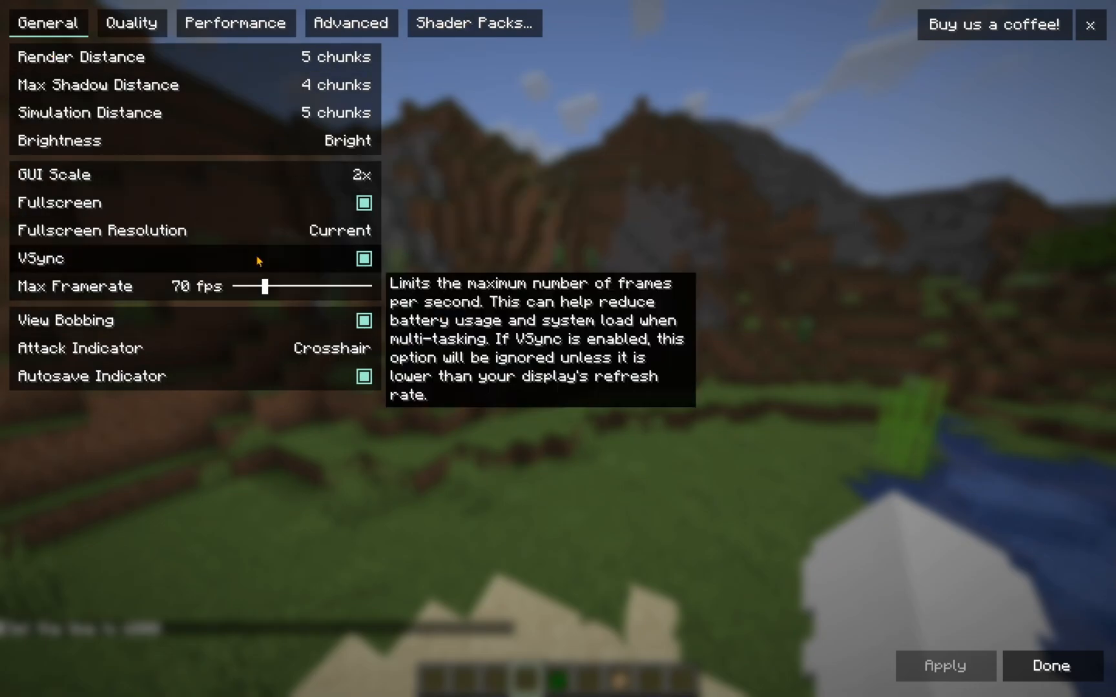
pyautogui.moveTo(142, 57)
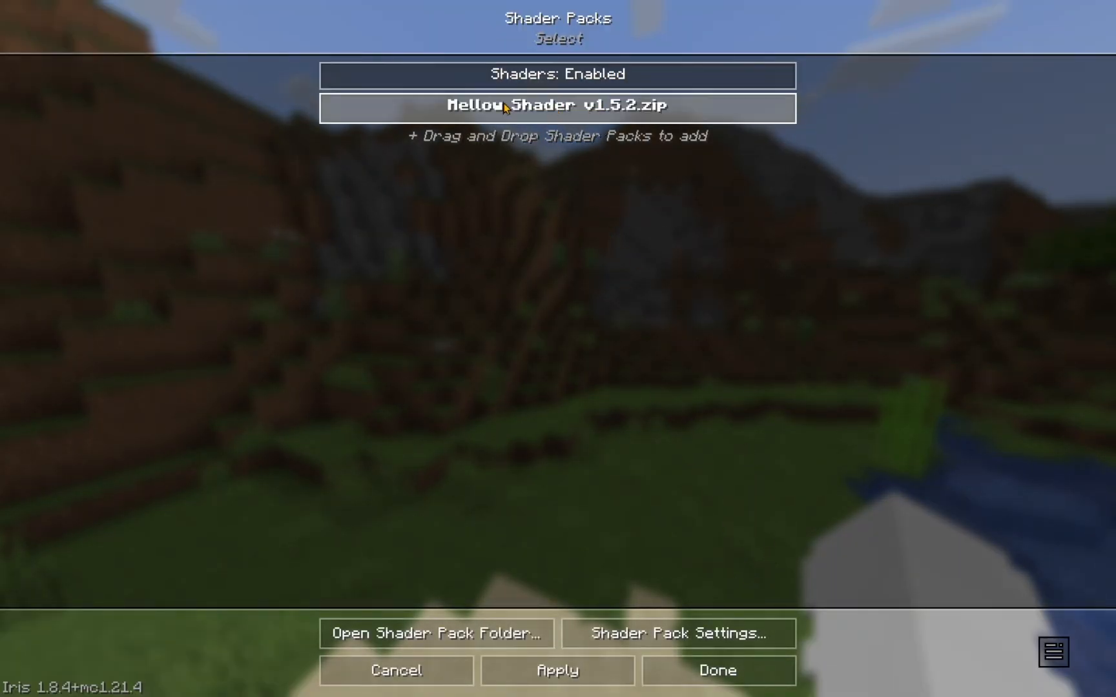
pyautogui.moveTo(559, 117)
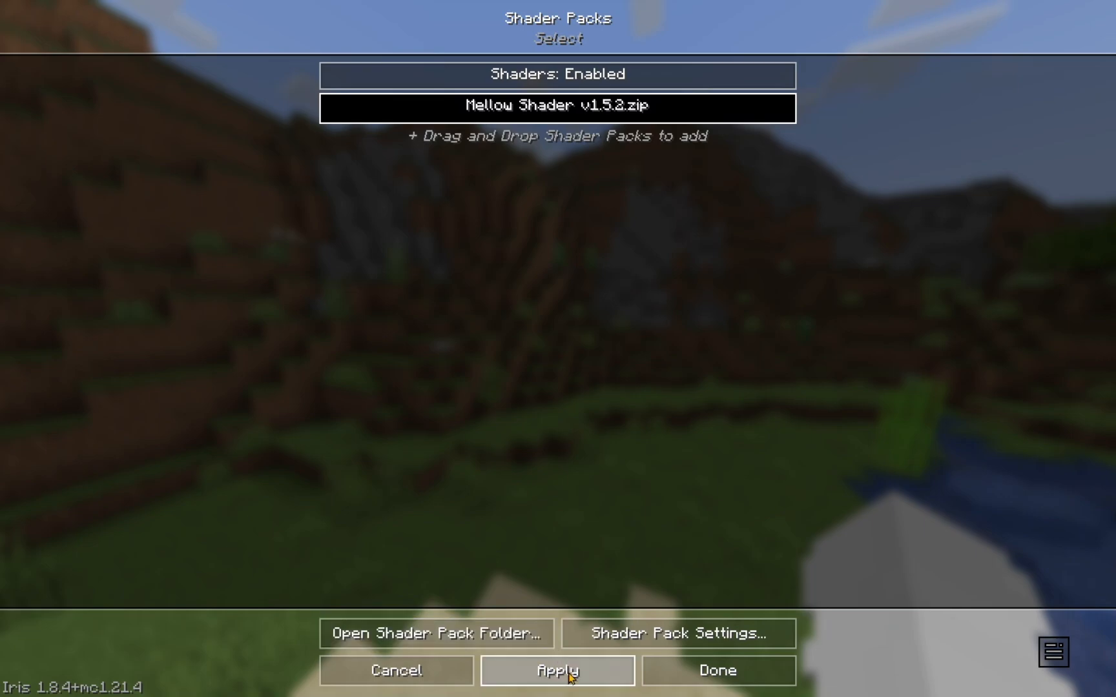
pyautogui.moveTo(578, 672)
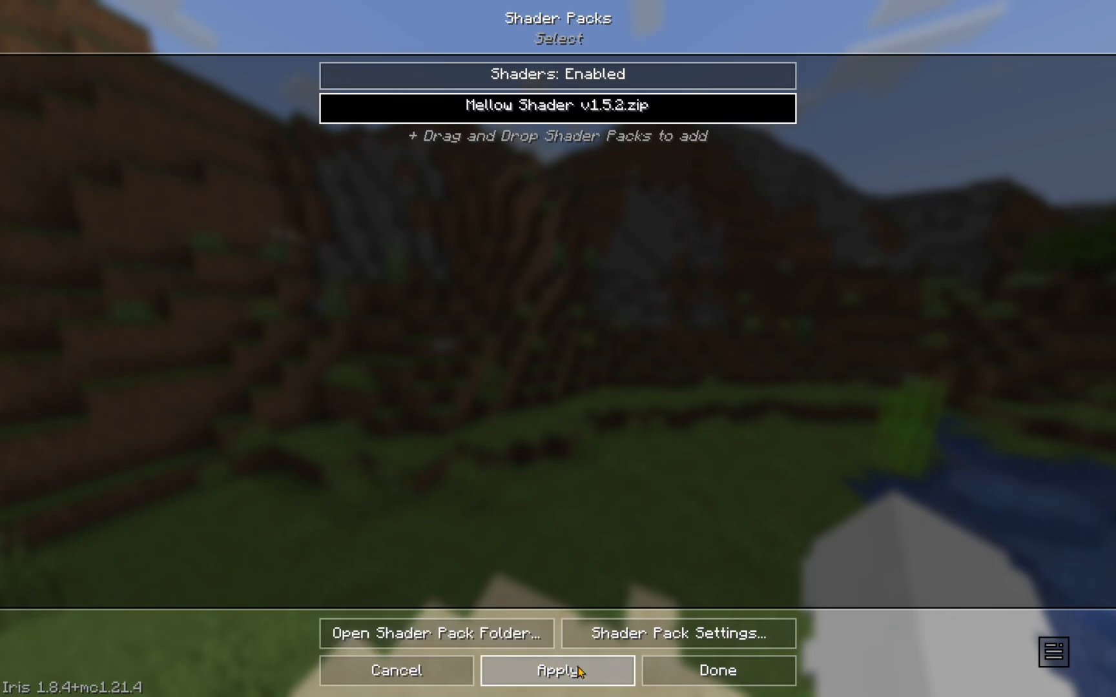
pyautogui.moveTo(589, 656)
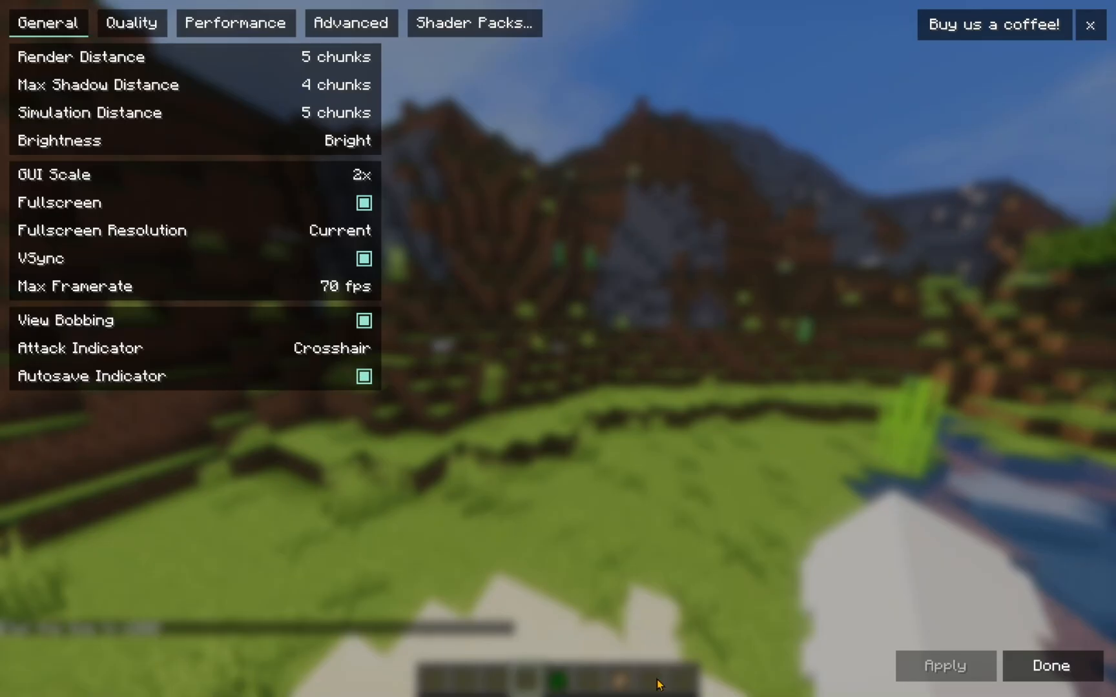
# Step: Apply the Mellow Shader v1.5.2.zip pack and return to the shaded world
pyautogui.click(1049, 667)
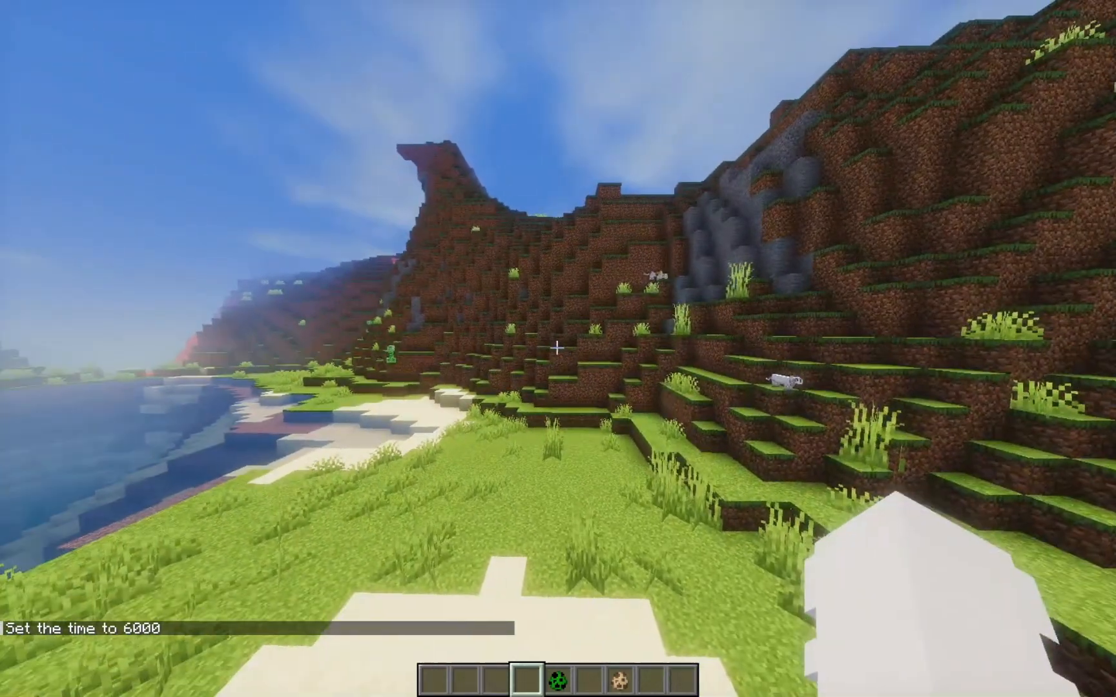